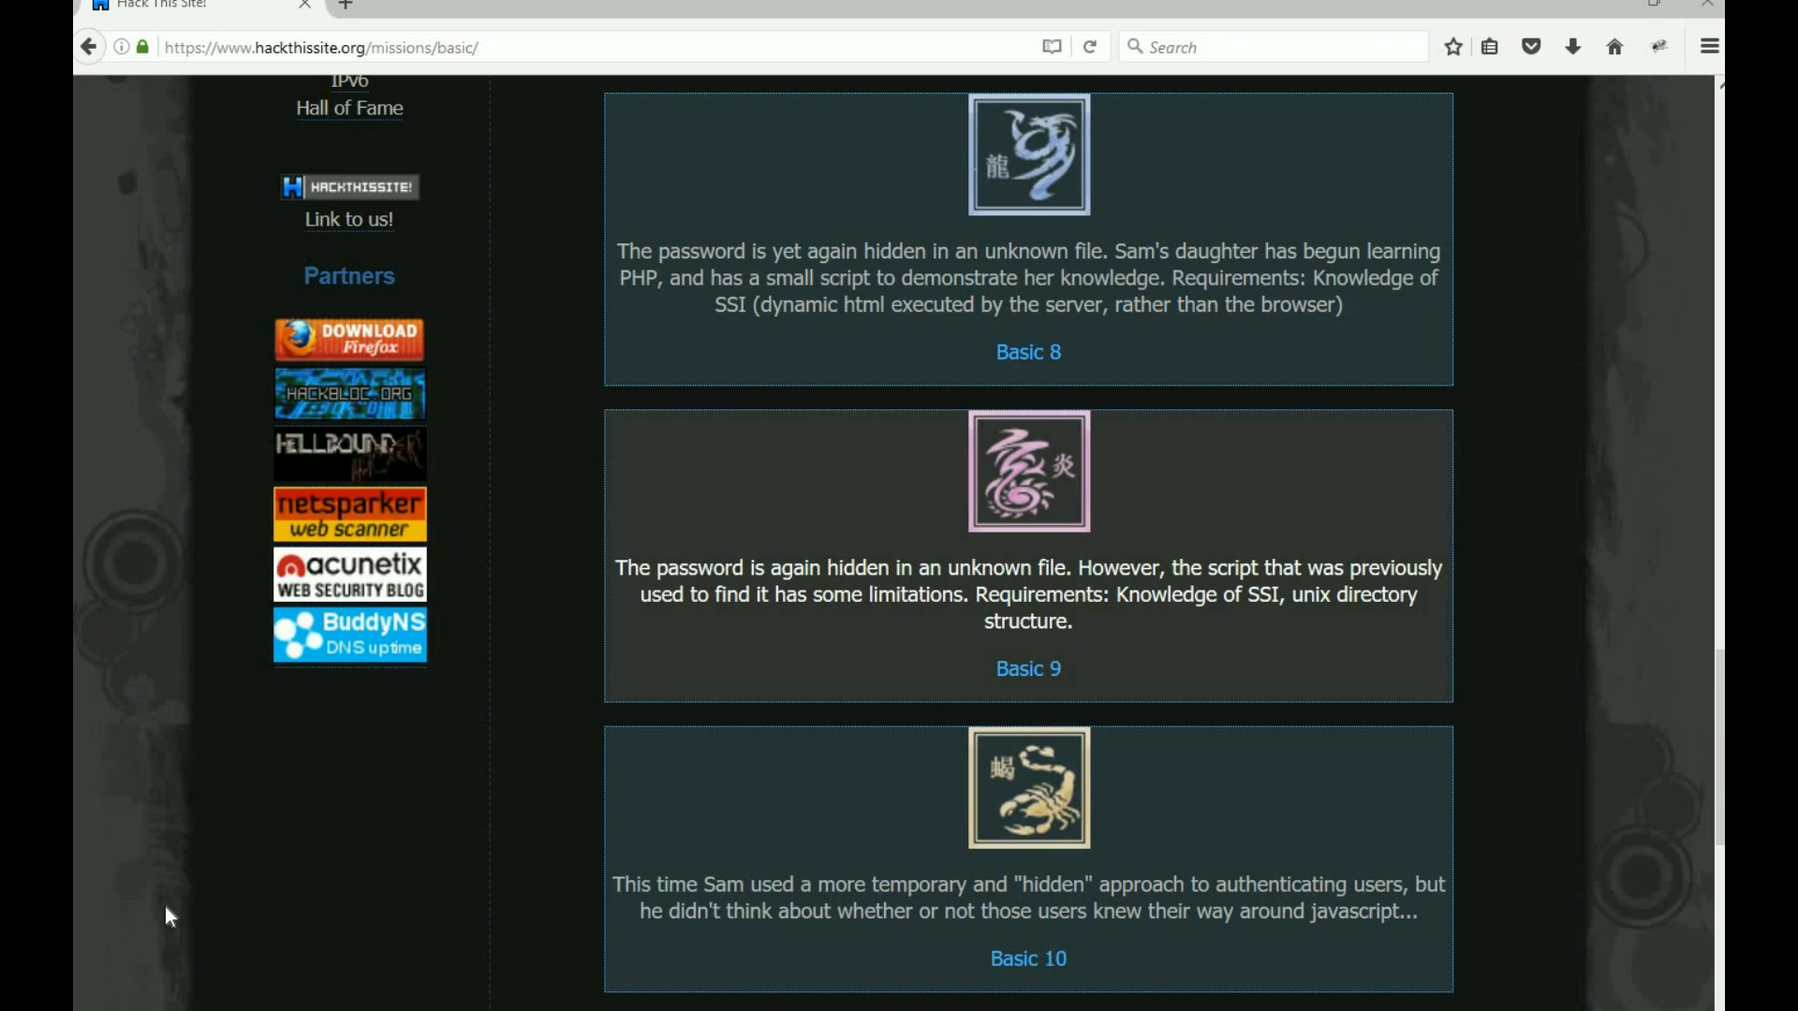
mouse_move(970, 676)
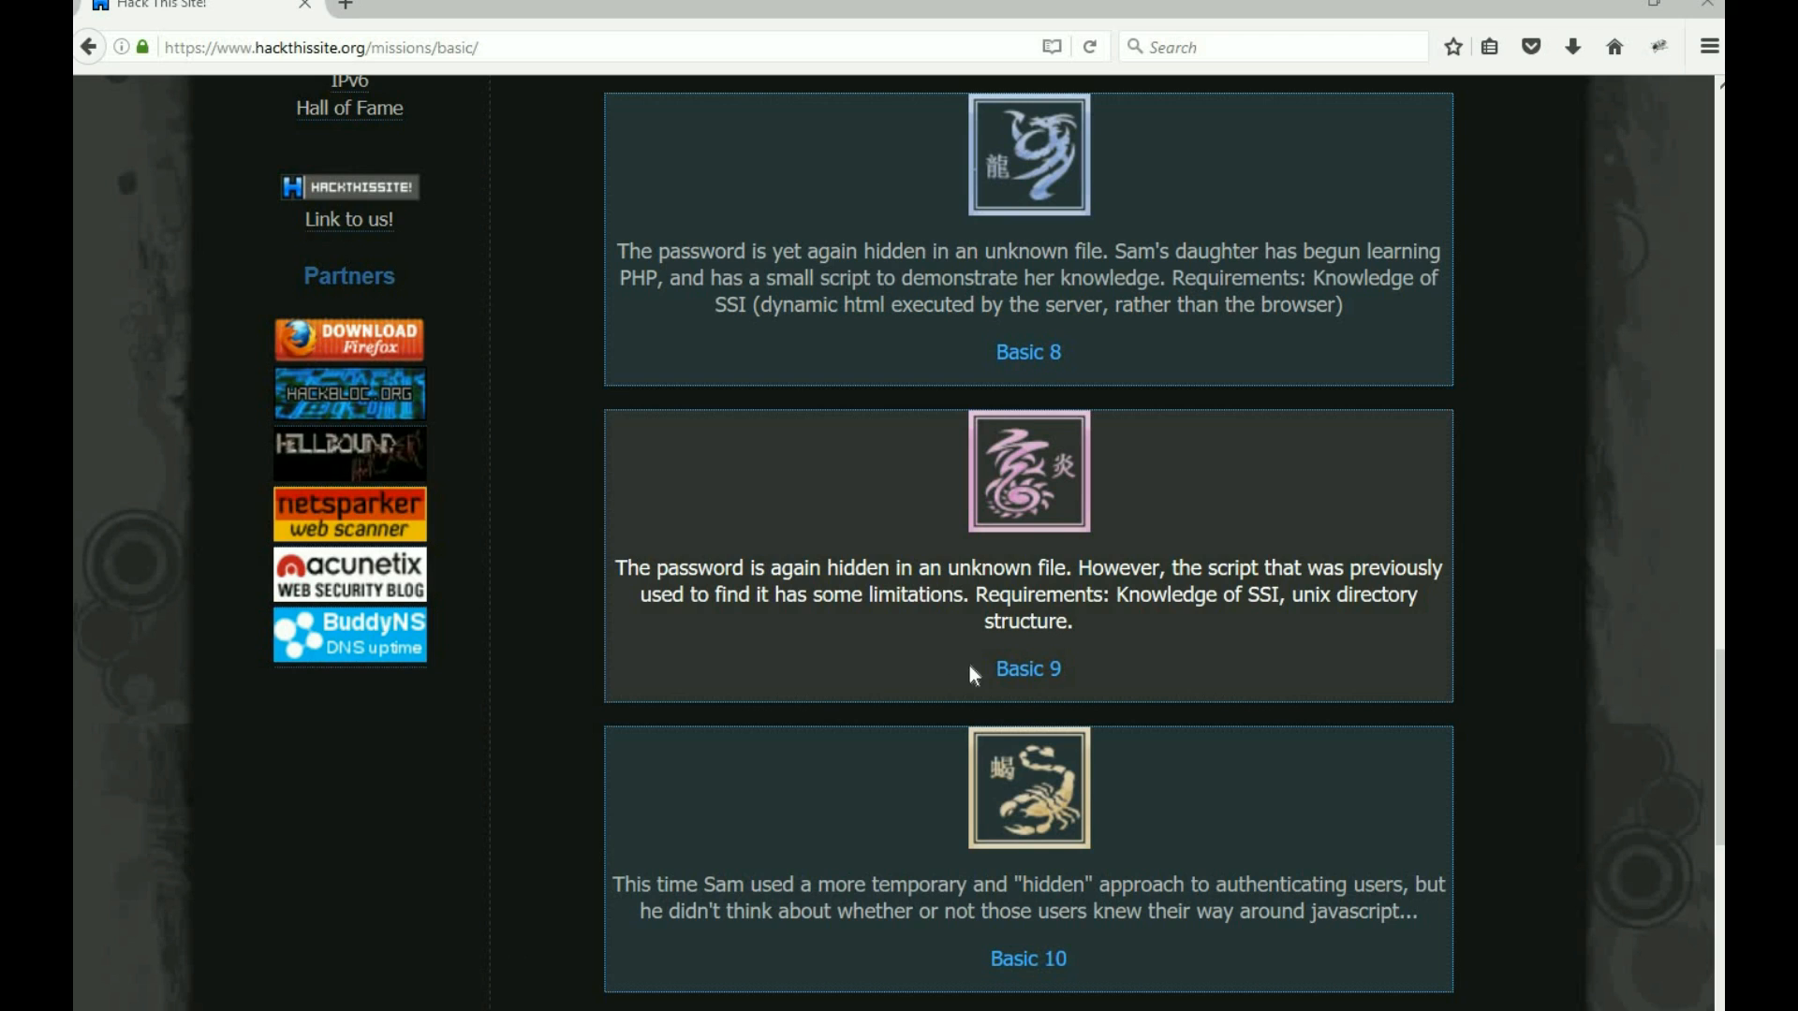
mouse_move(1029, 669)
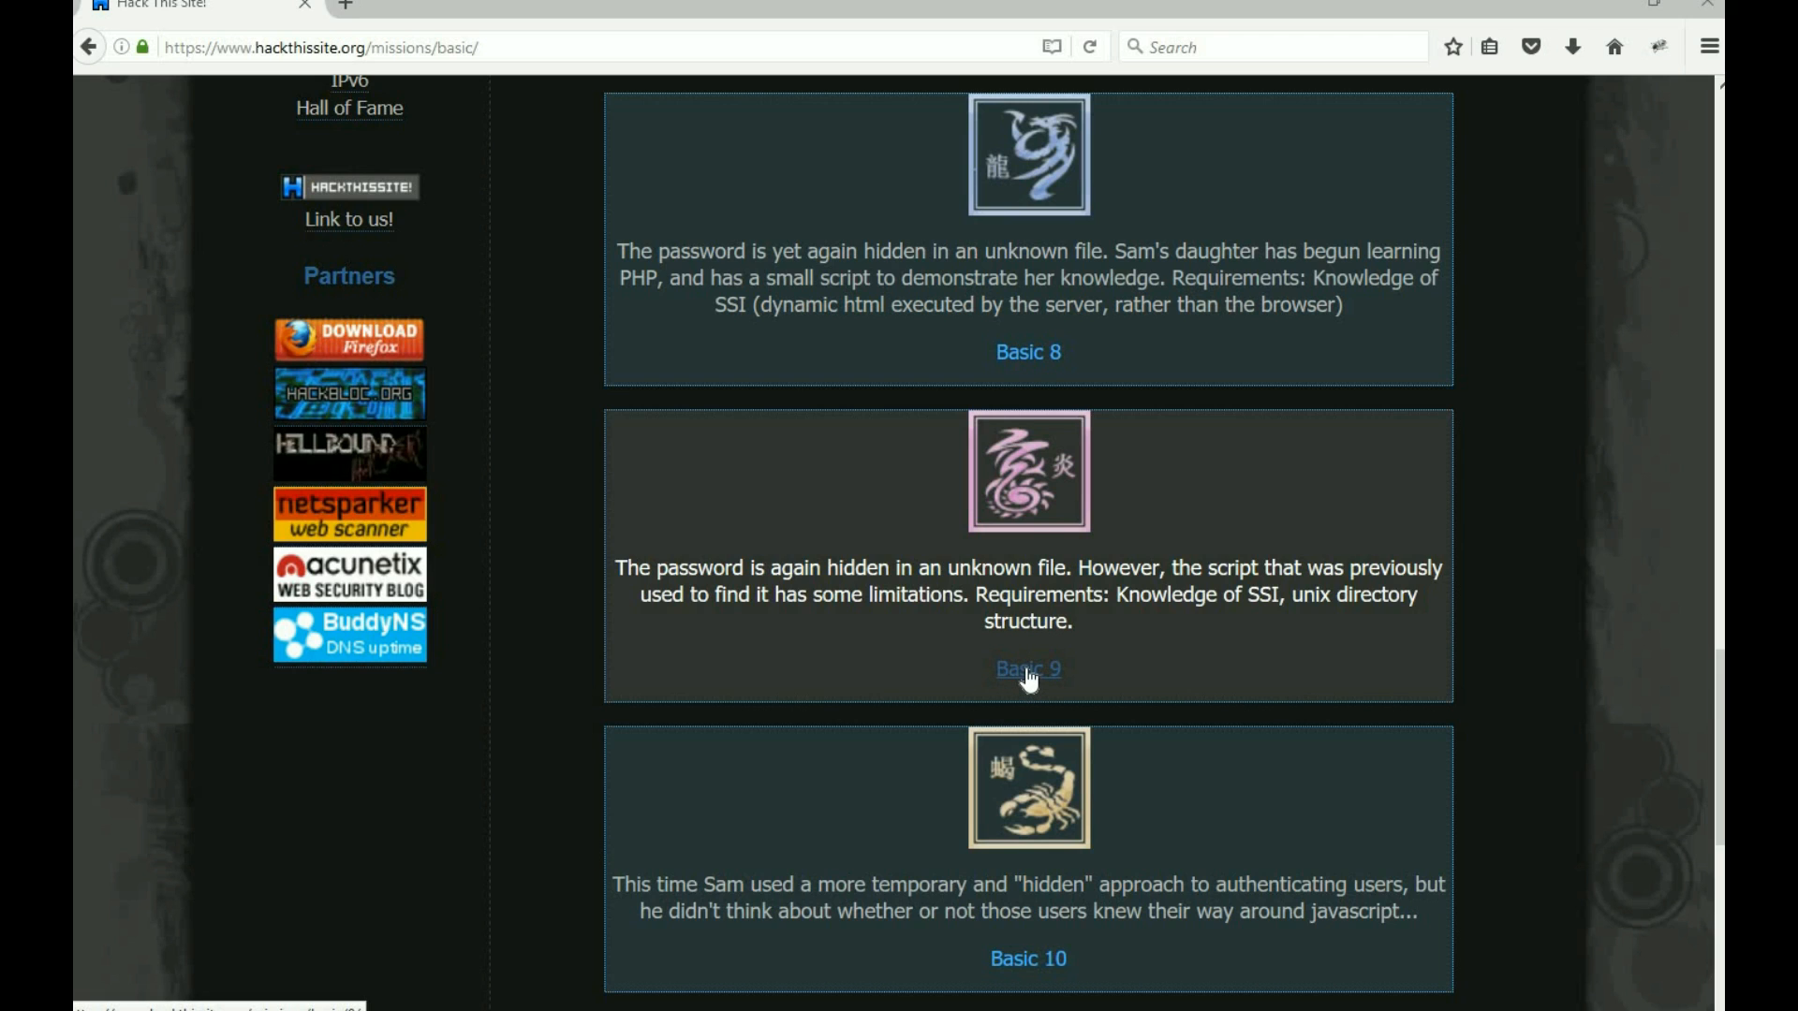
- Open the Basic 9 mission from the basic missions list
click(1029, 669)
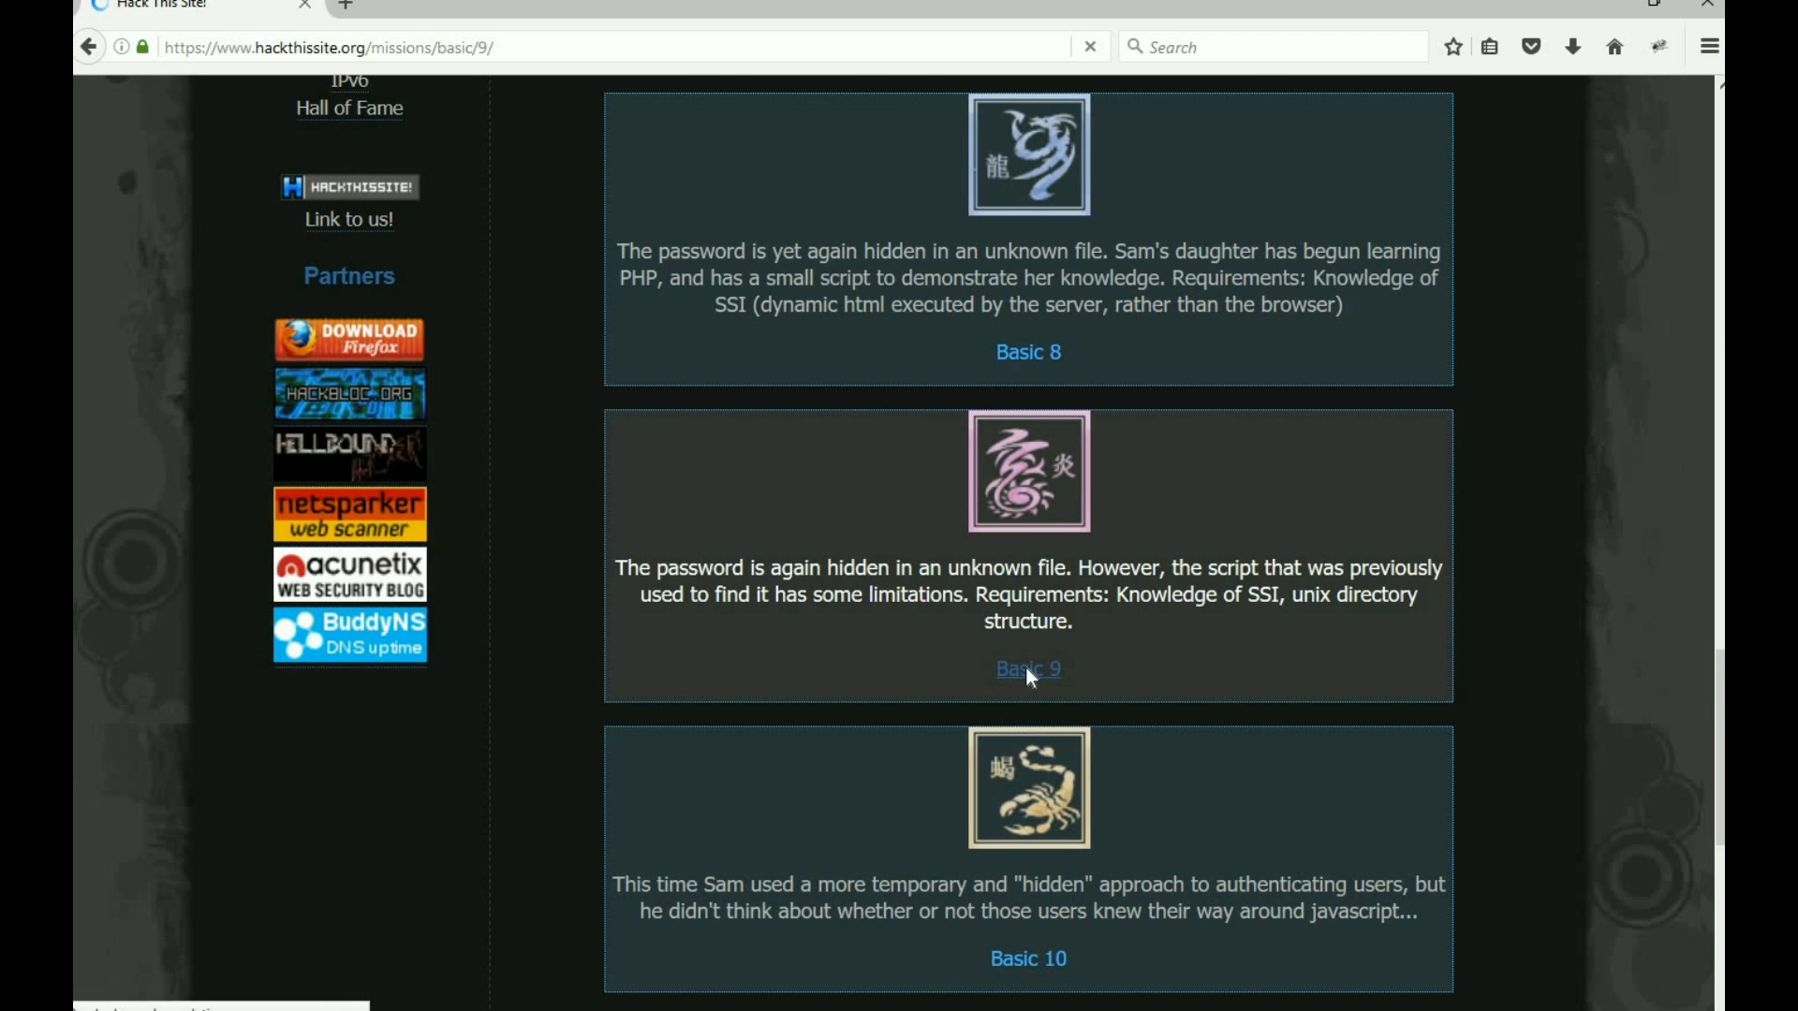
- Read the Basic 9 description showing the password file location and password field
click(1026, 668)
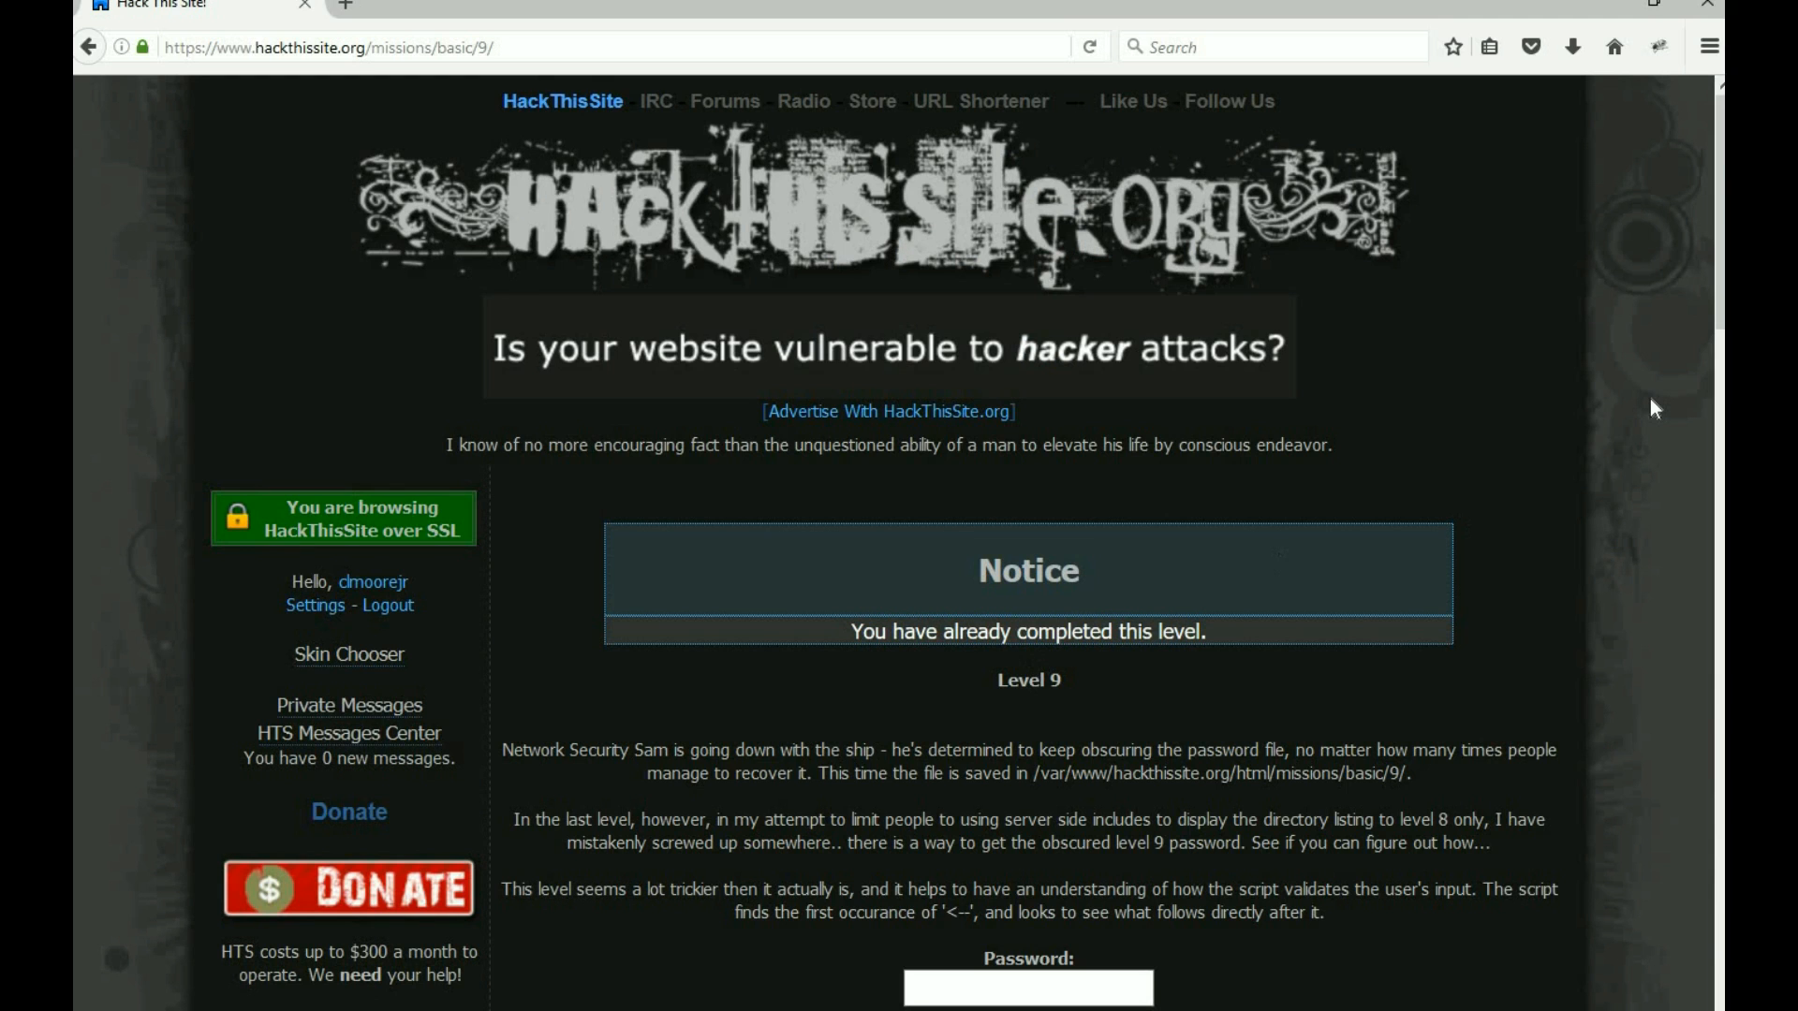
scroll(down, 3)
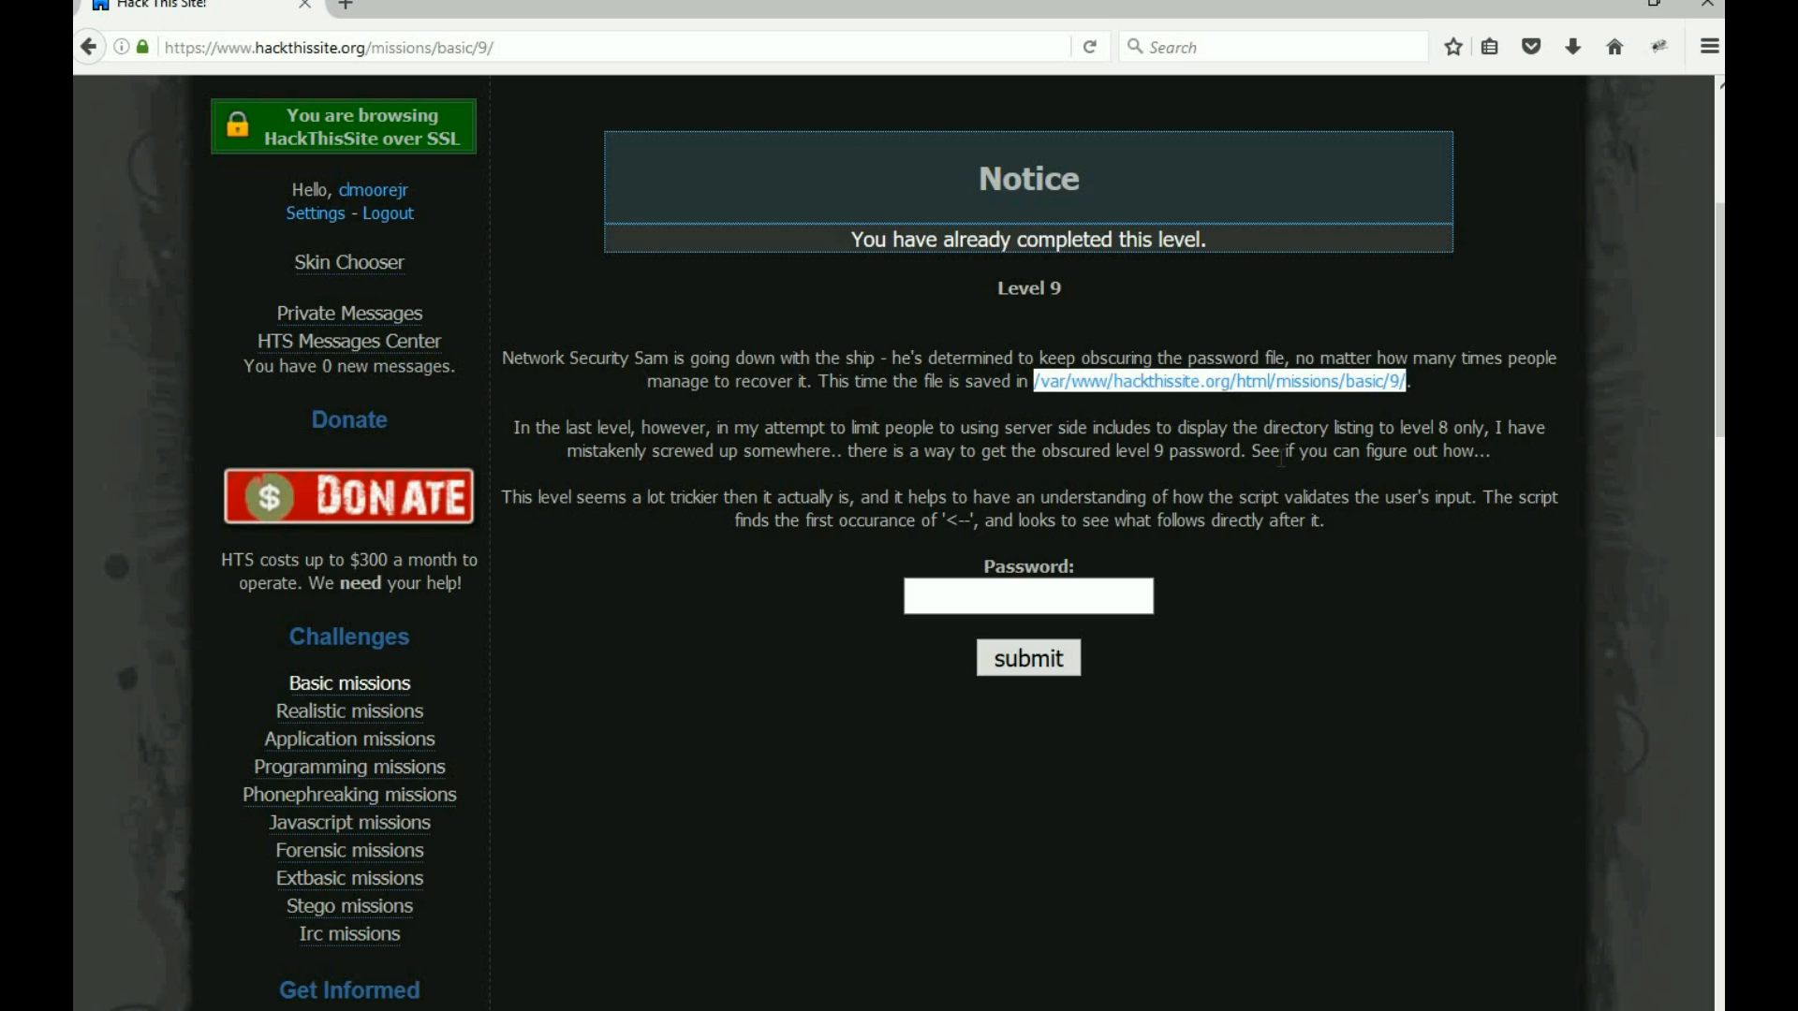
mouse_move(1259, 579)
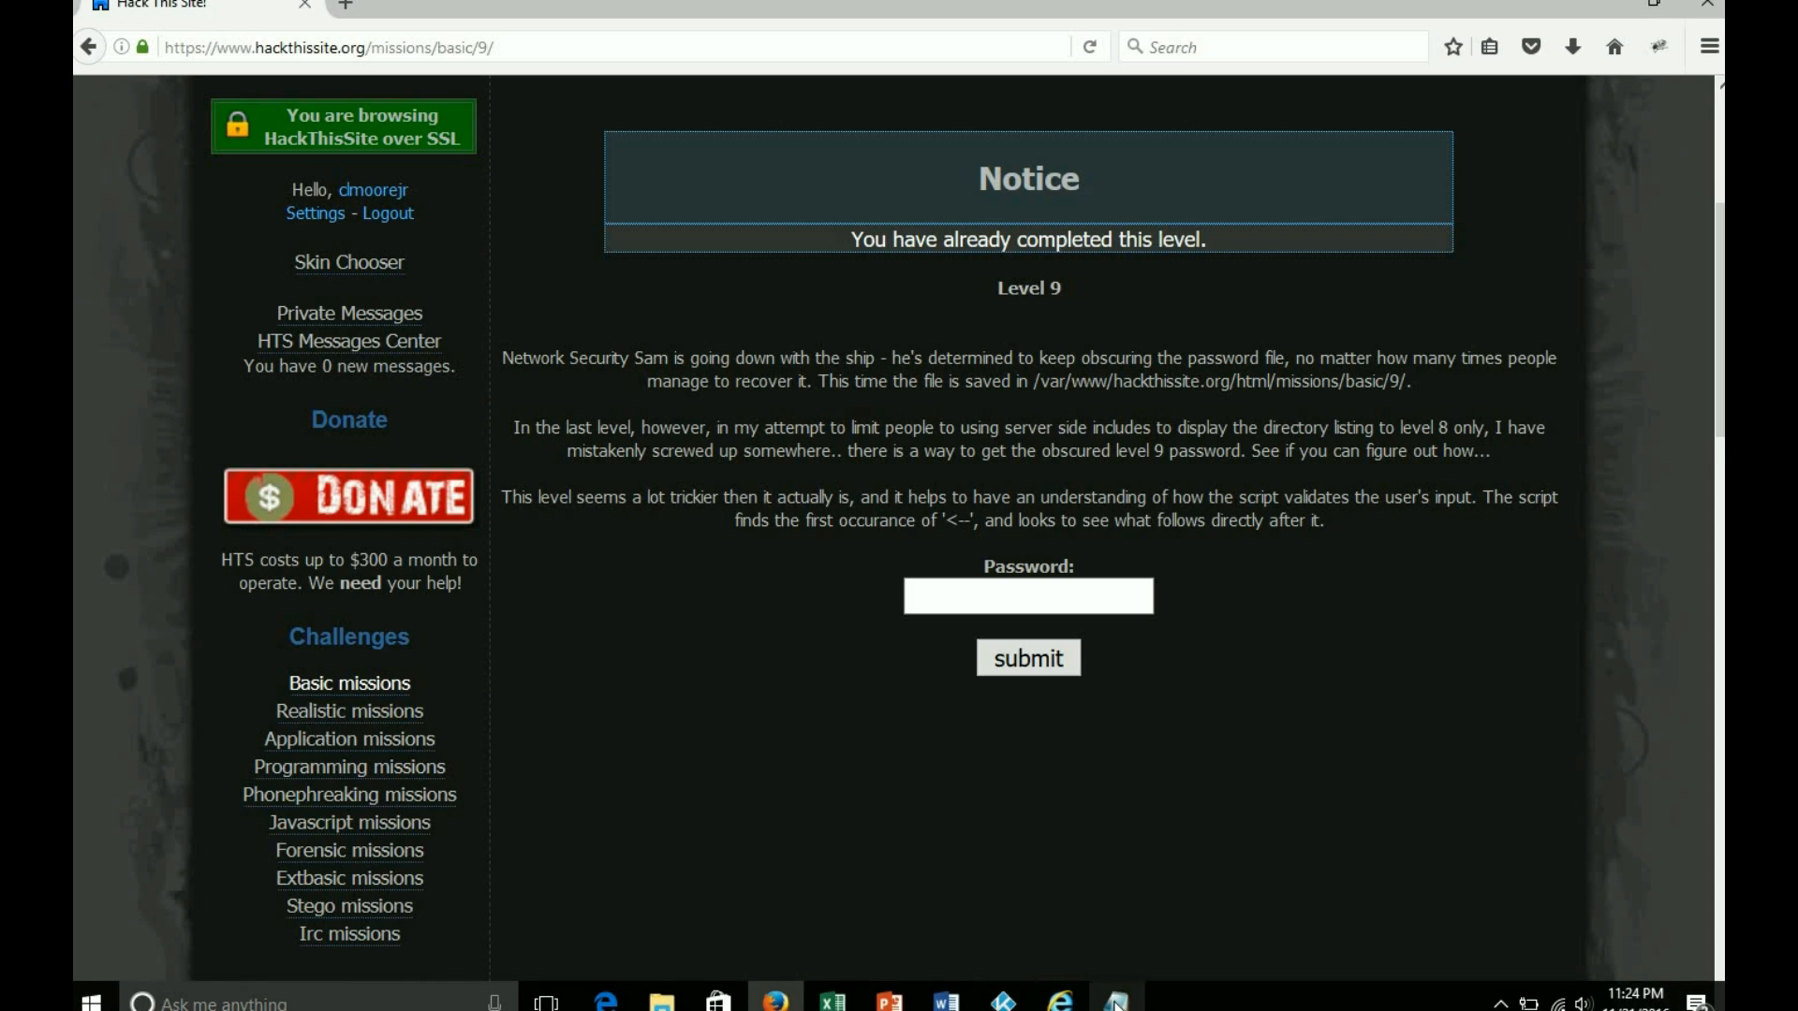
- Bring up the Notepad readme and start trimming the SSI exec command's ../ listing target
click(1113, 1000)
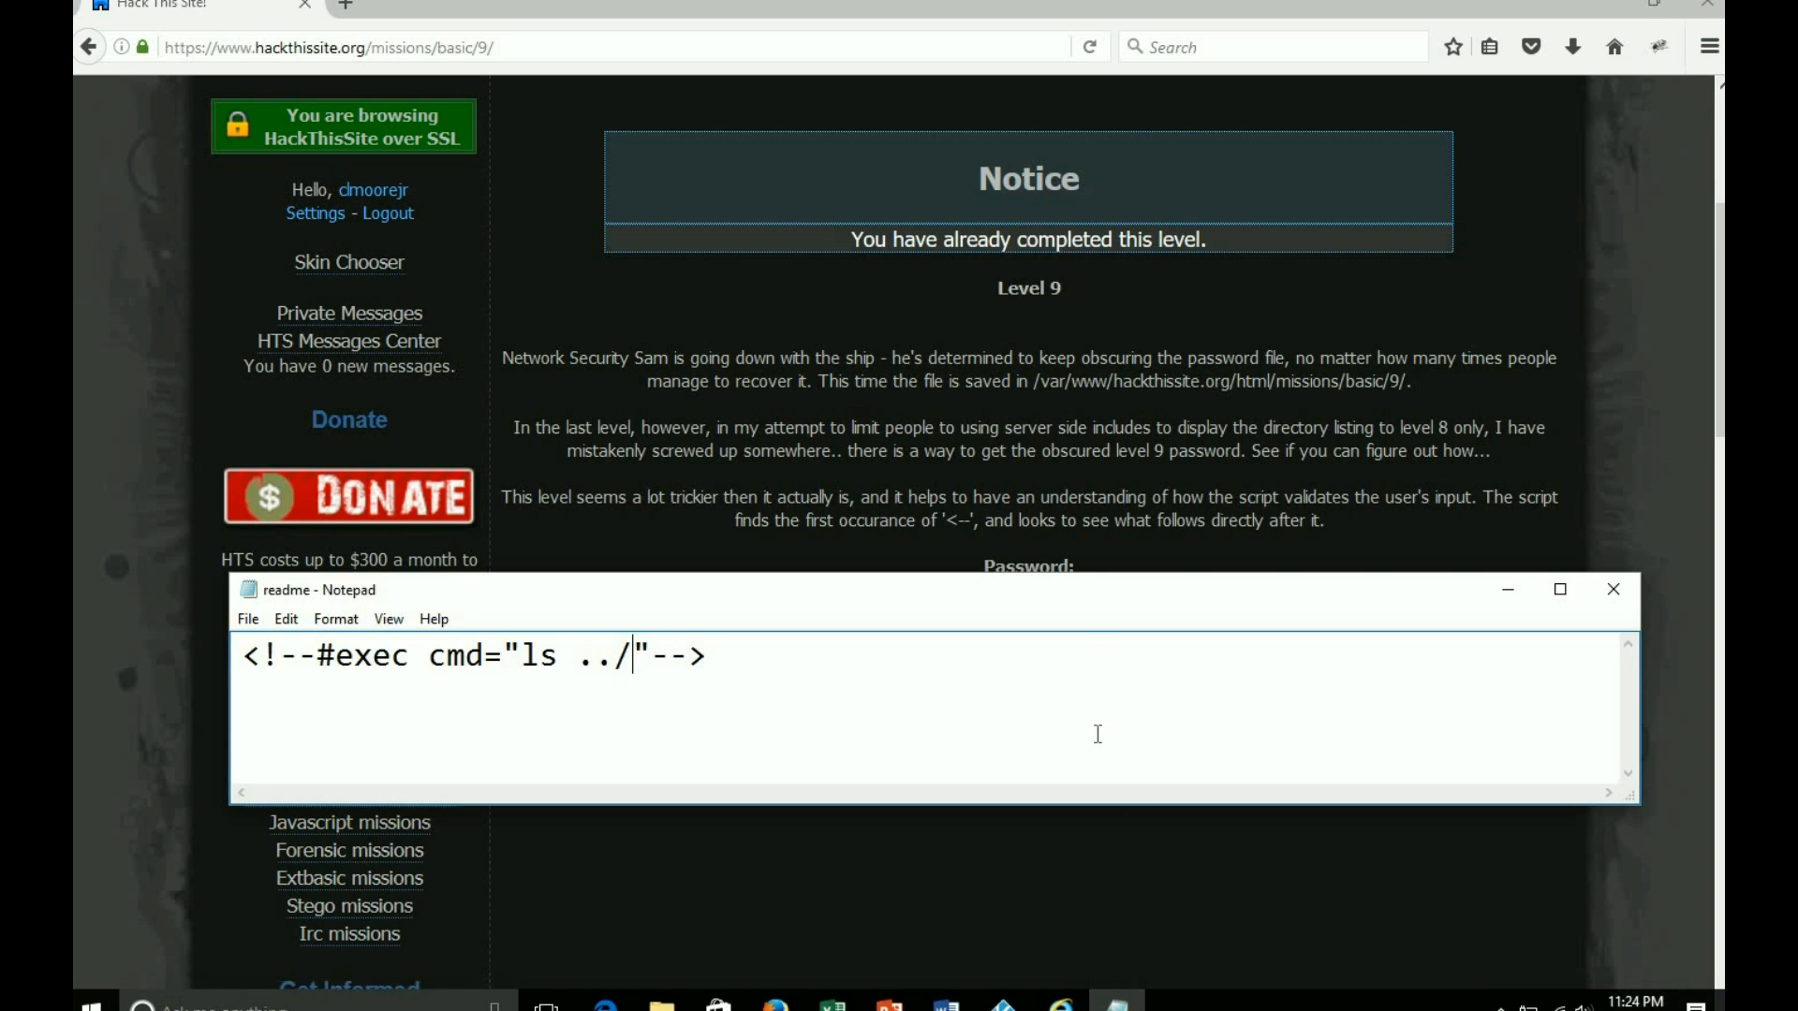
mouse_move(1090, 617)
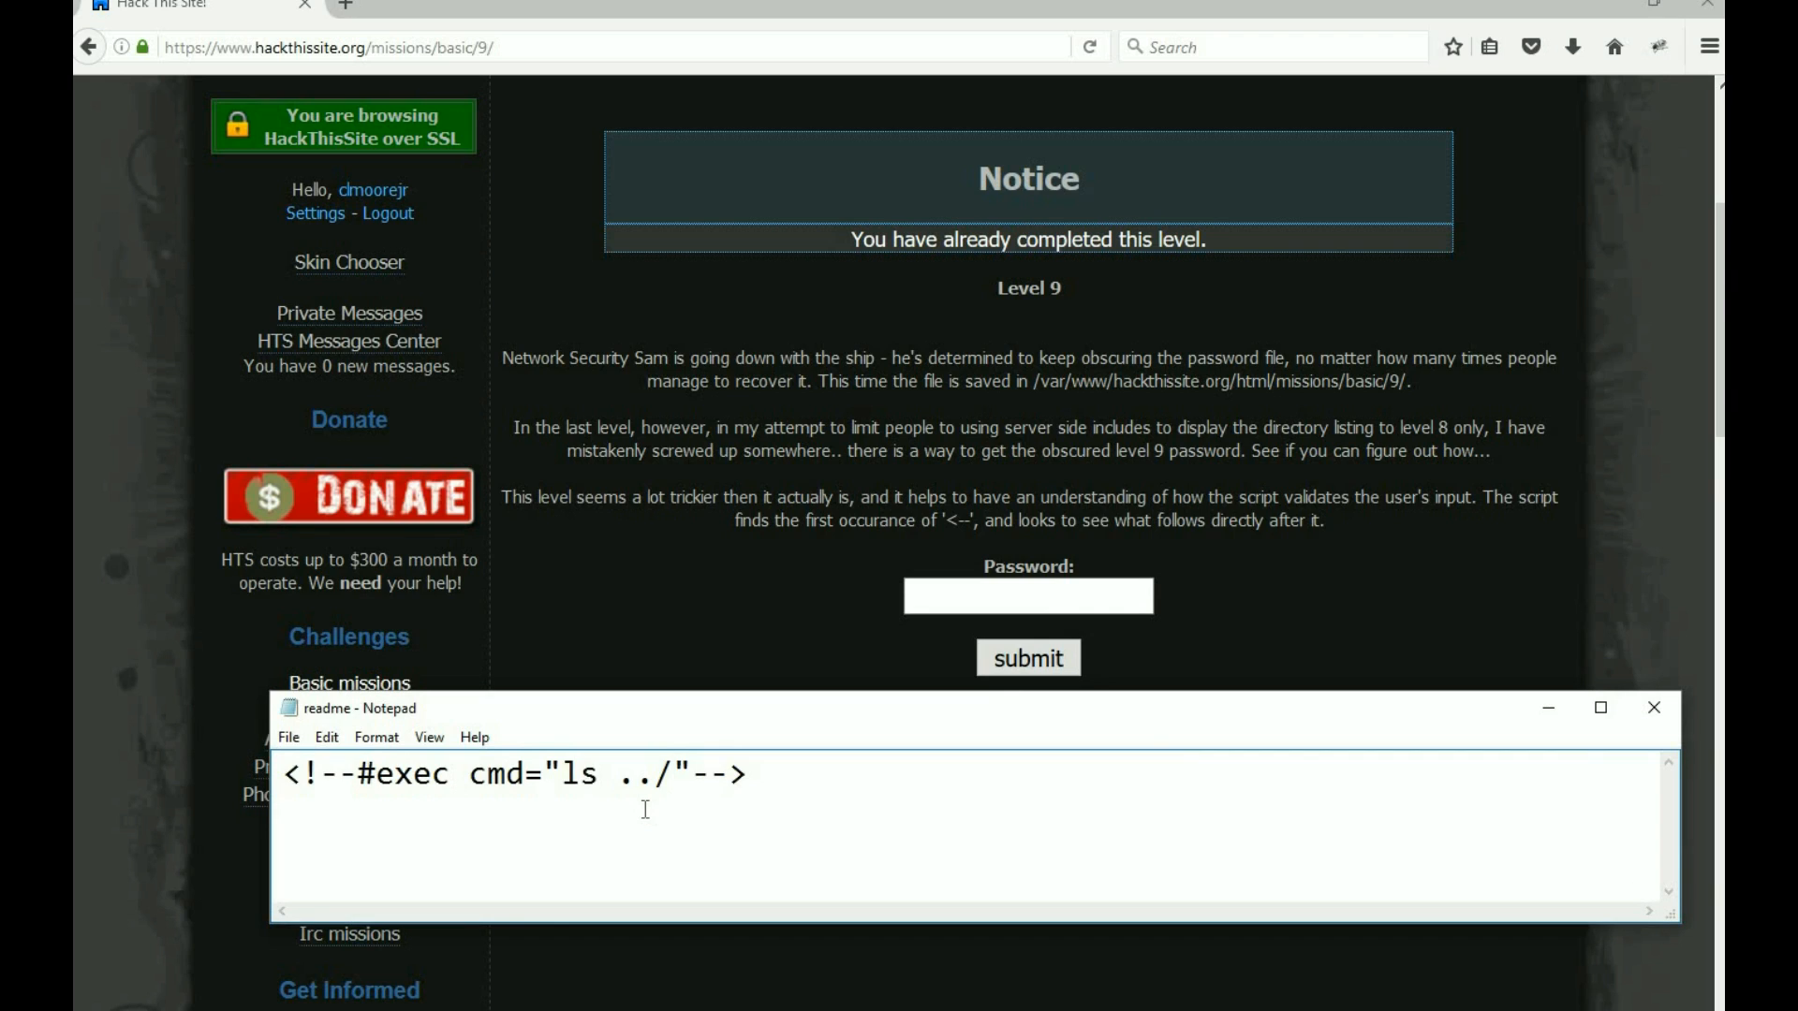
click(674, 774)
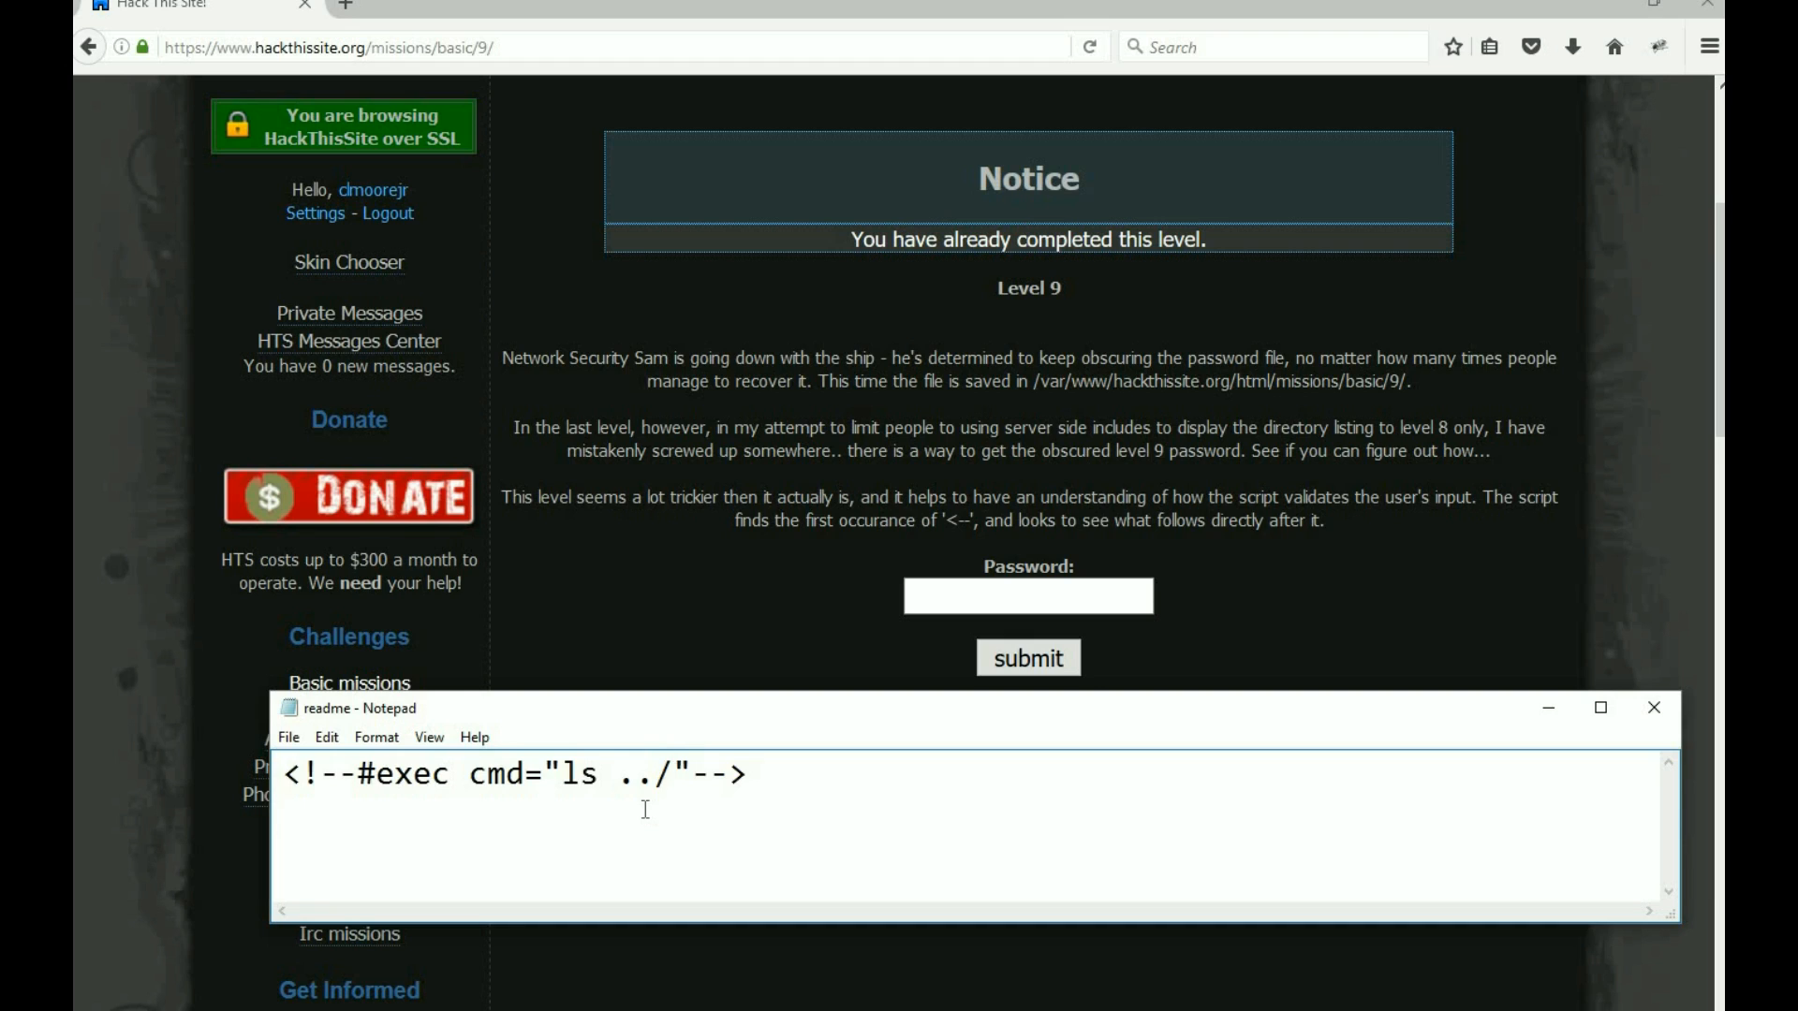
click(676, 773)
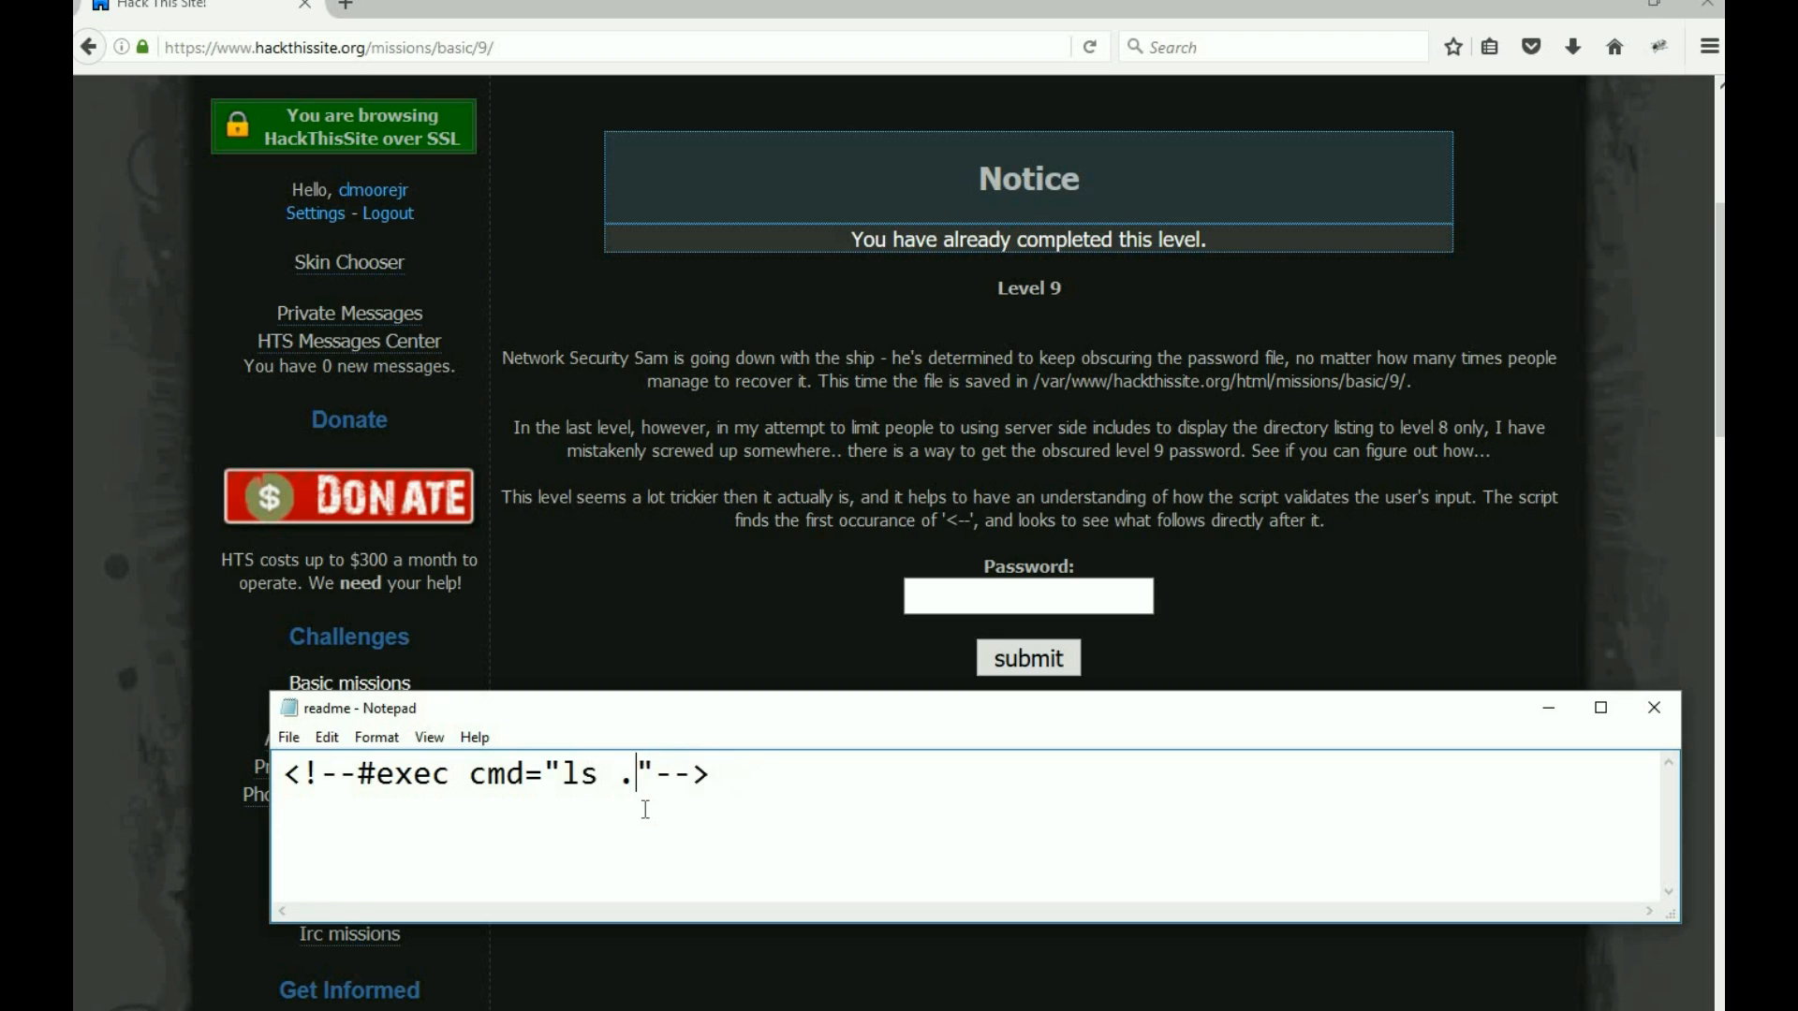
- Point the SSI ls command at /var/www/hackthissite.org/html/missions/basic/9/
key(Backspace)
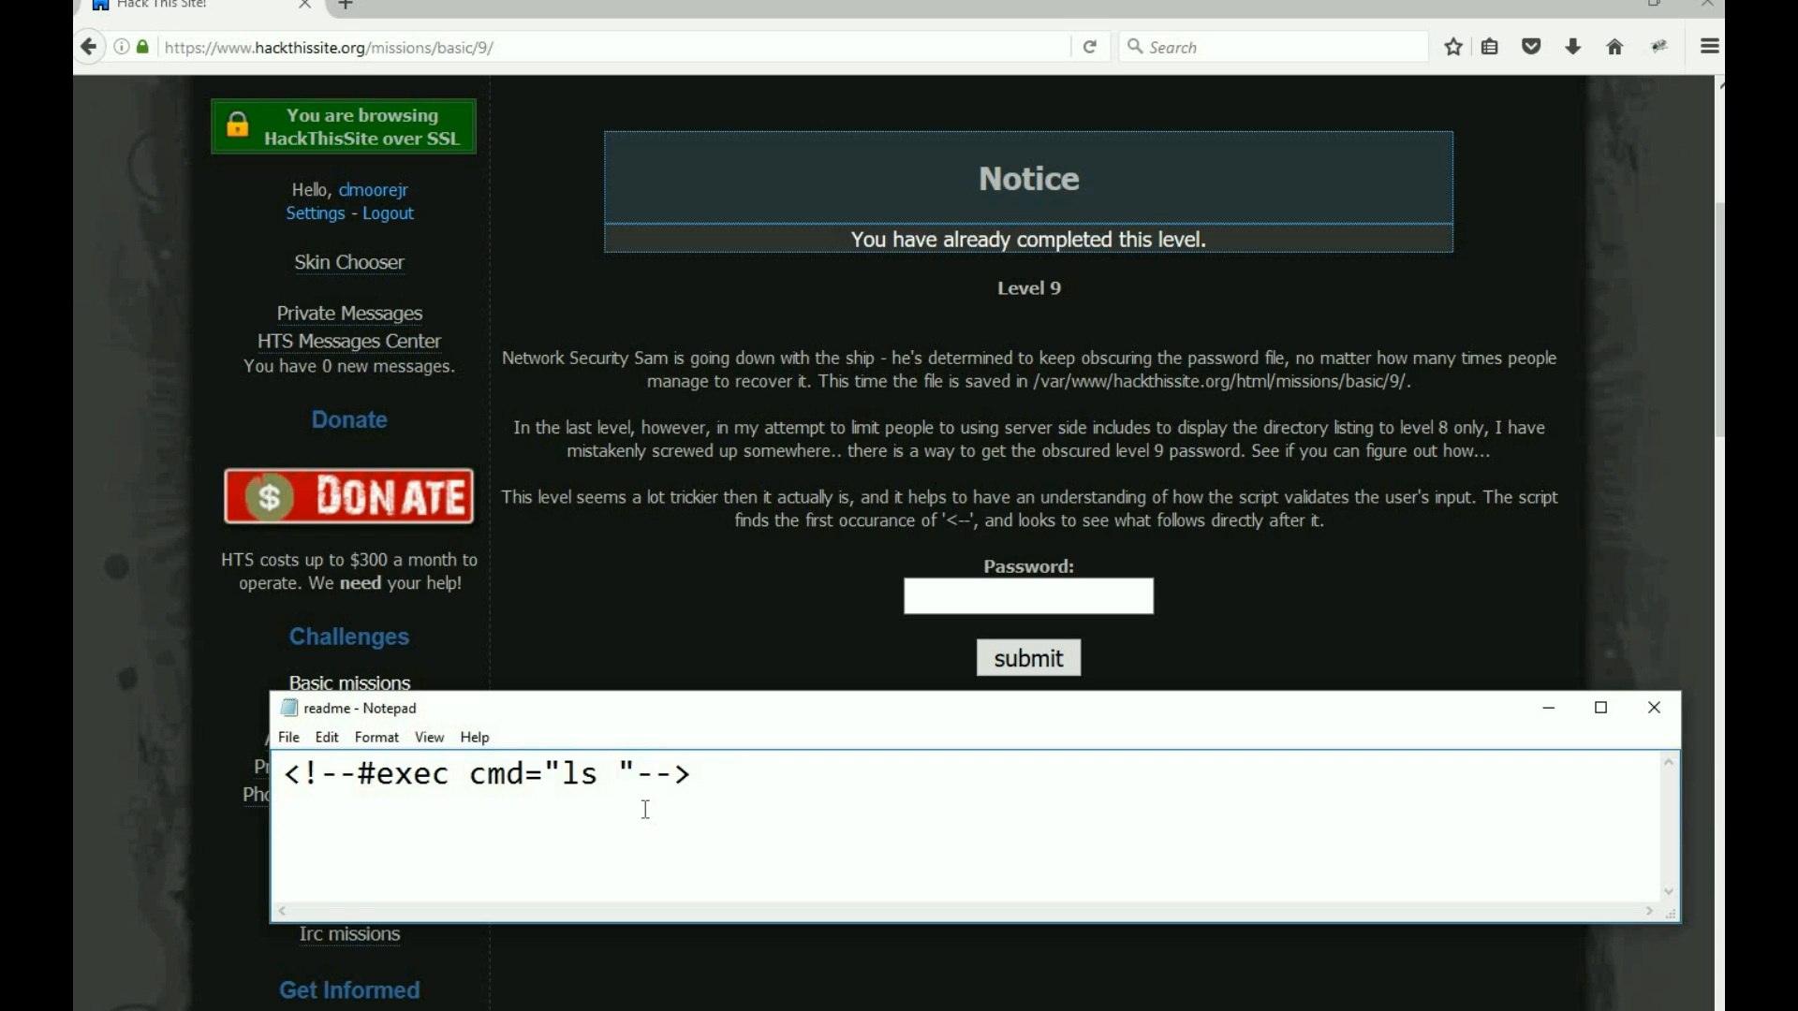
mouse_move(1000, 482)
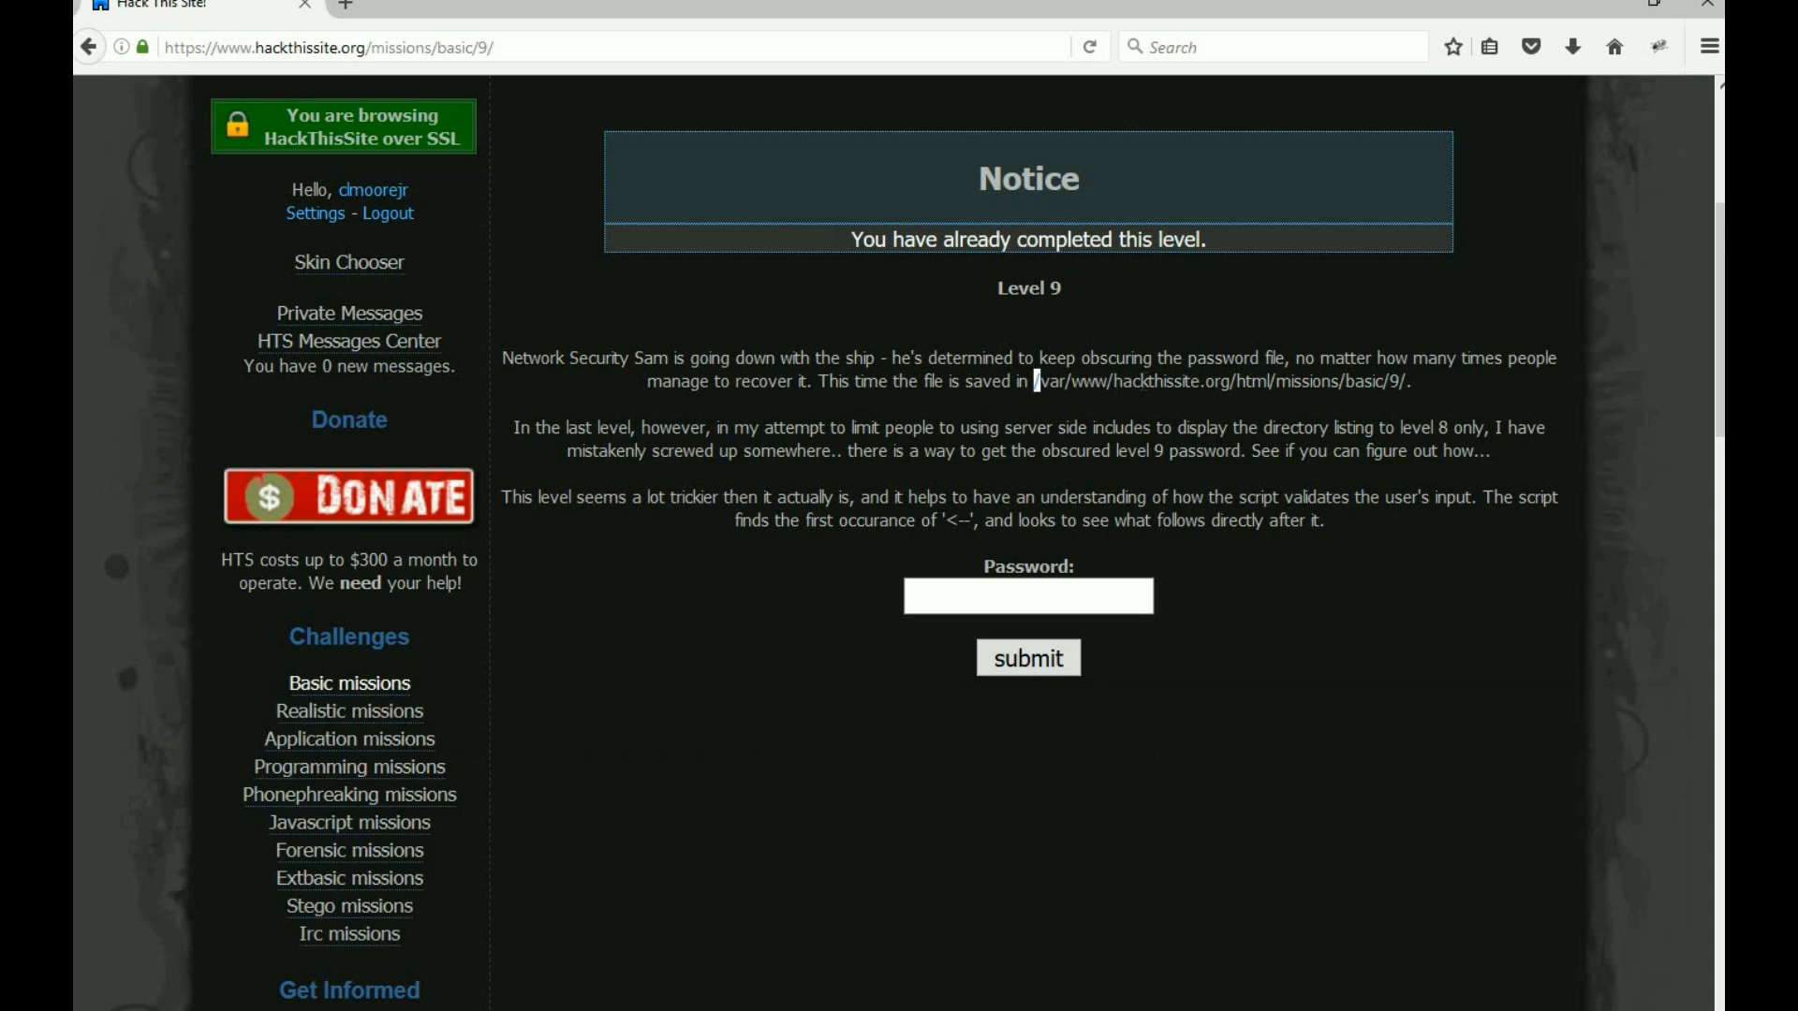
drag(1043, 380, 1405, 380)
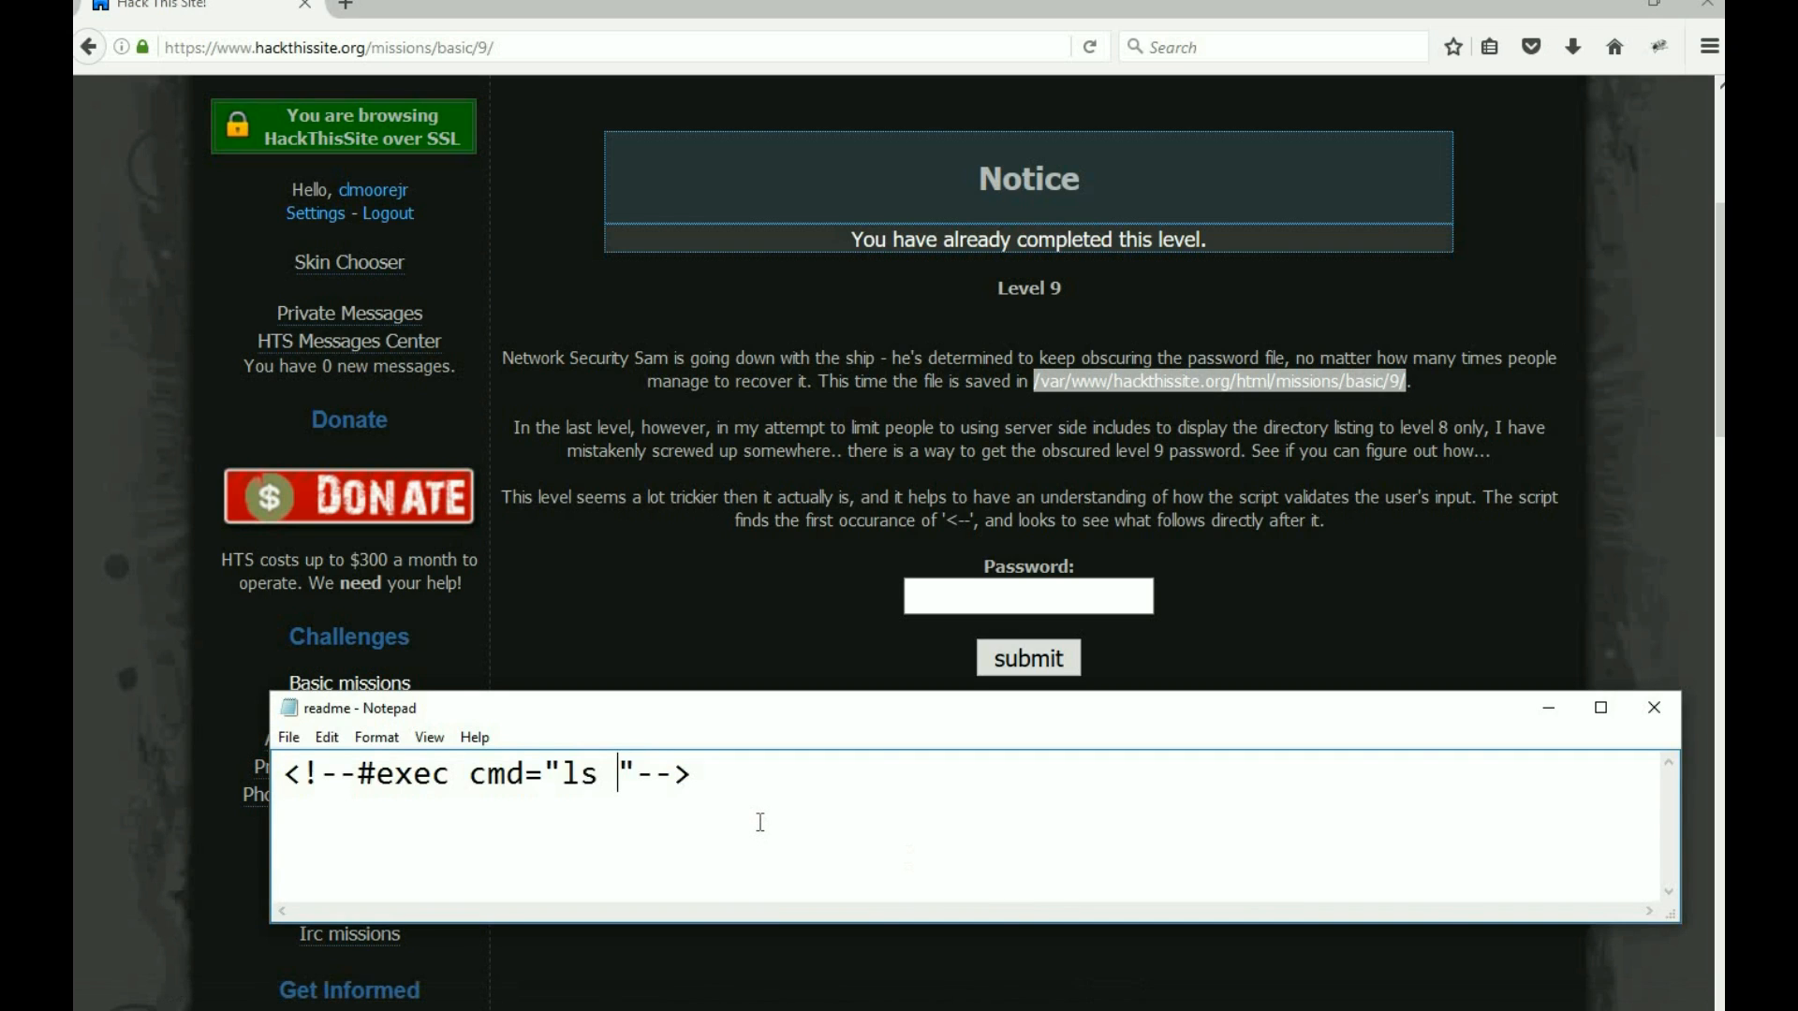
text(/var/www/hackthissite.org/html/missions/basic/9/)
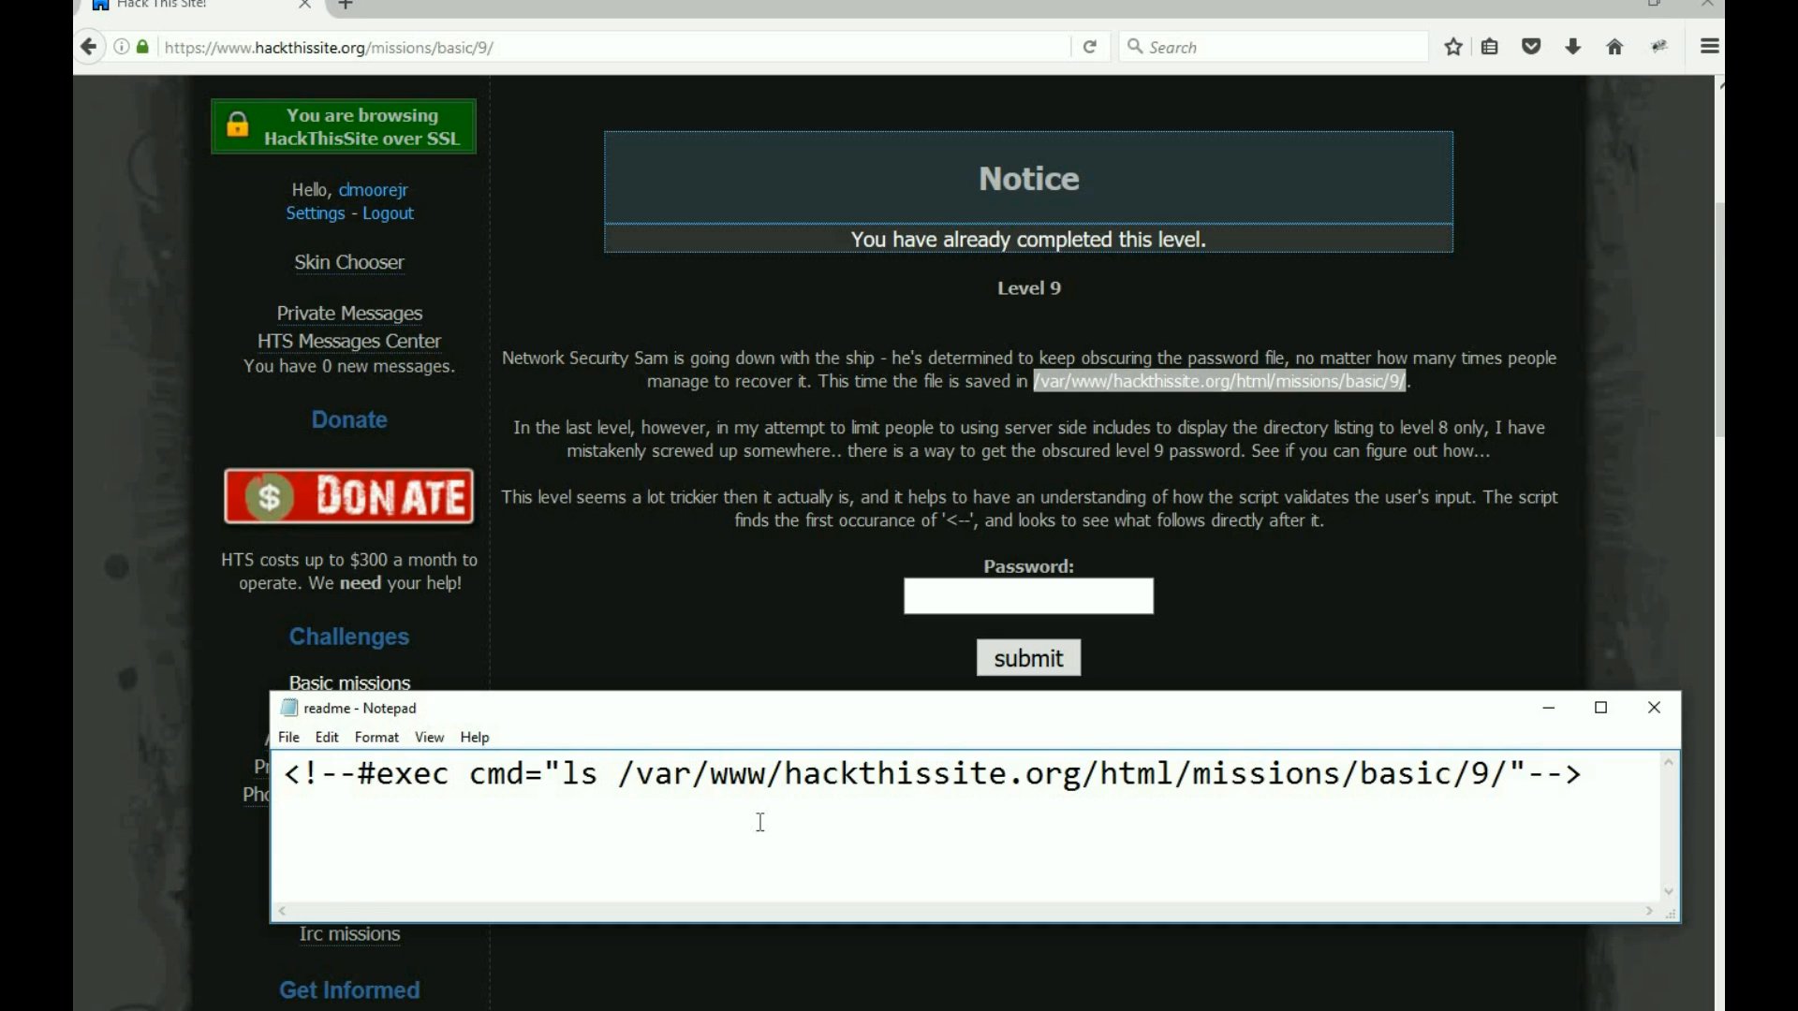
mouse_move(862, 716)
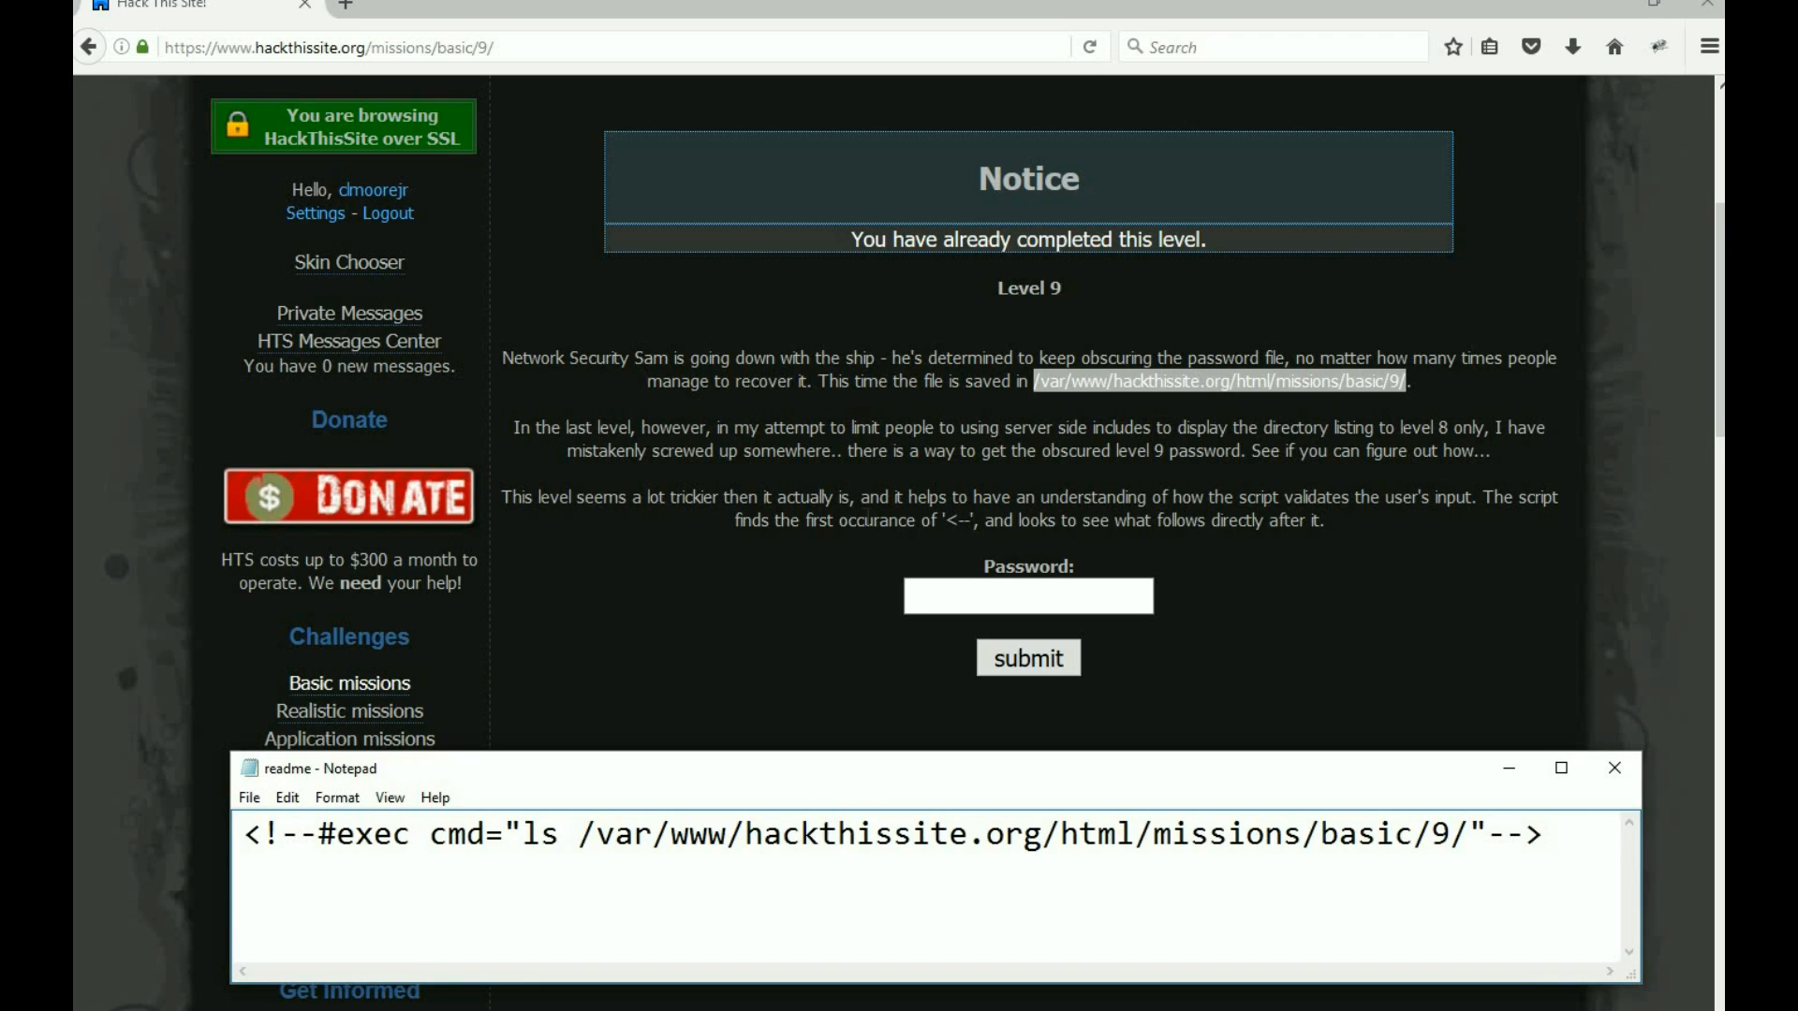
mouse_move(738, 615)
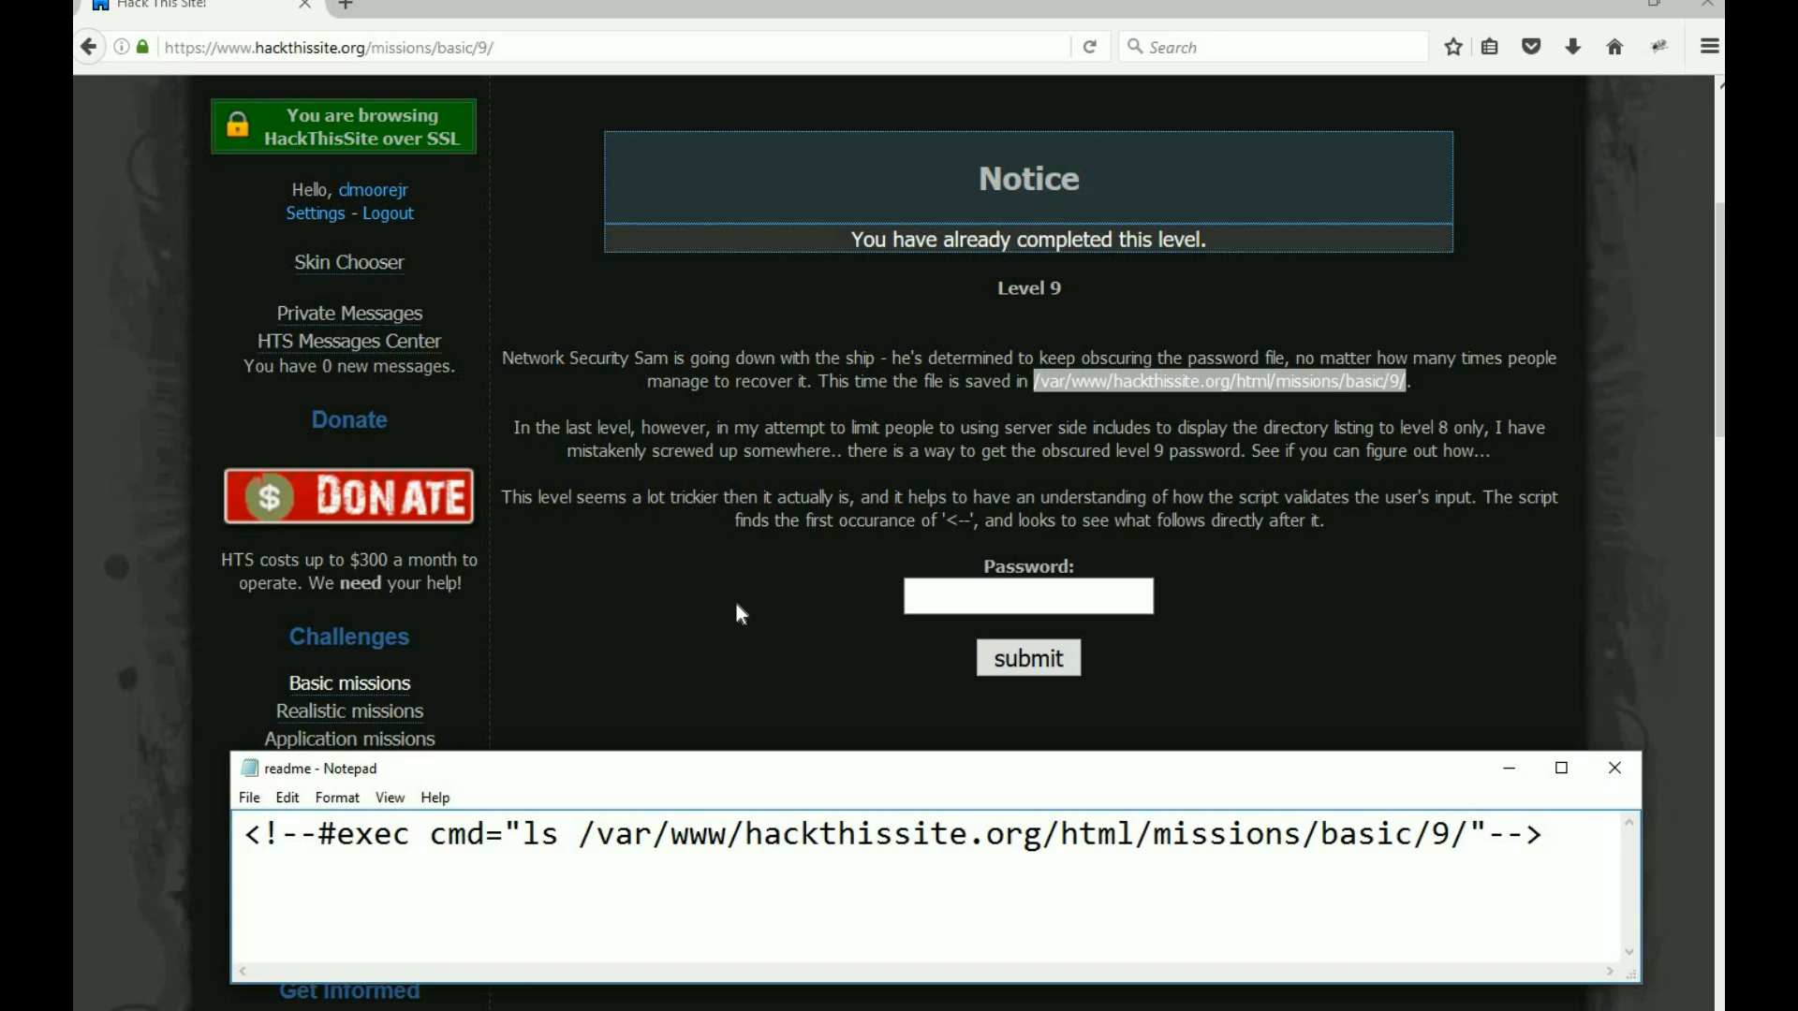
mouse_move(847, 770)
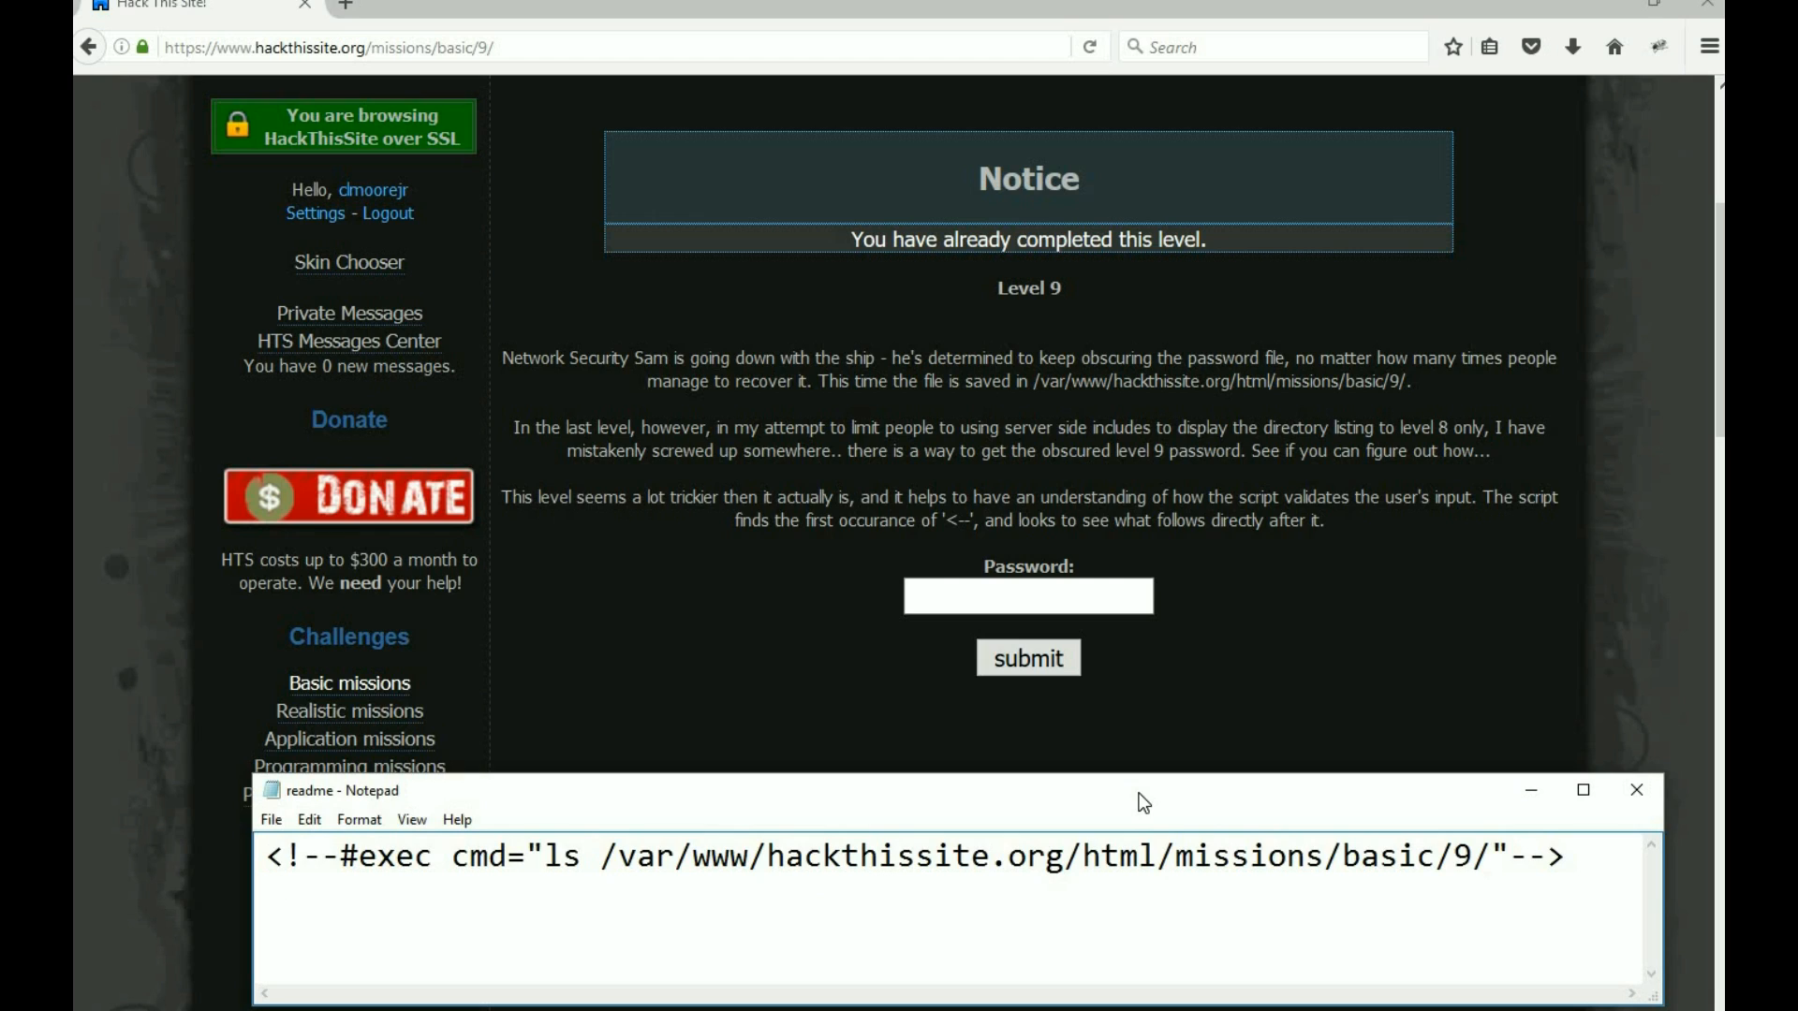
- Leave Notepad and return from Basic 9 to the basic missions list
click(1489, 856)
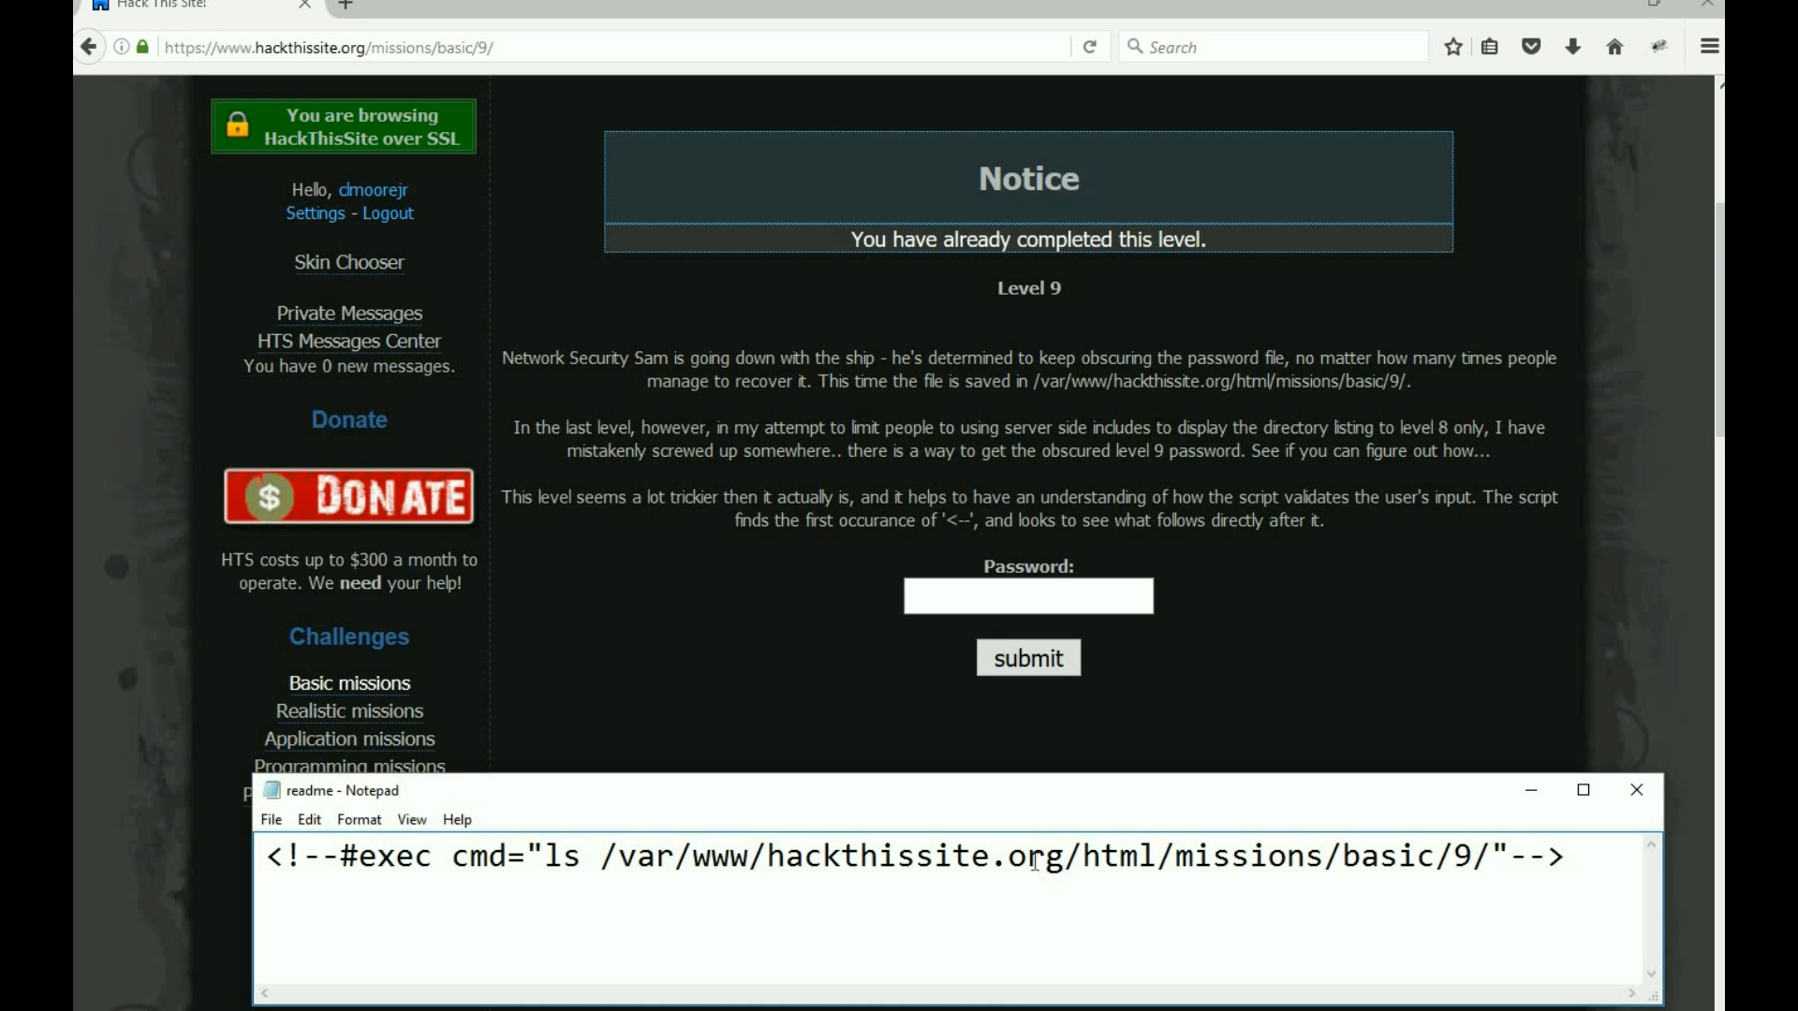
click(1021, 856)
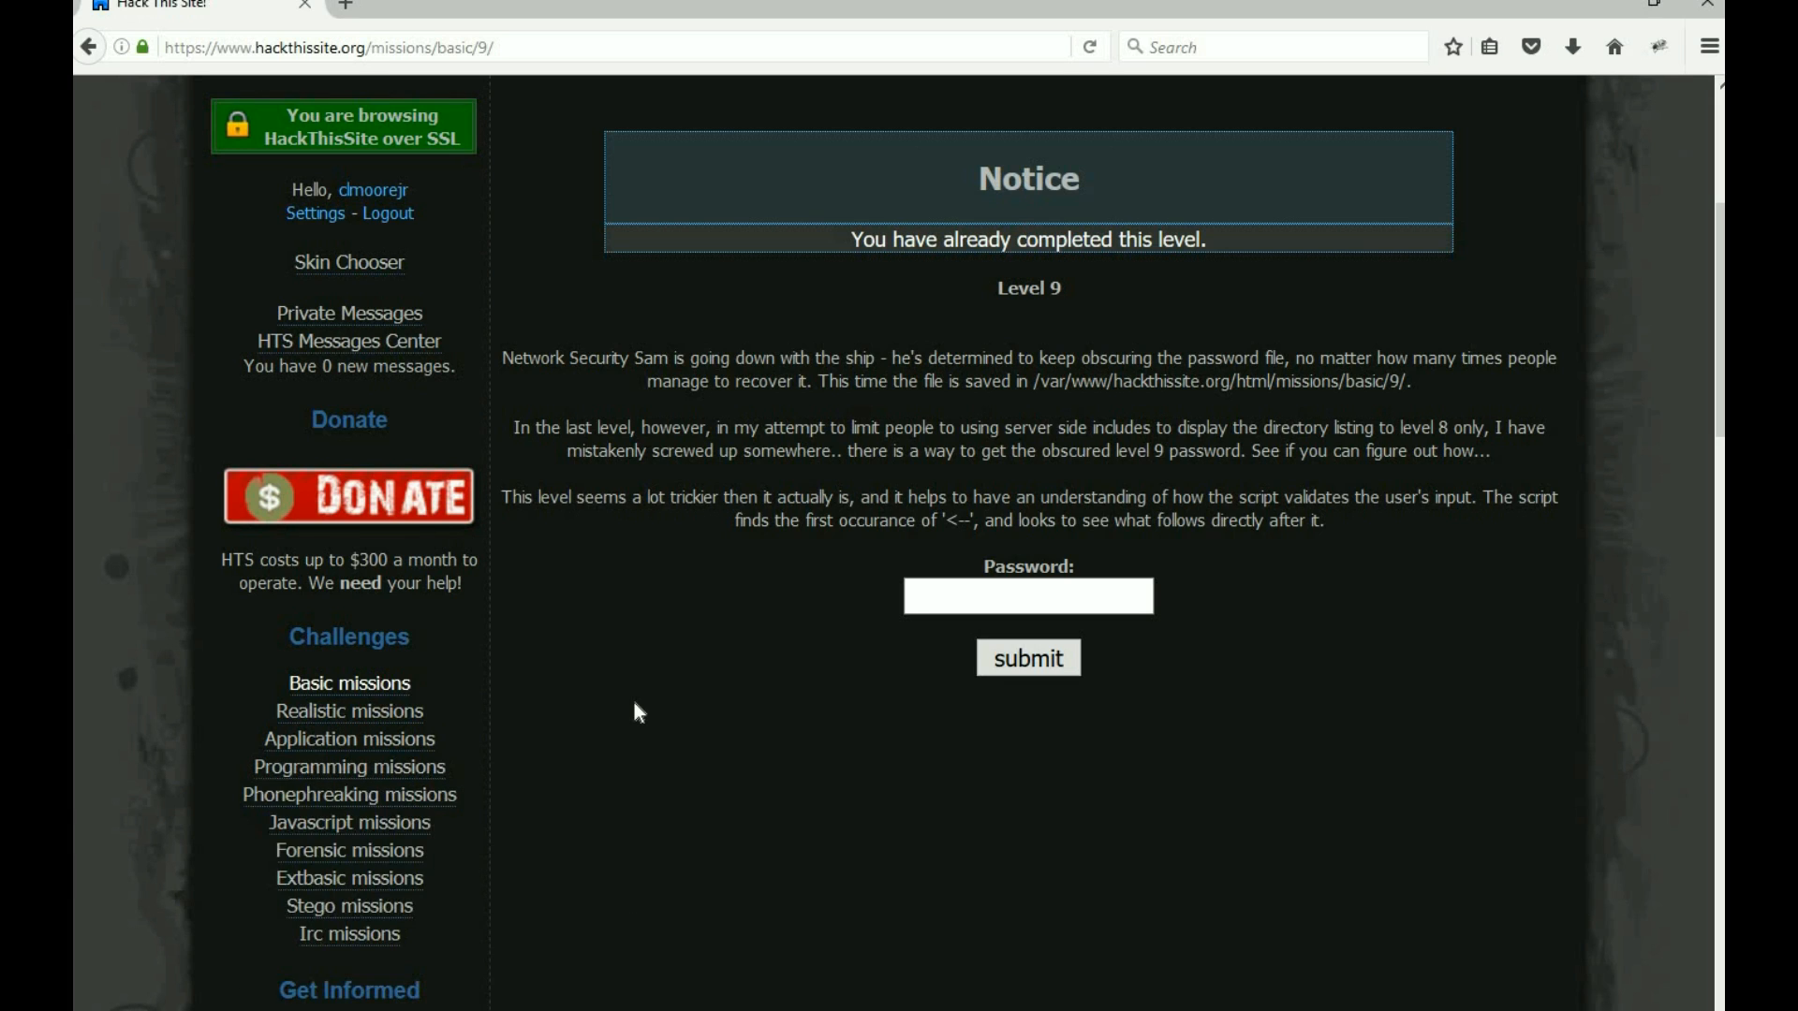
click(348, 682)
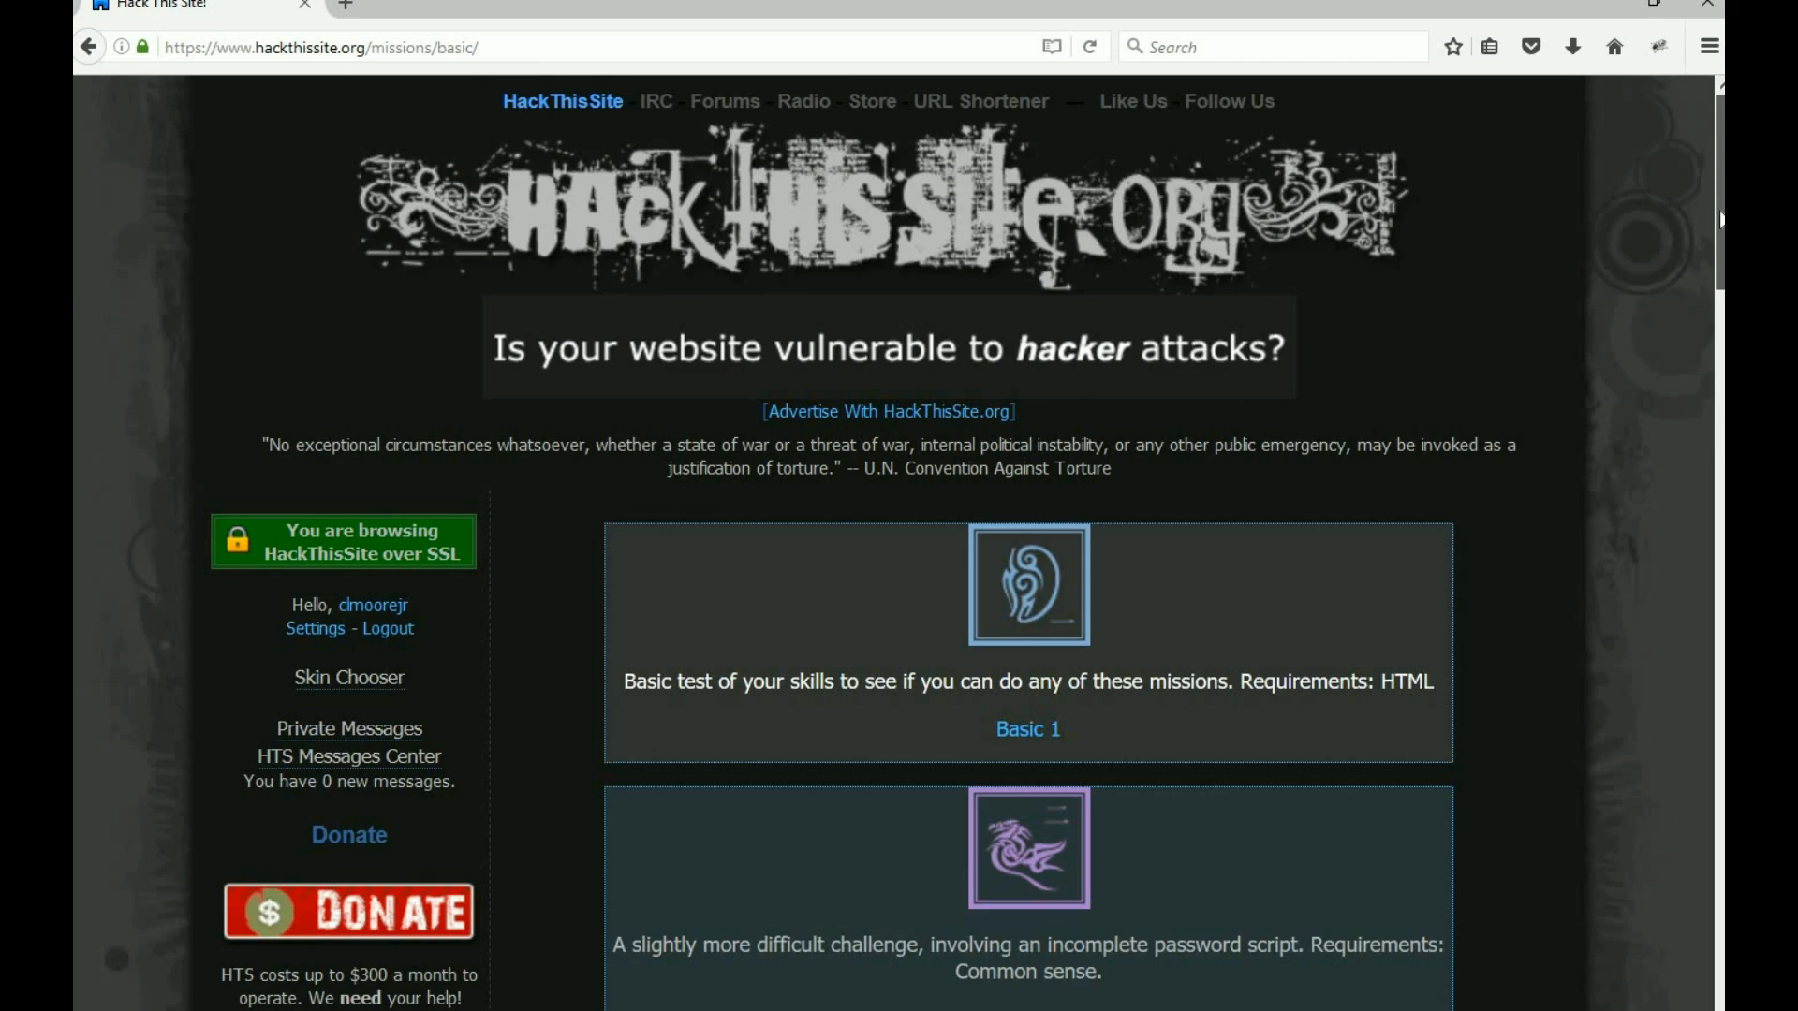
- Enter <!--#exec cmd="ls /var/www/hackthissite.org/html/missions/basic/9/"--> as the name on Basic 8
scroll(down, 3)
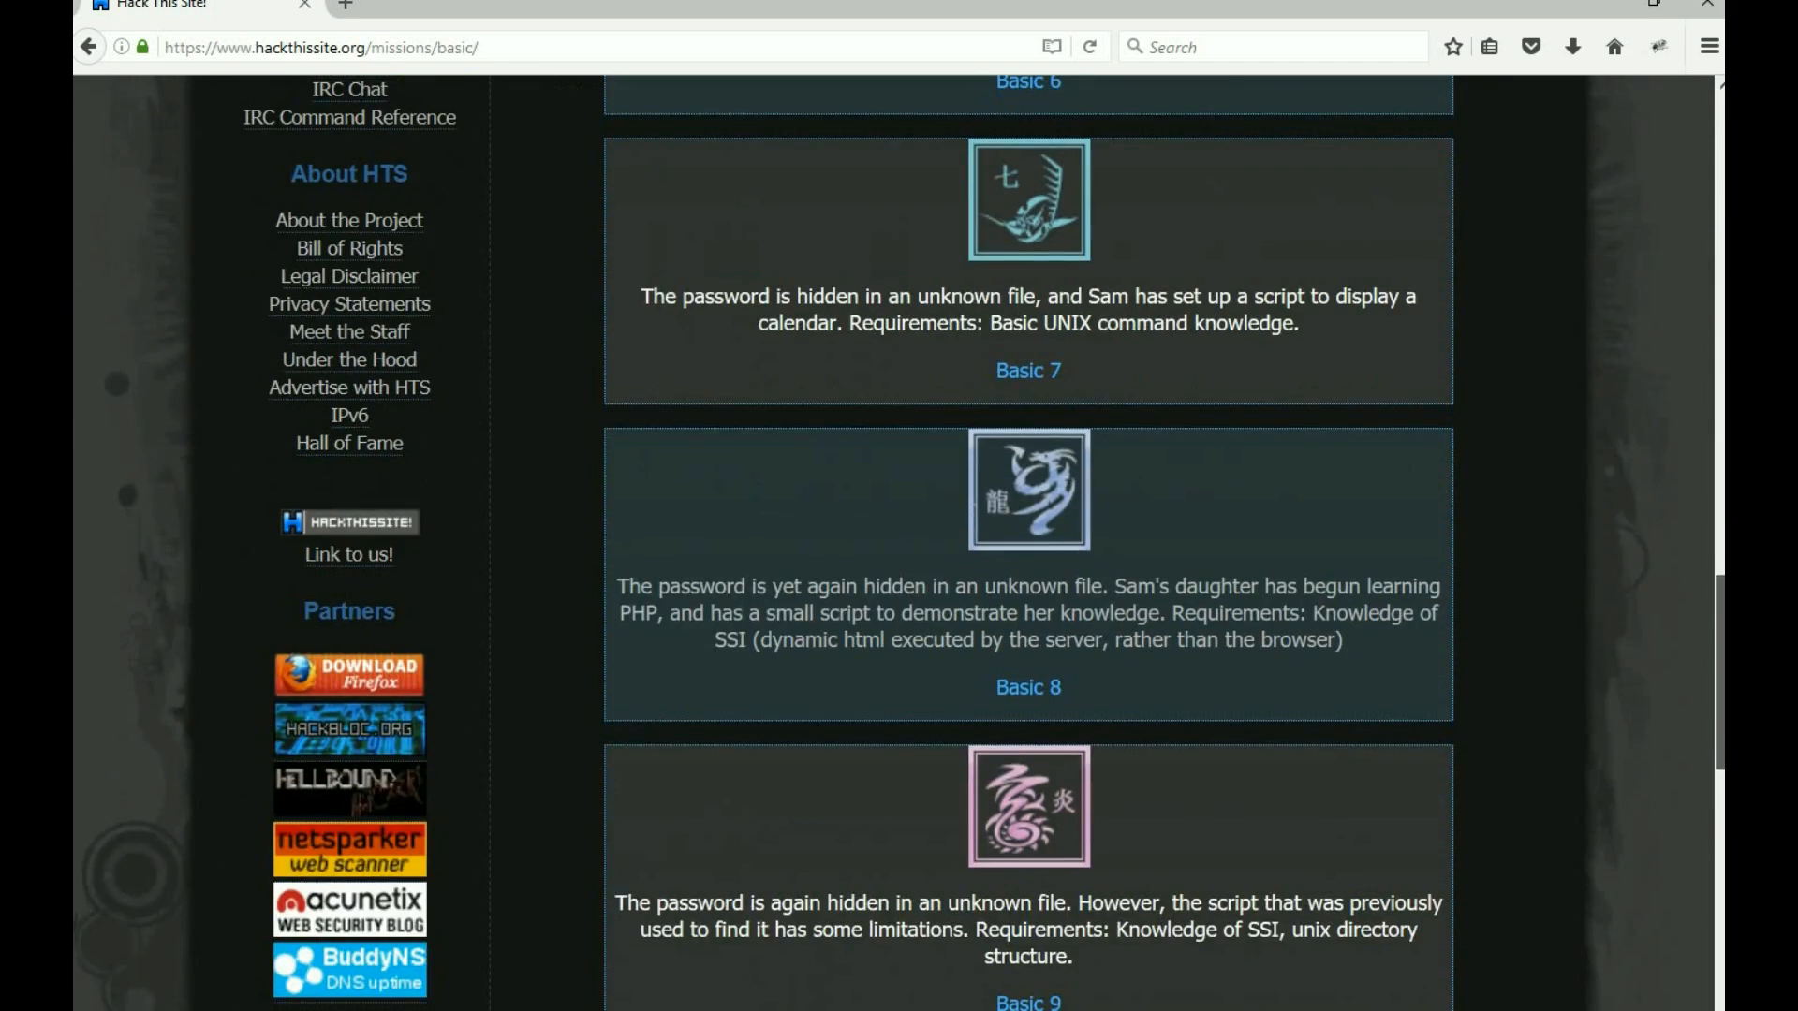
click(1026, 687)
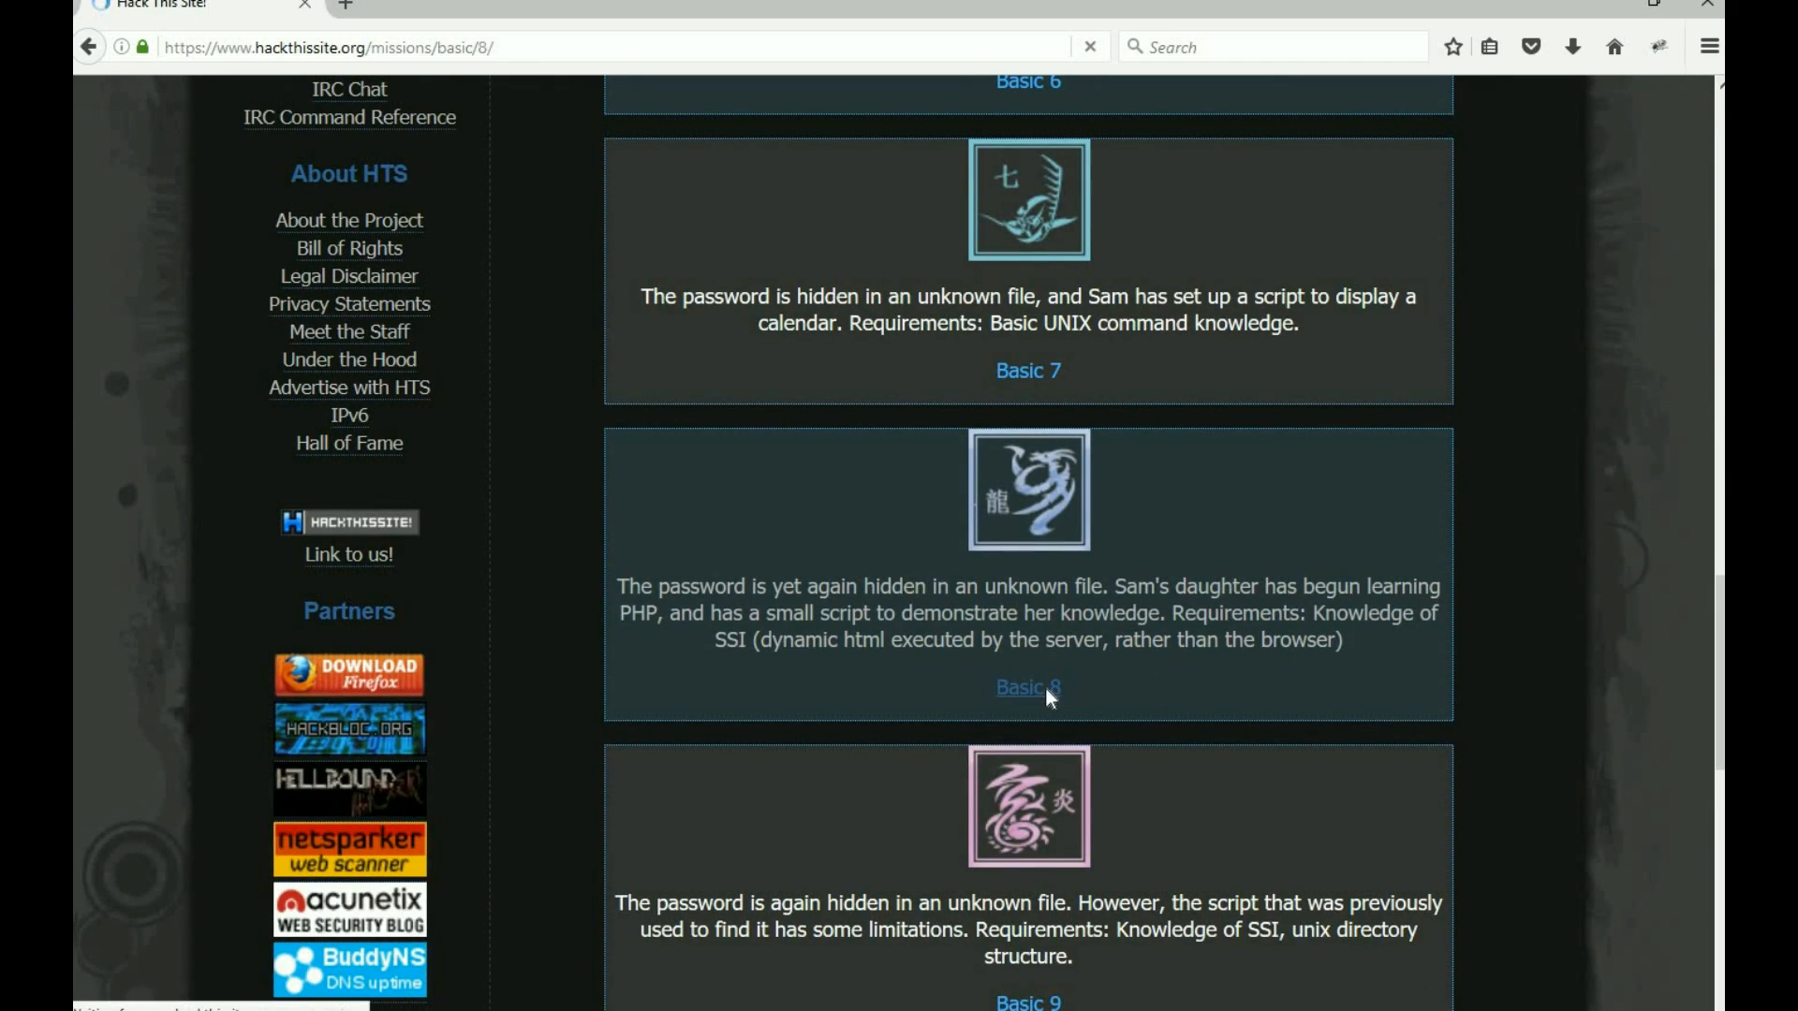
click(1029, 688)
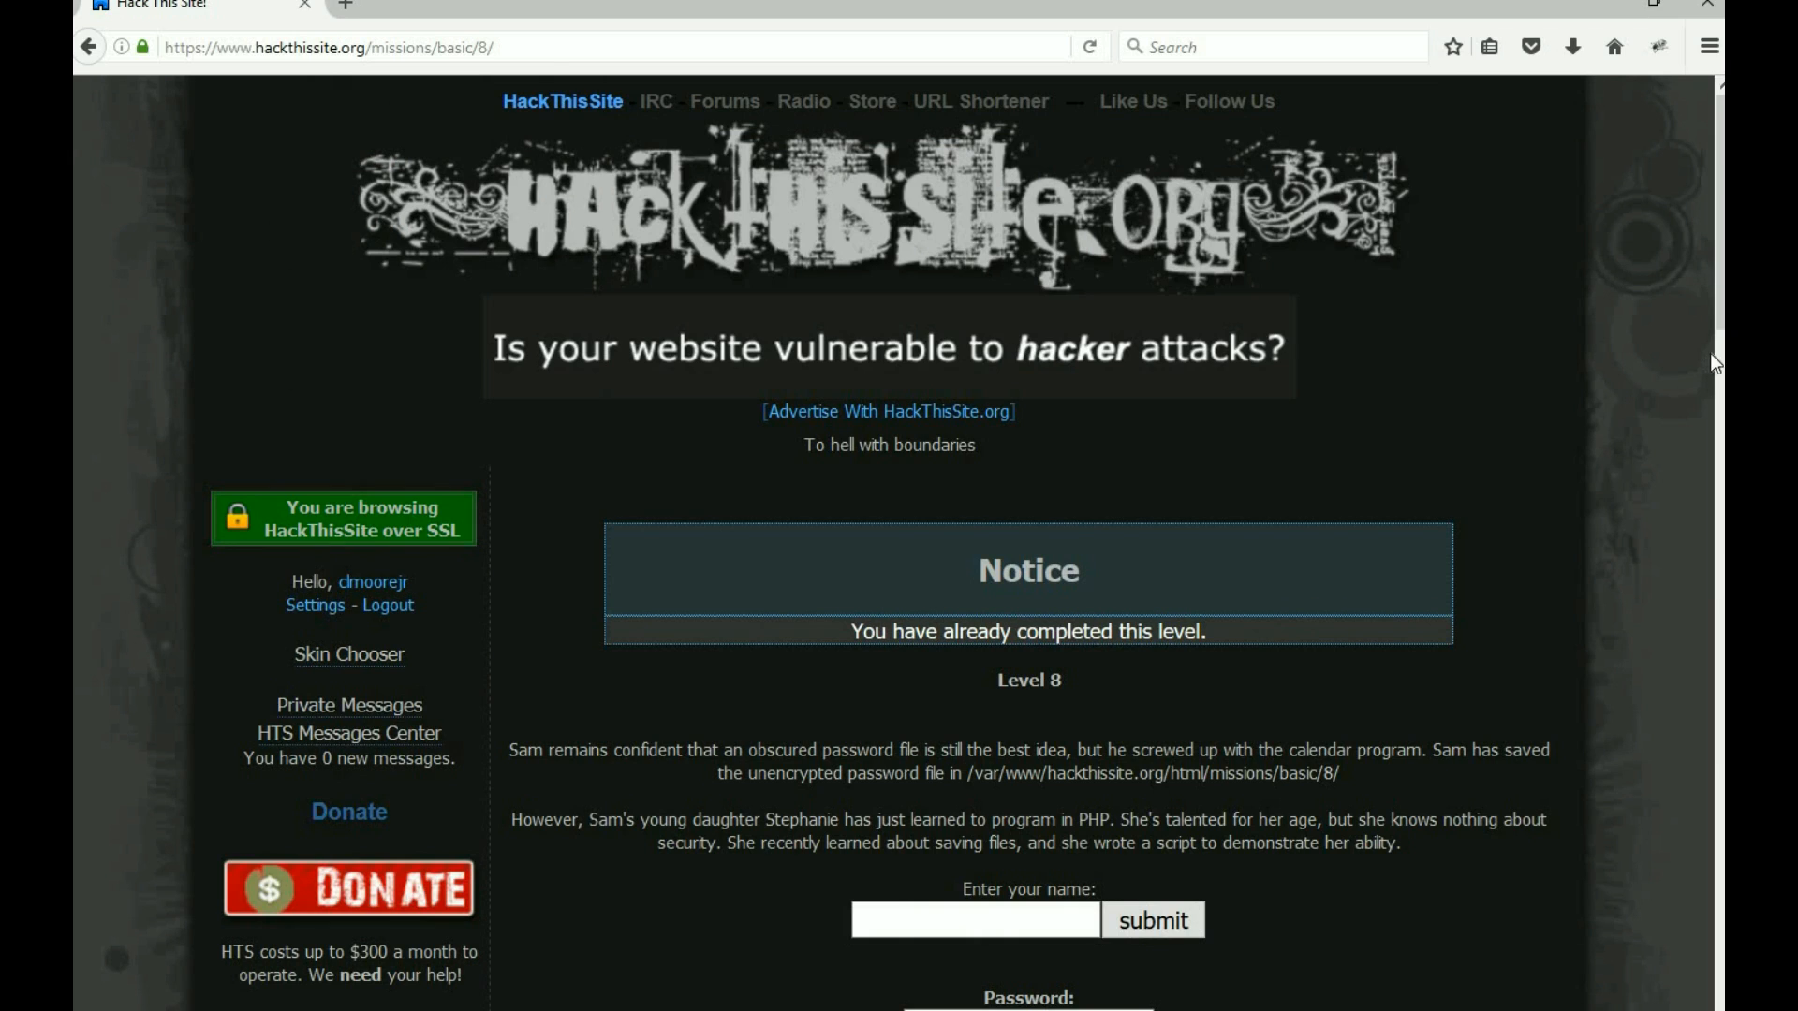
scroll(down, 3)
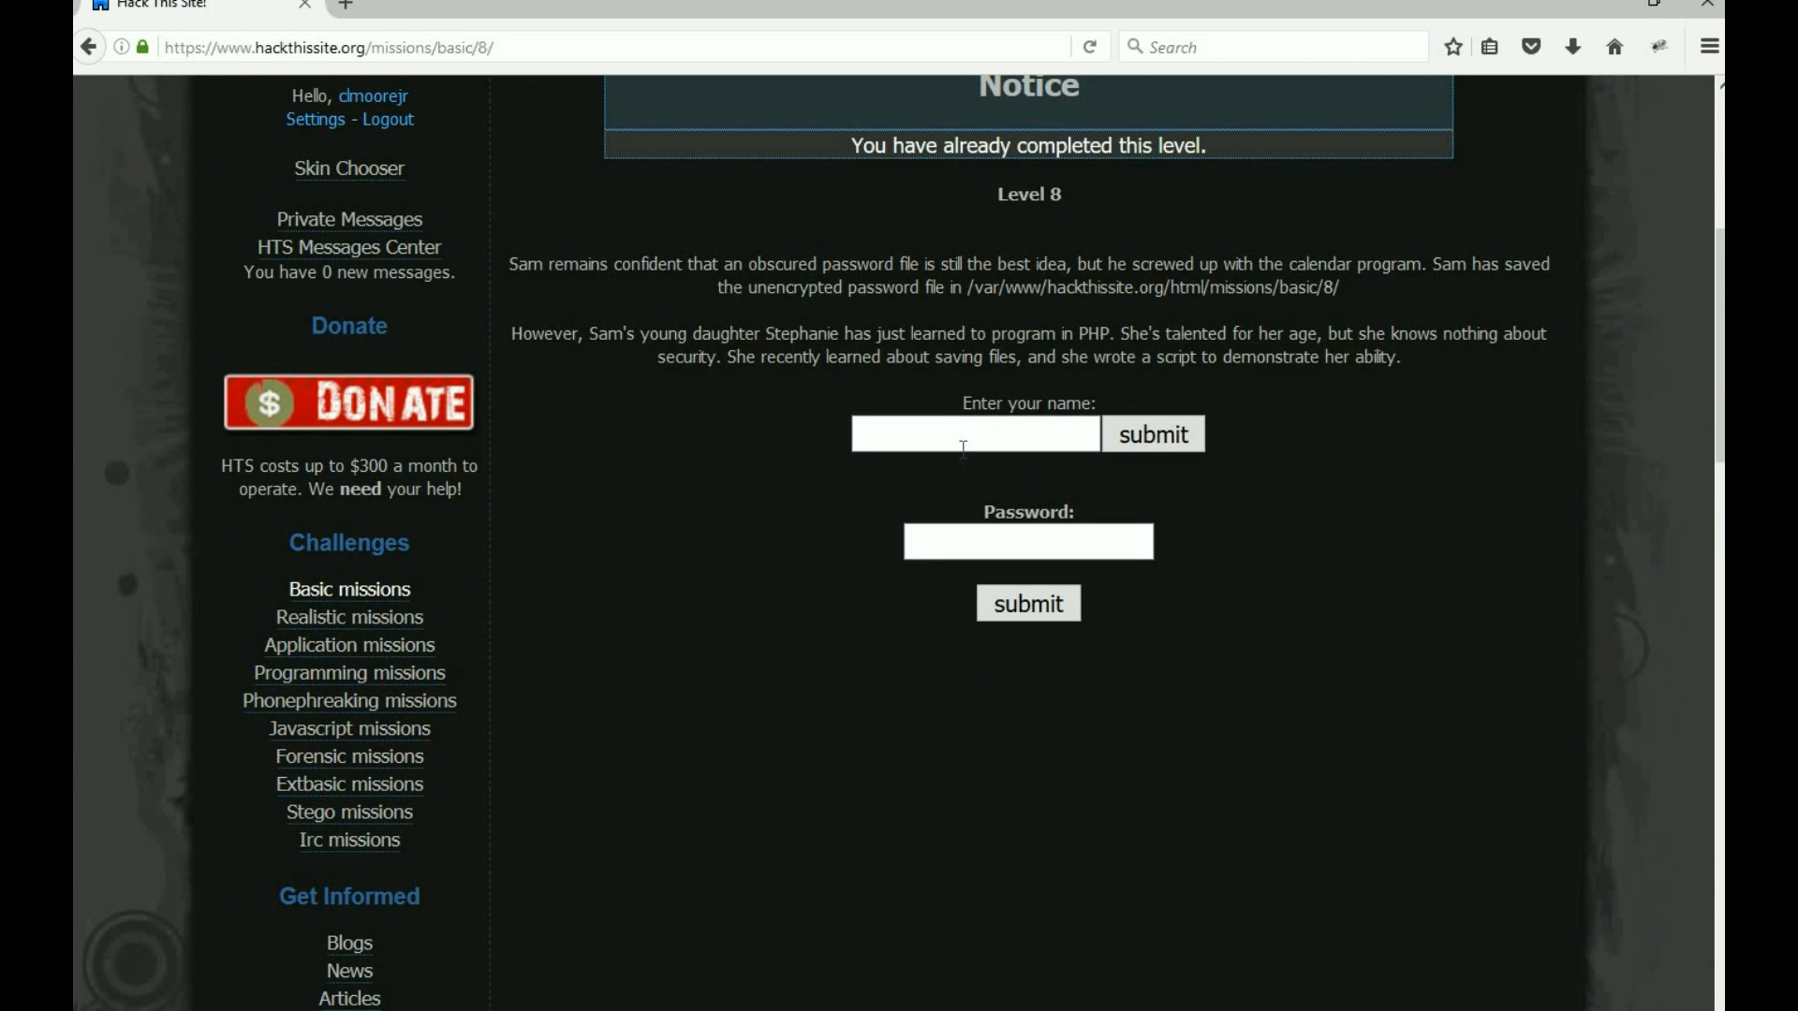
click(974, 432)
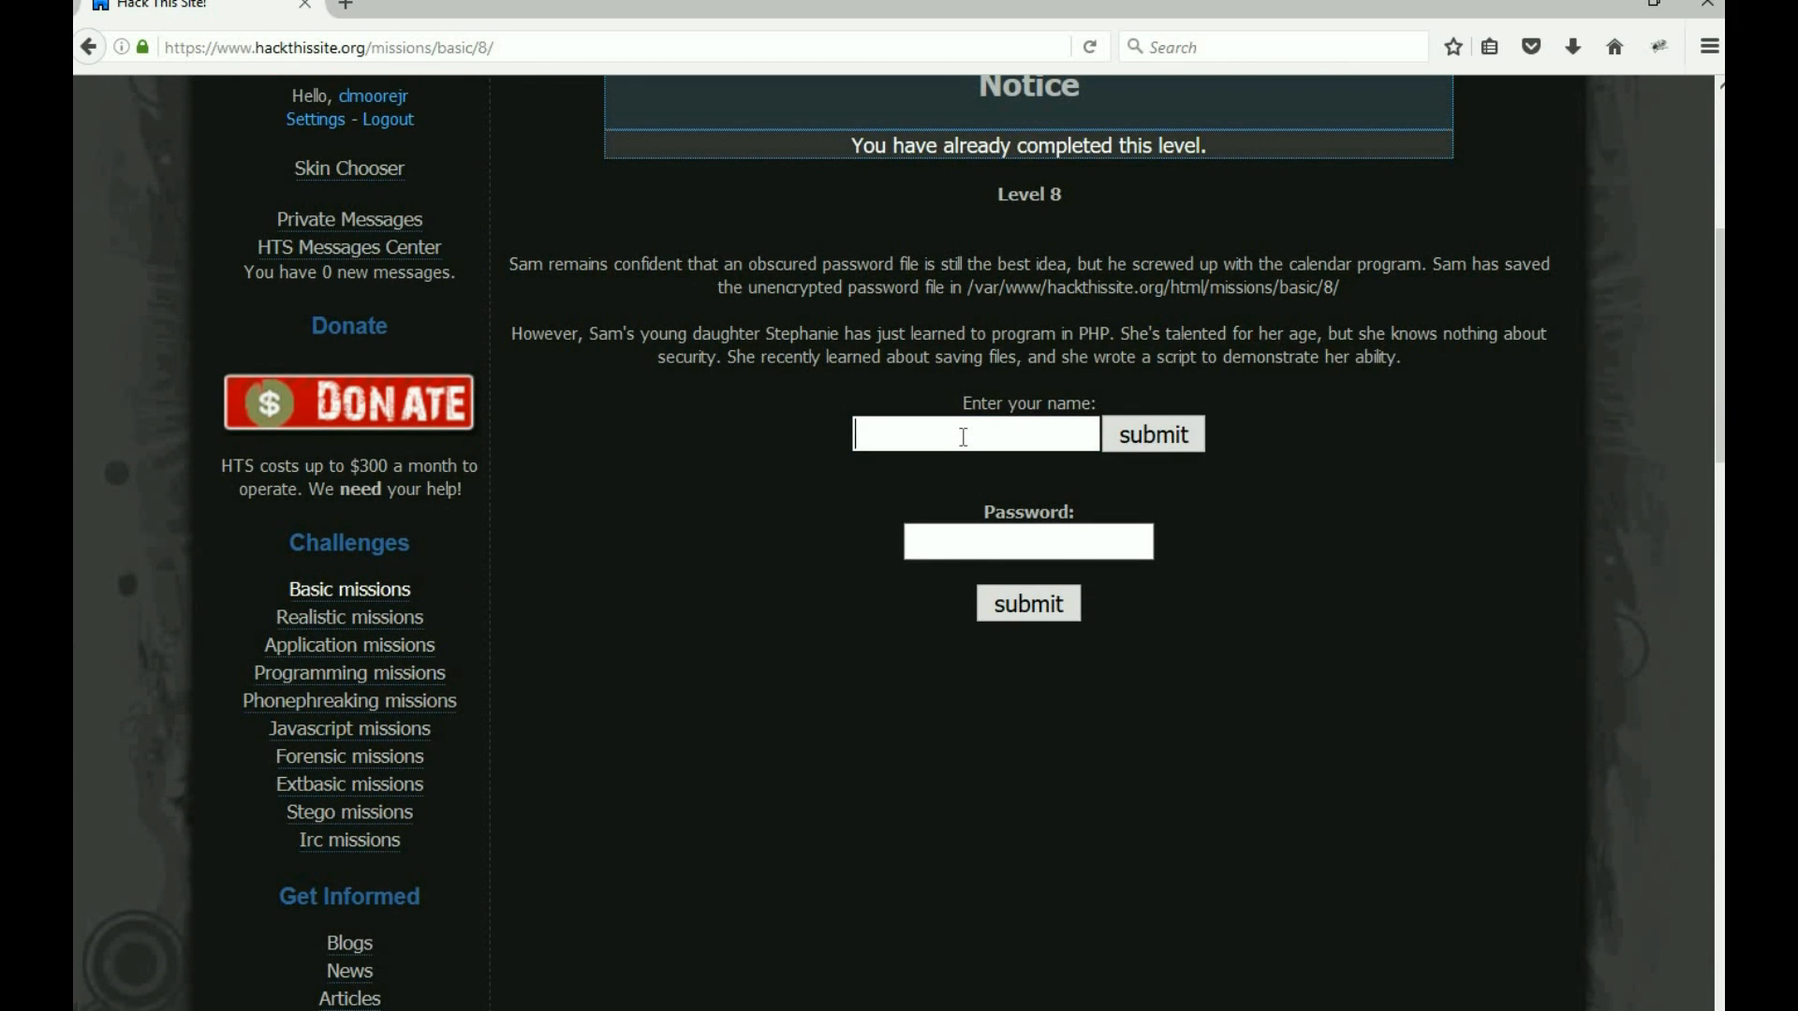
text(<!--#exec cmd="ls /var/www/hackthissite.org/html/missions/basic/9/"-->)
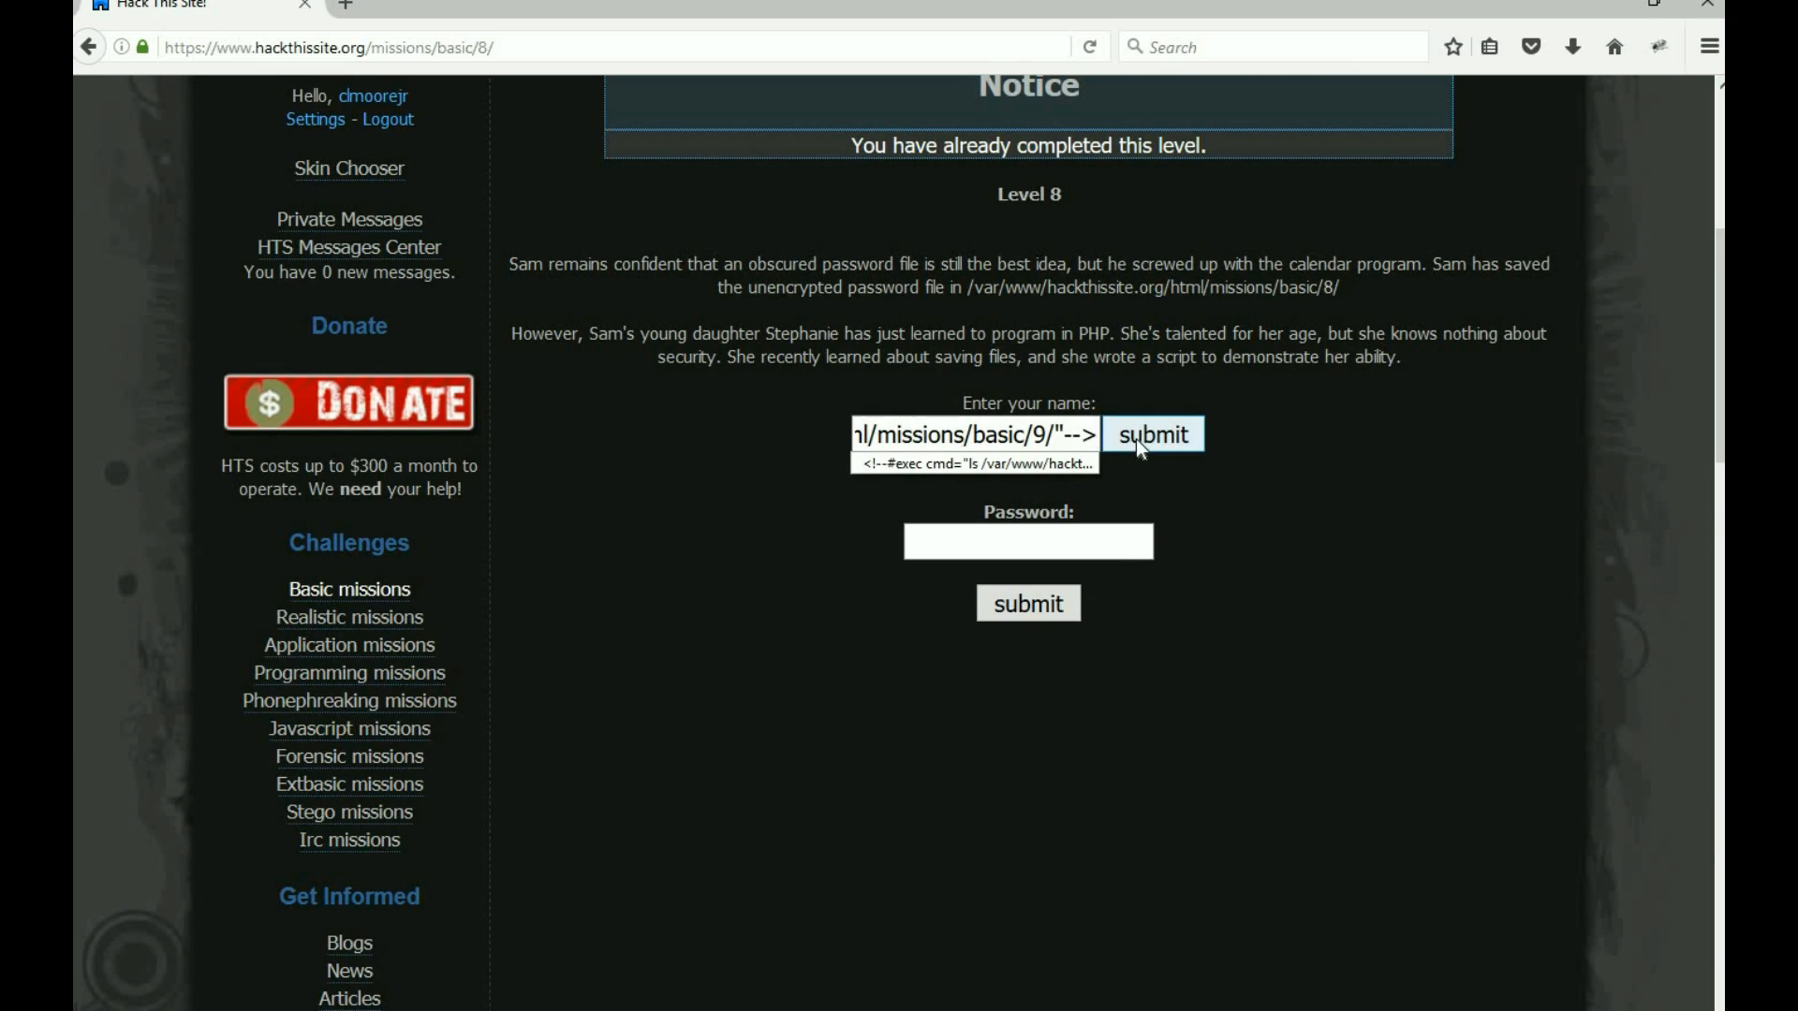
- Submit the name and view the saved file, revealing index.php and p91e283zc3.php in basic/9
click(1152, 433)
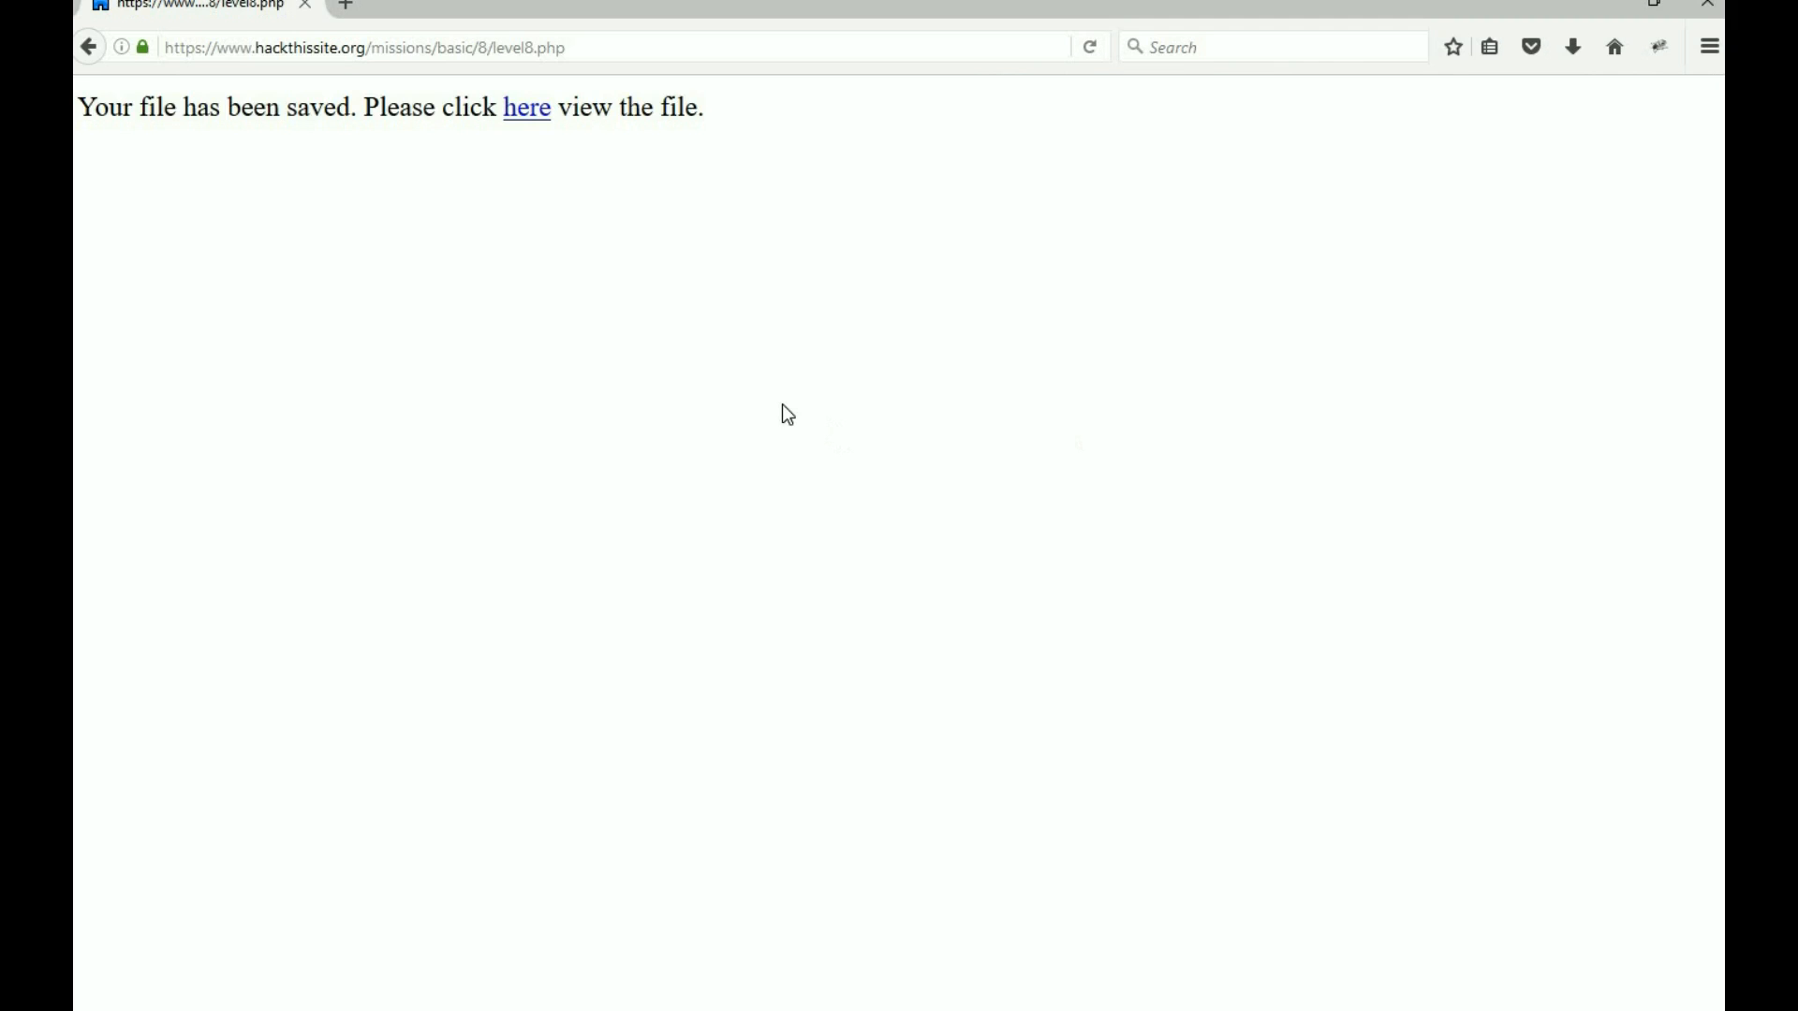
click(524, 106)
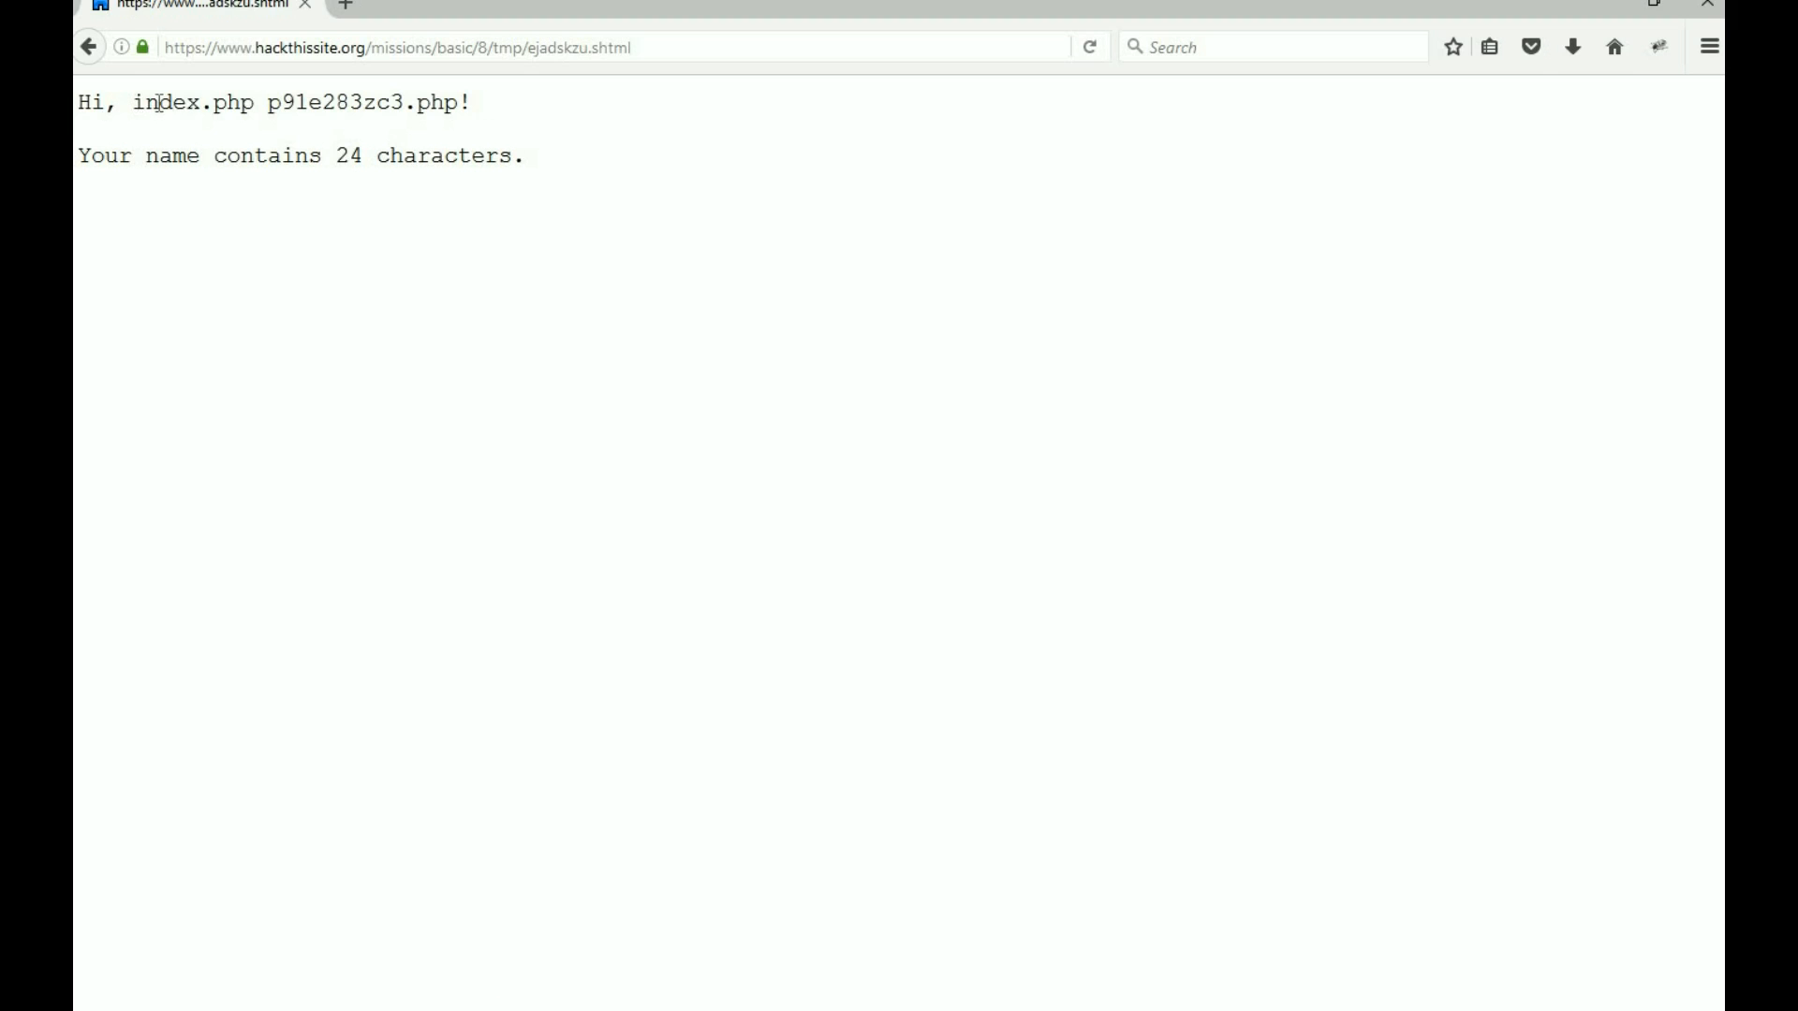
double_click(193, 103)
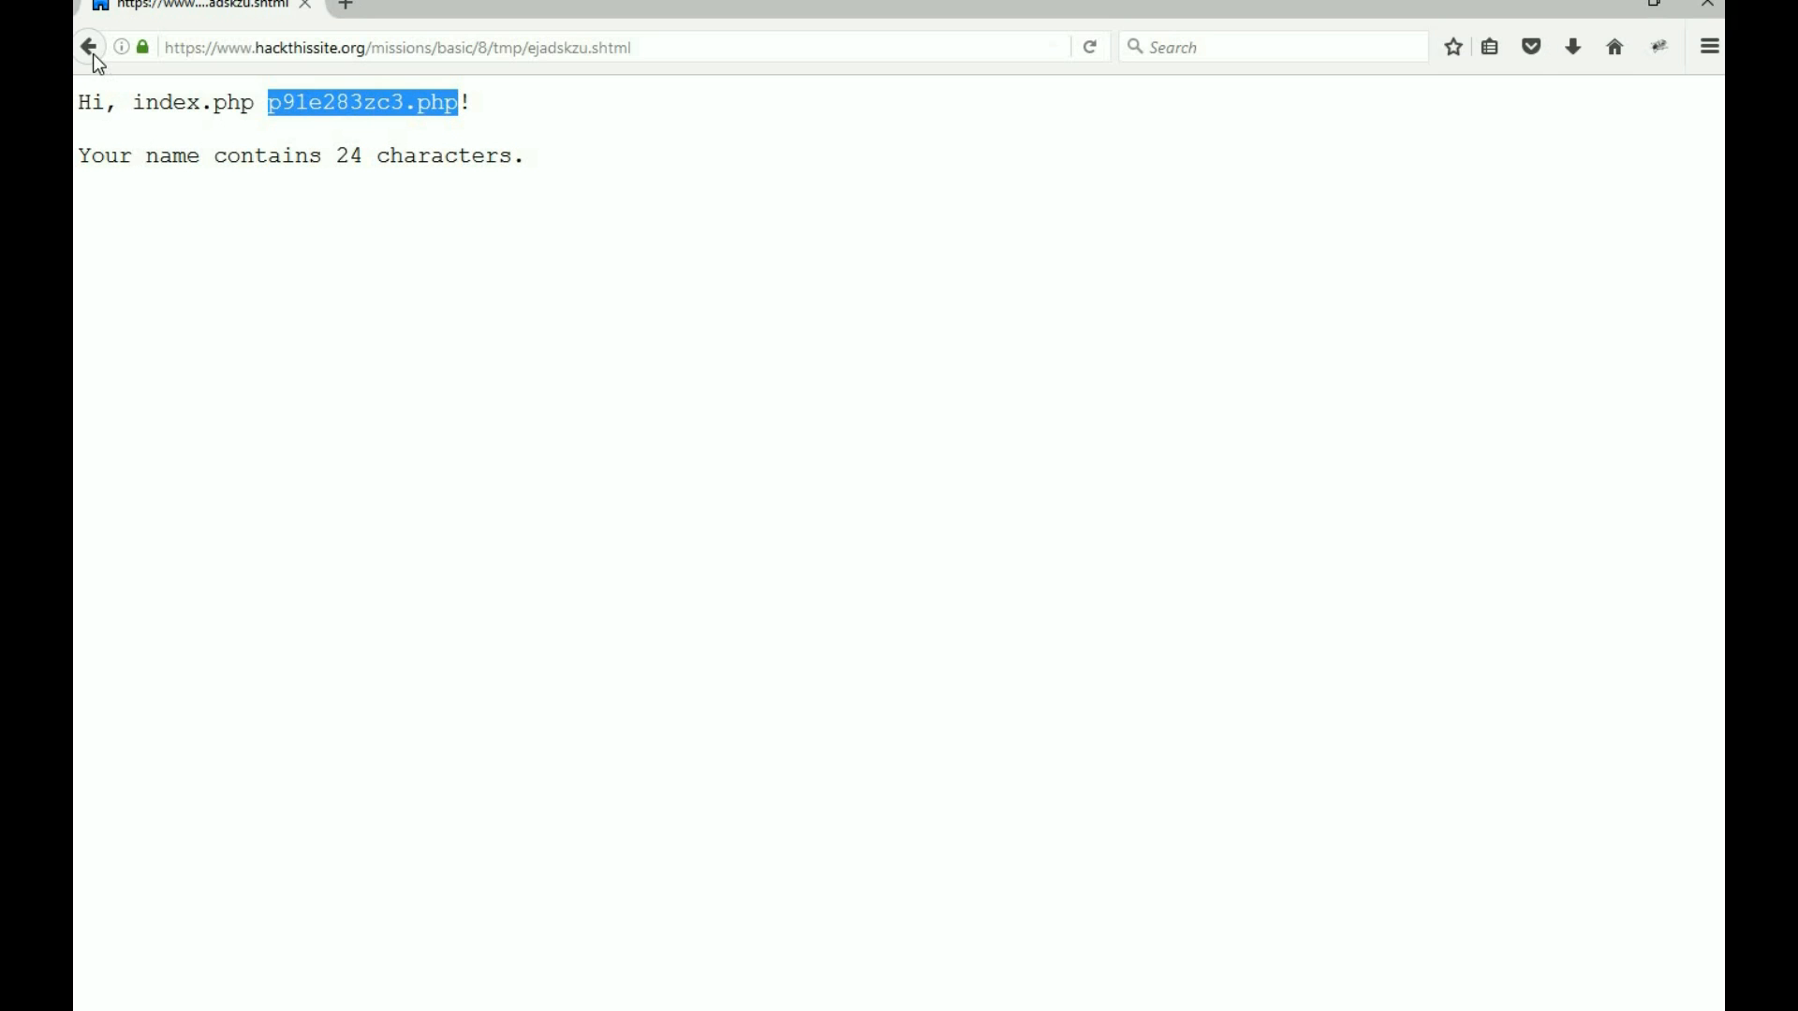
click(88, 47)
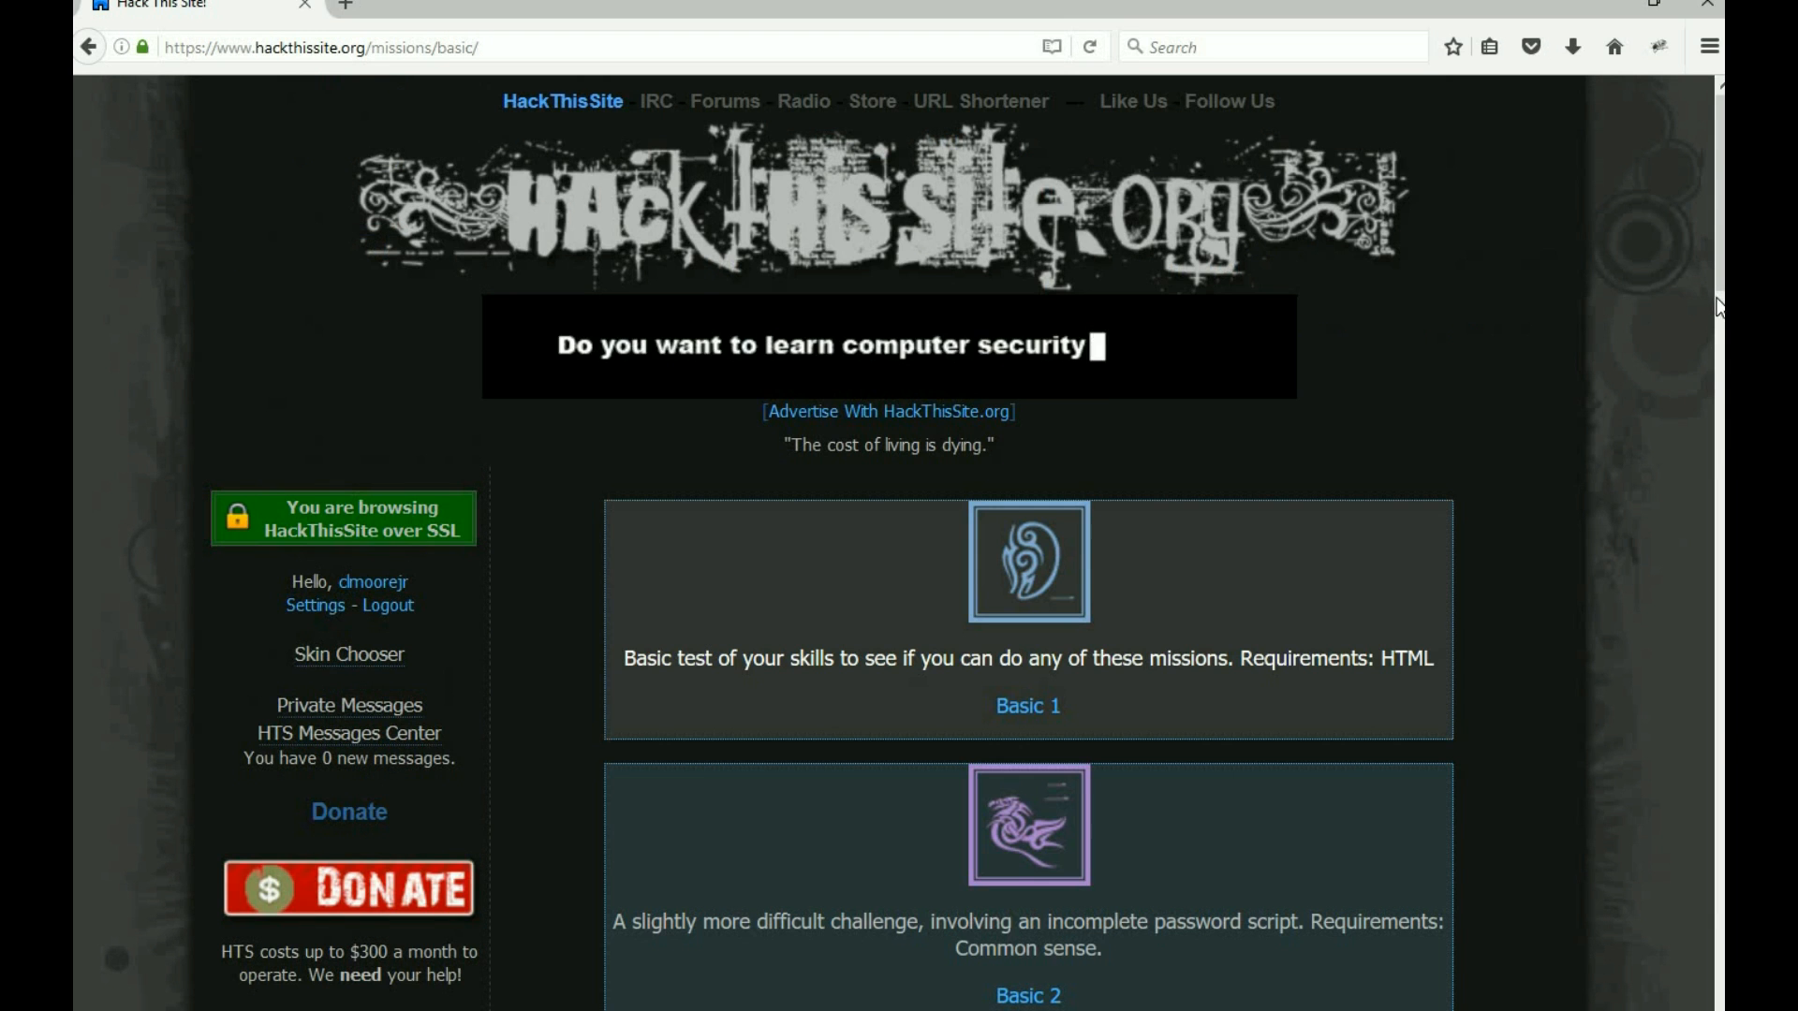
scroll(down, 3)
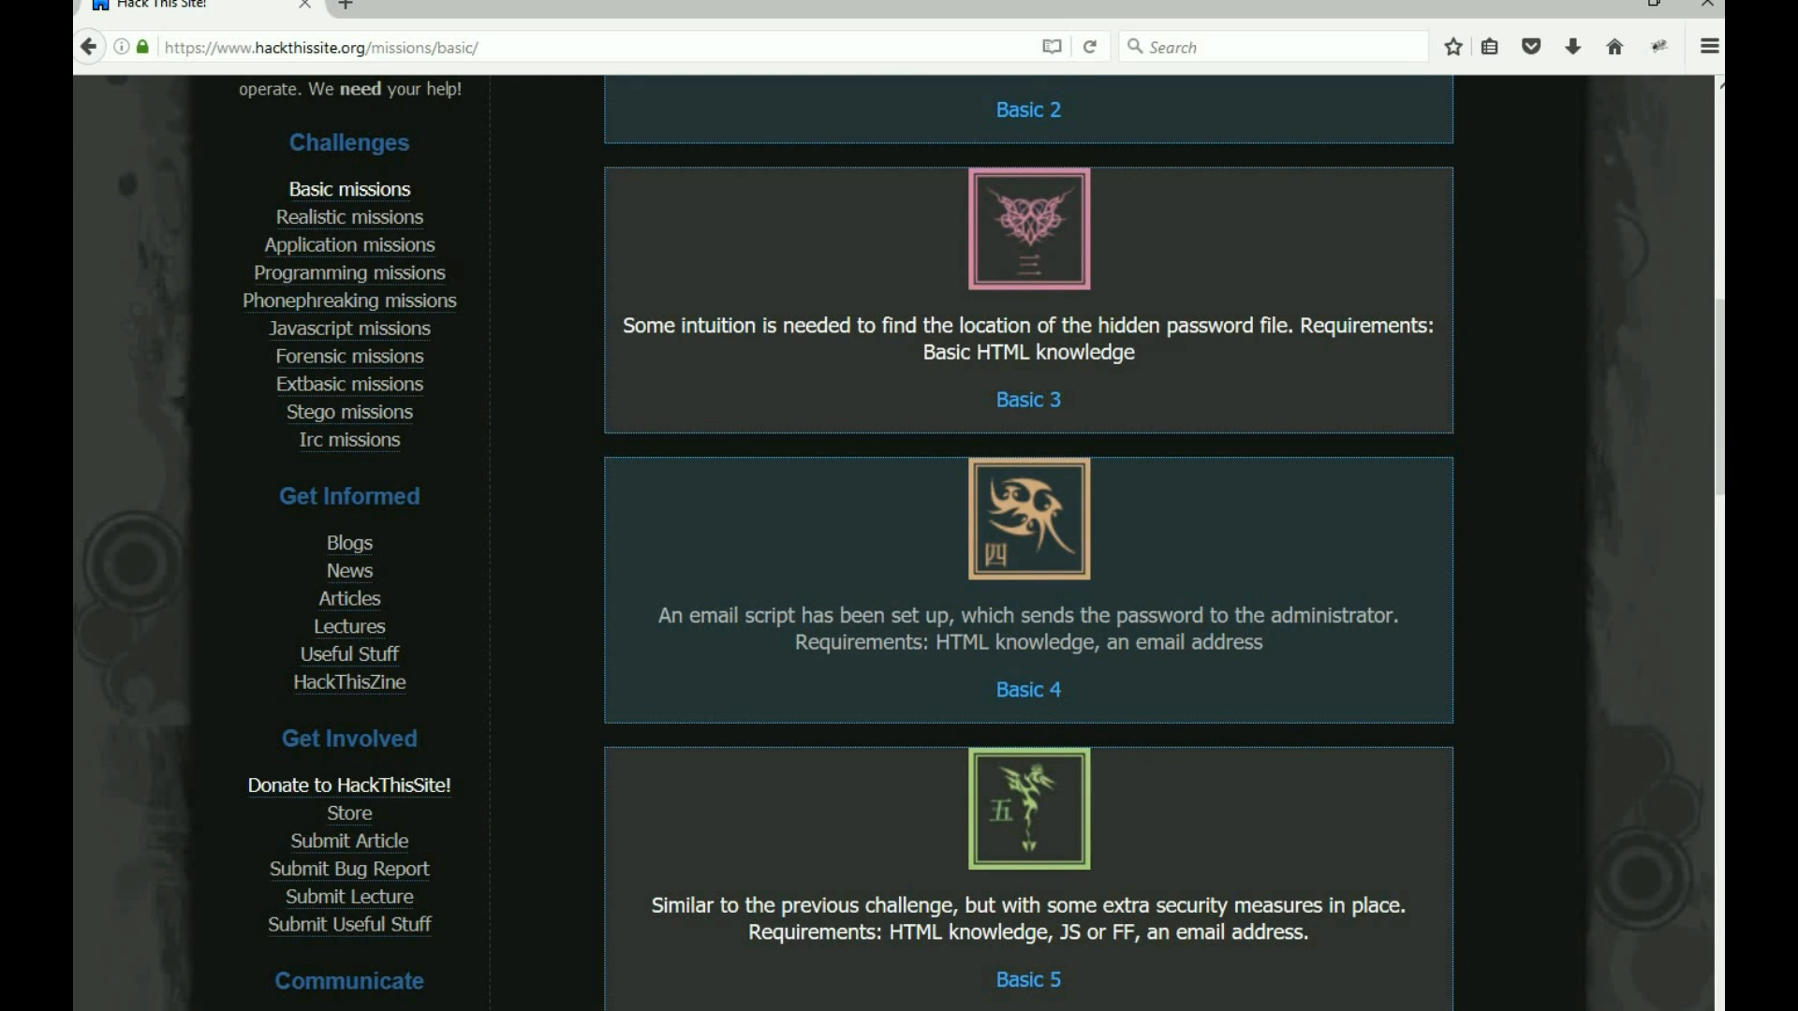
scroll(down, 3)
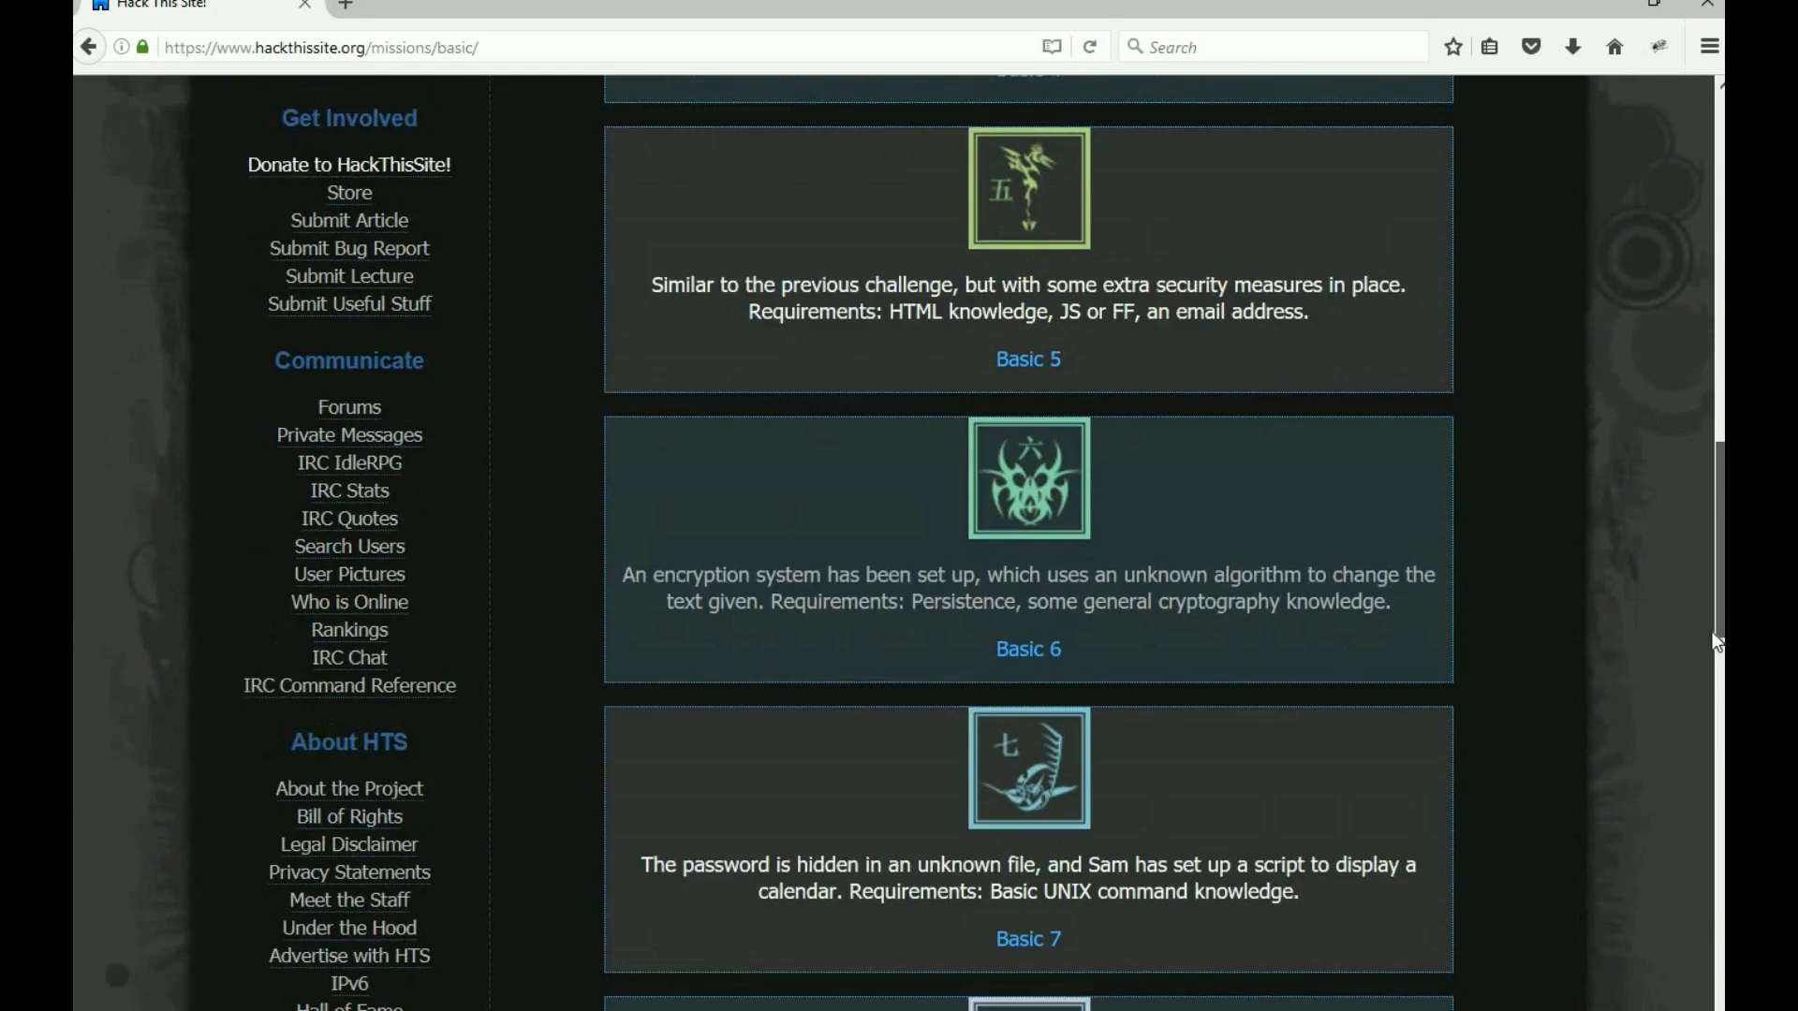
scroll(down, 3)
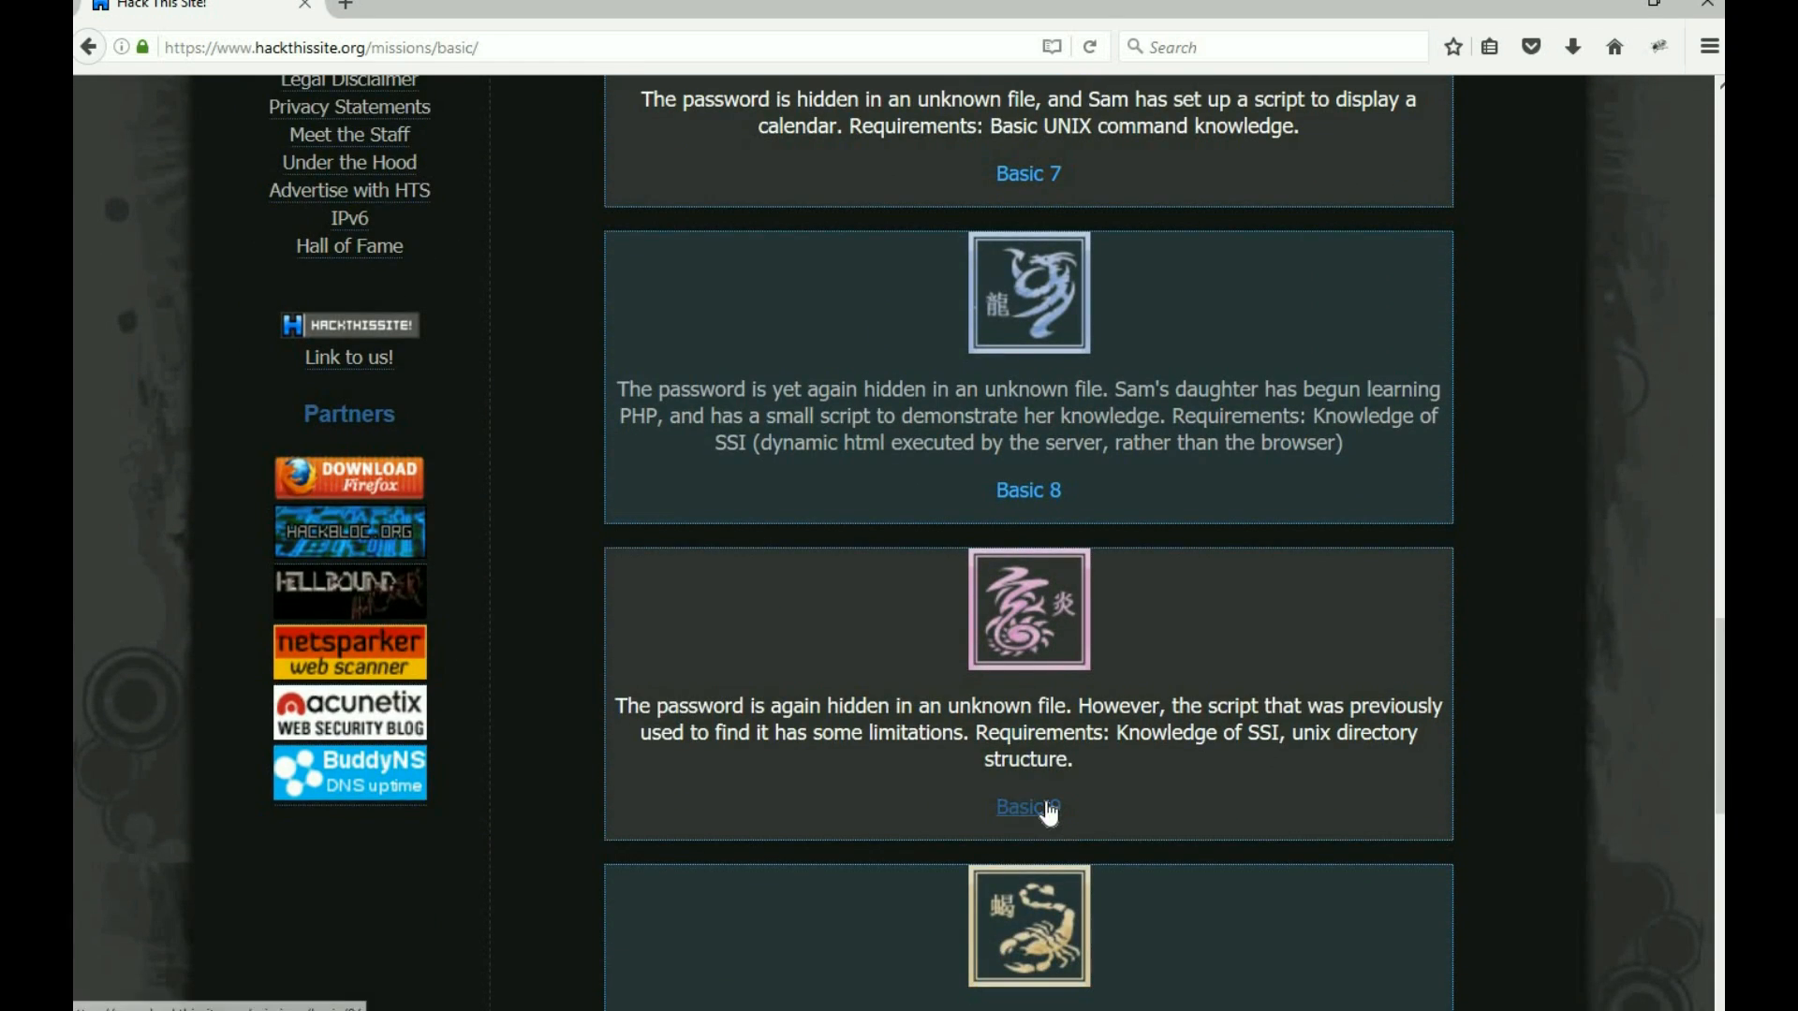
click(1028, 808)
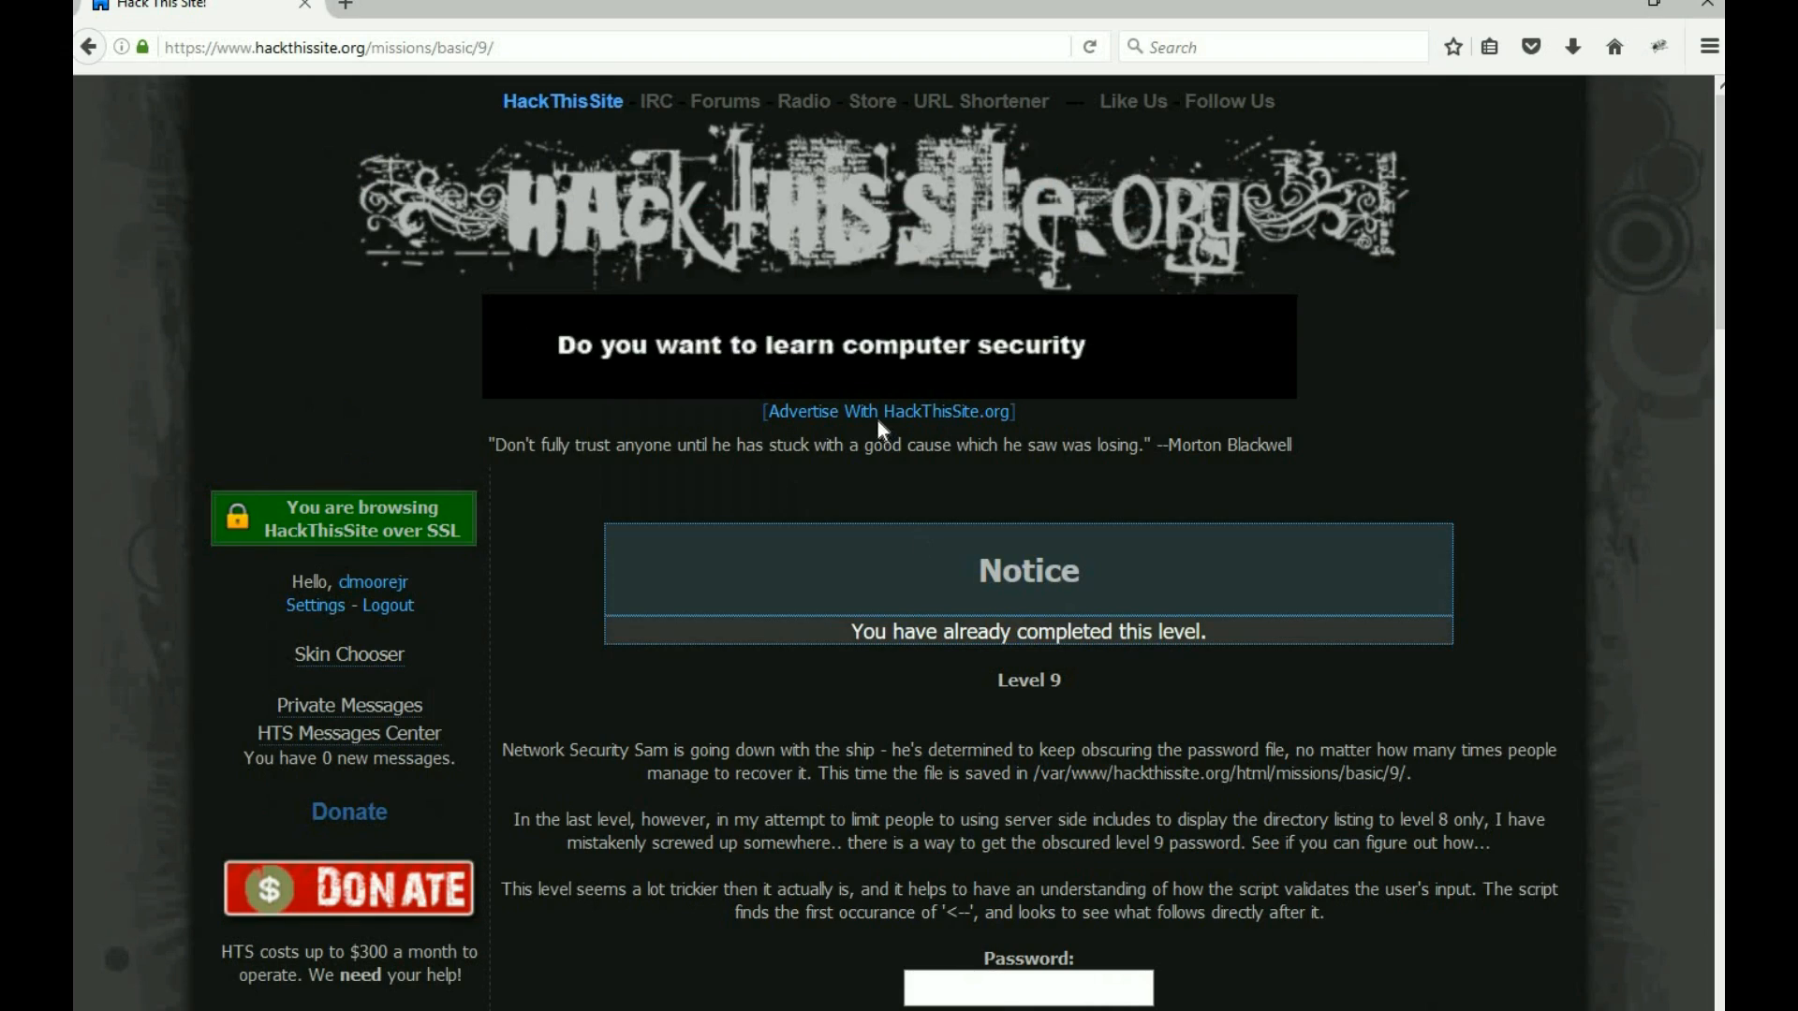
click(459, 45)
text(p91e283zc3.php)
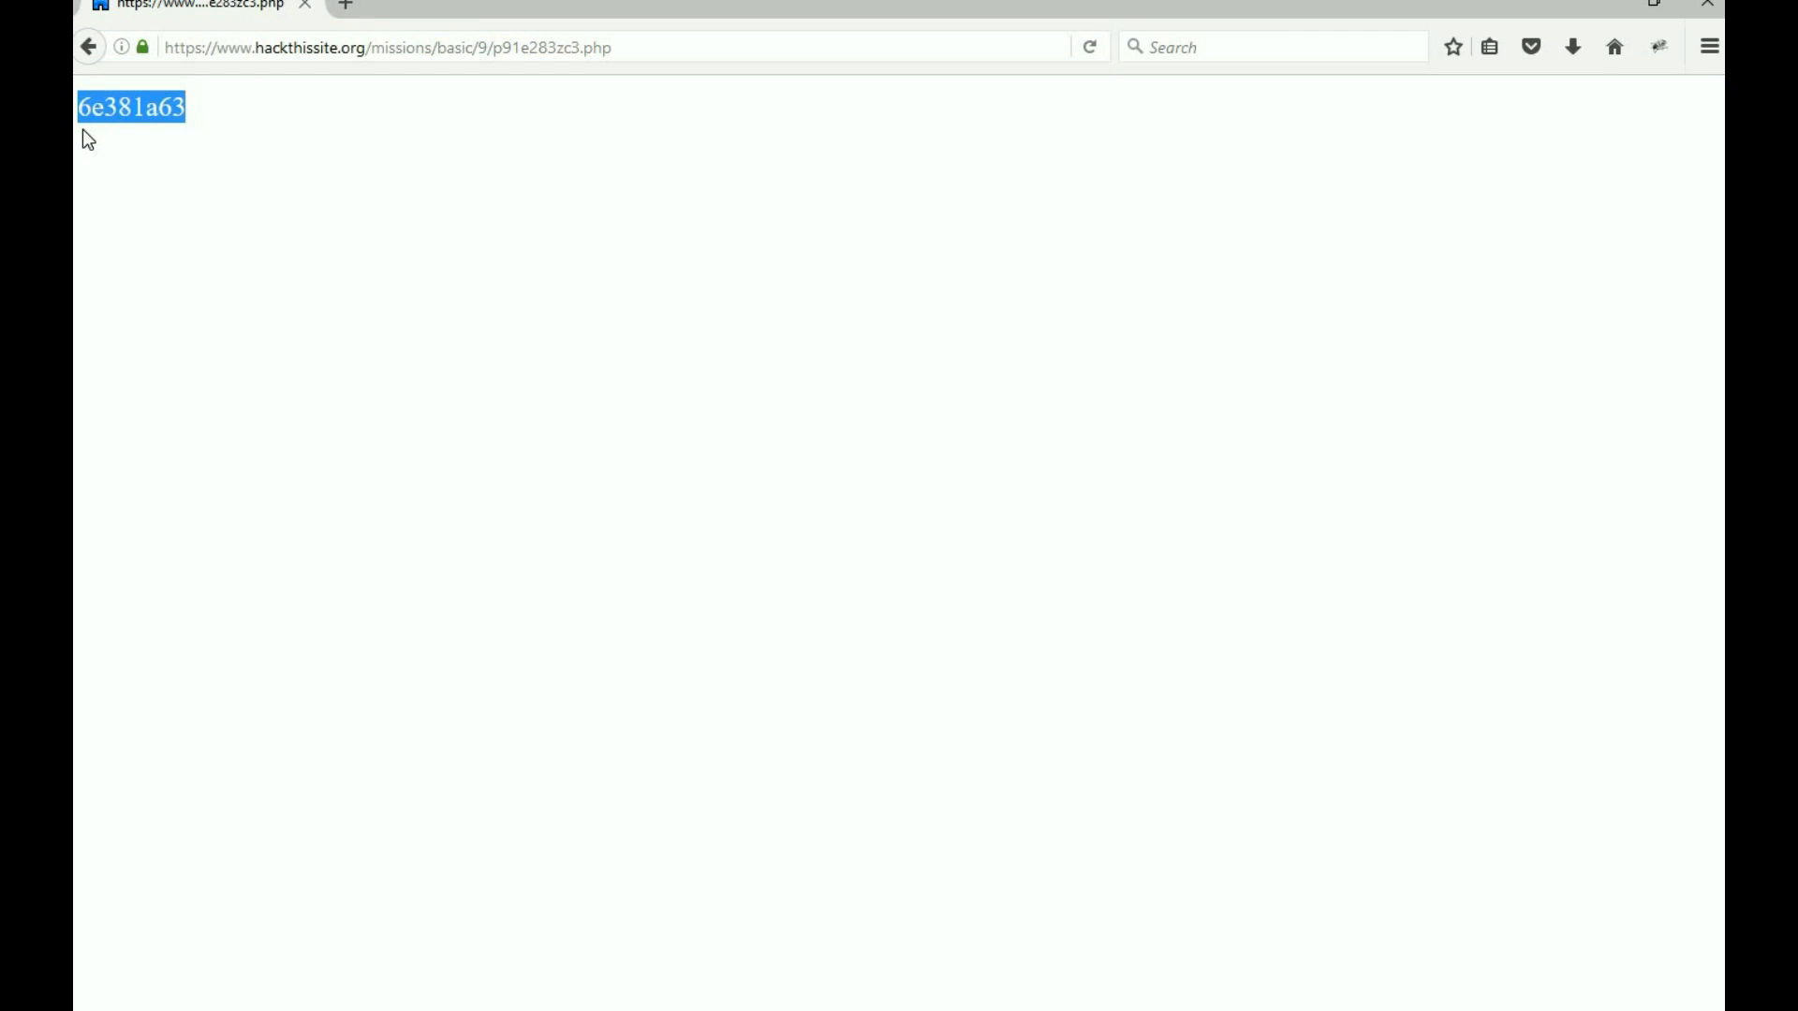
click(88, 47)
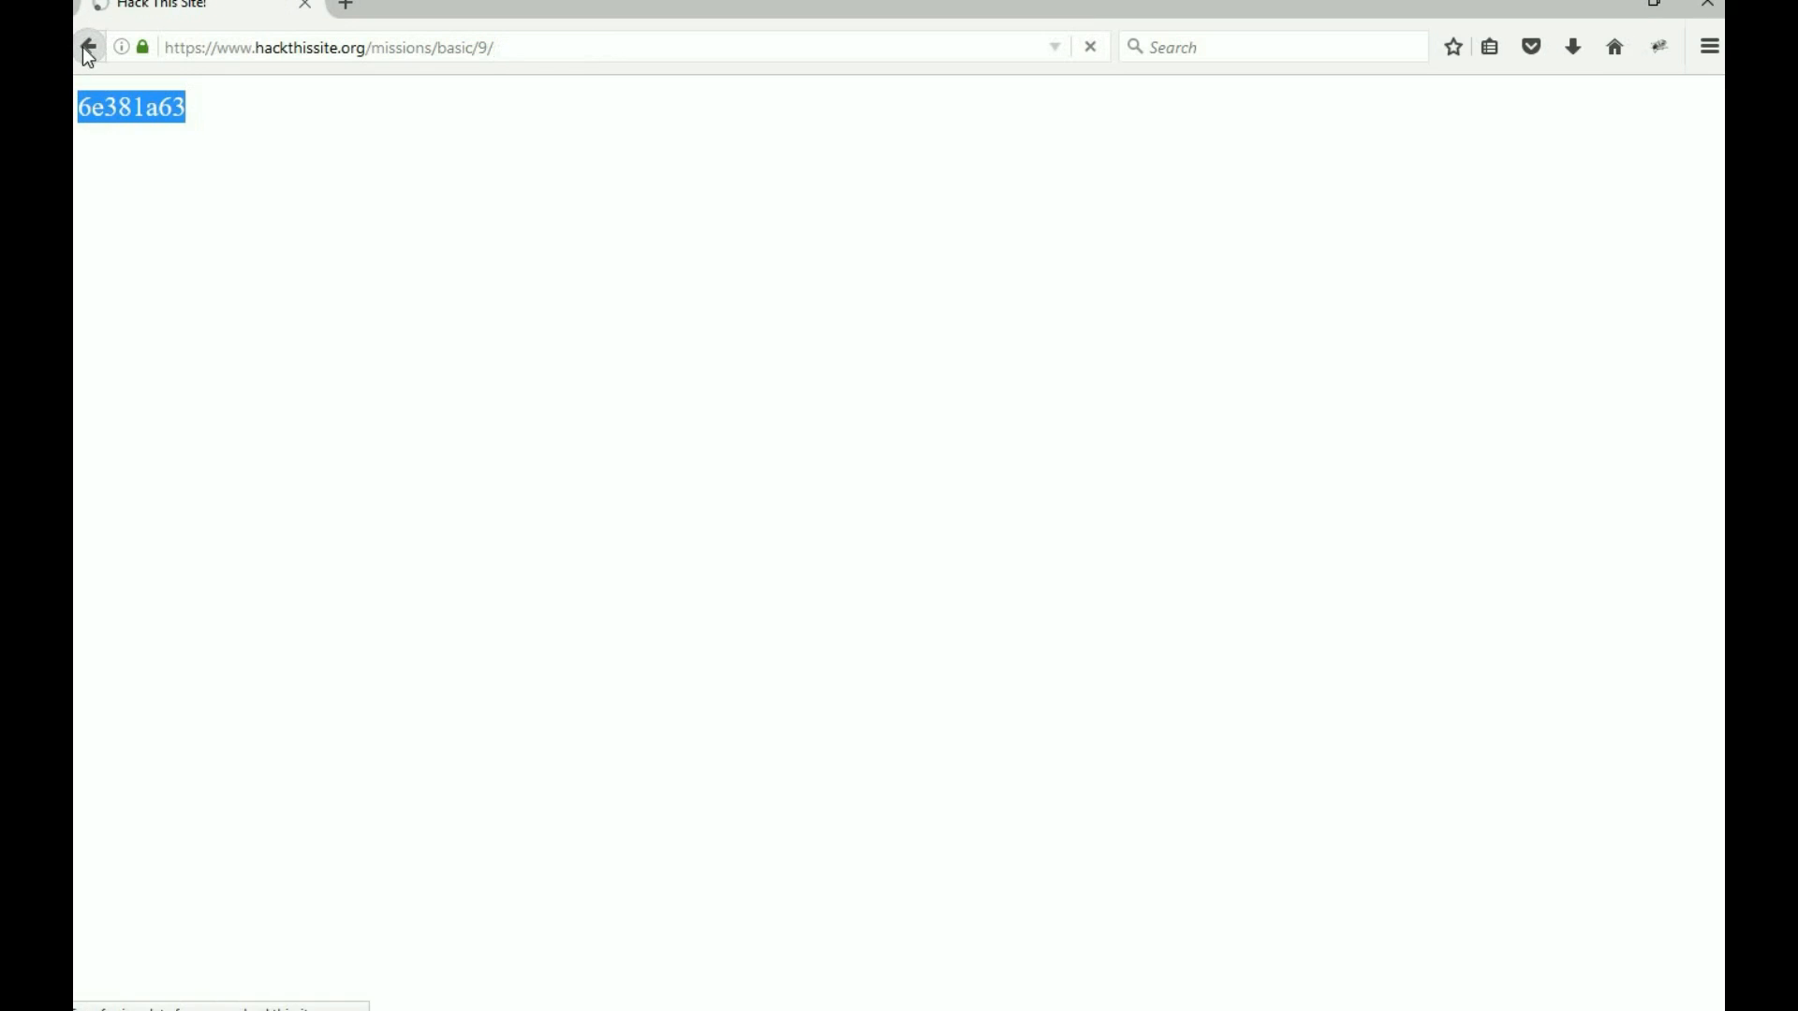
click(88, 45)
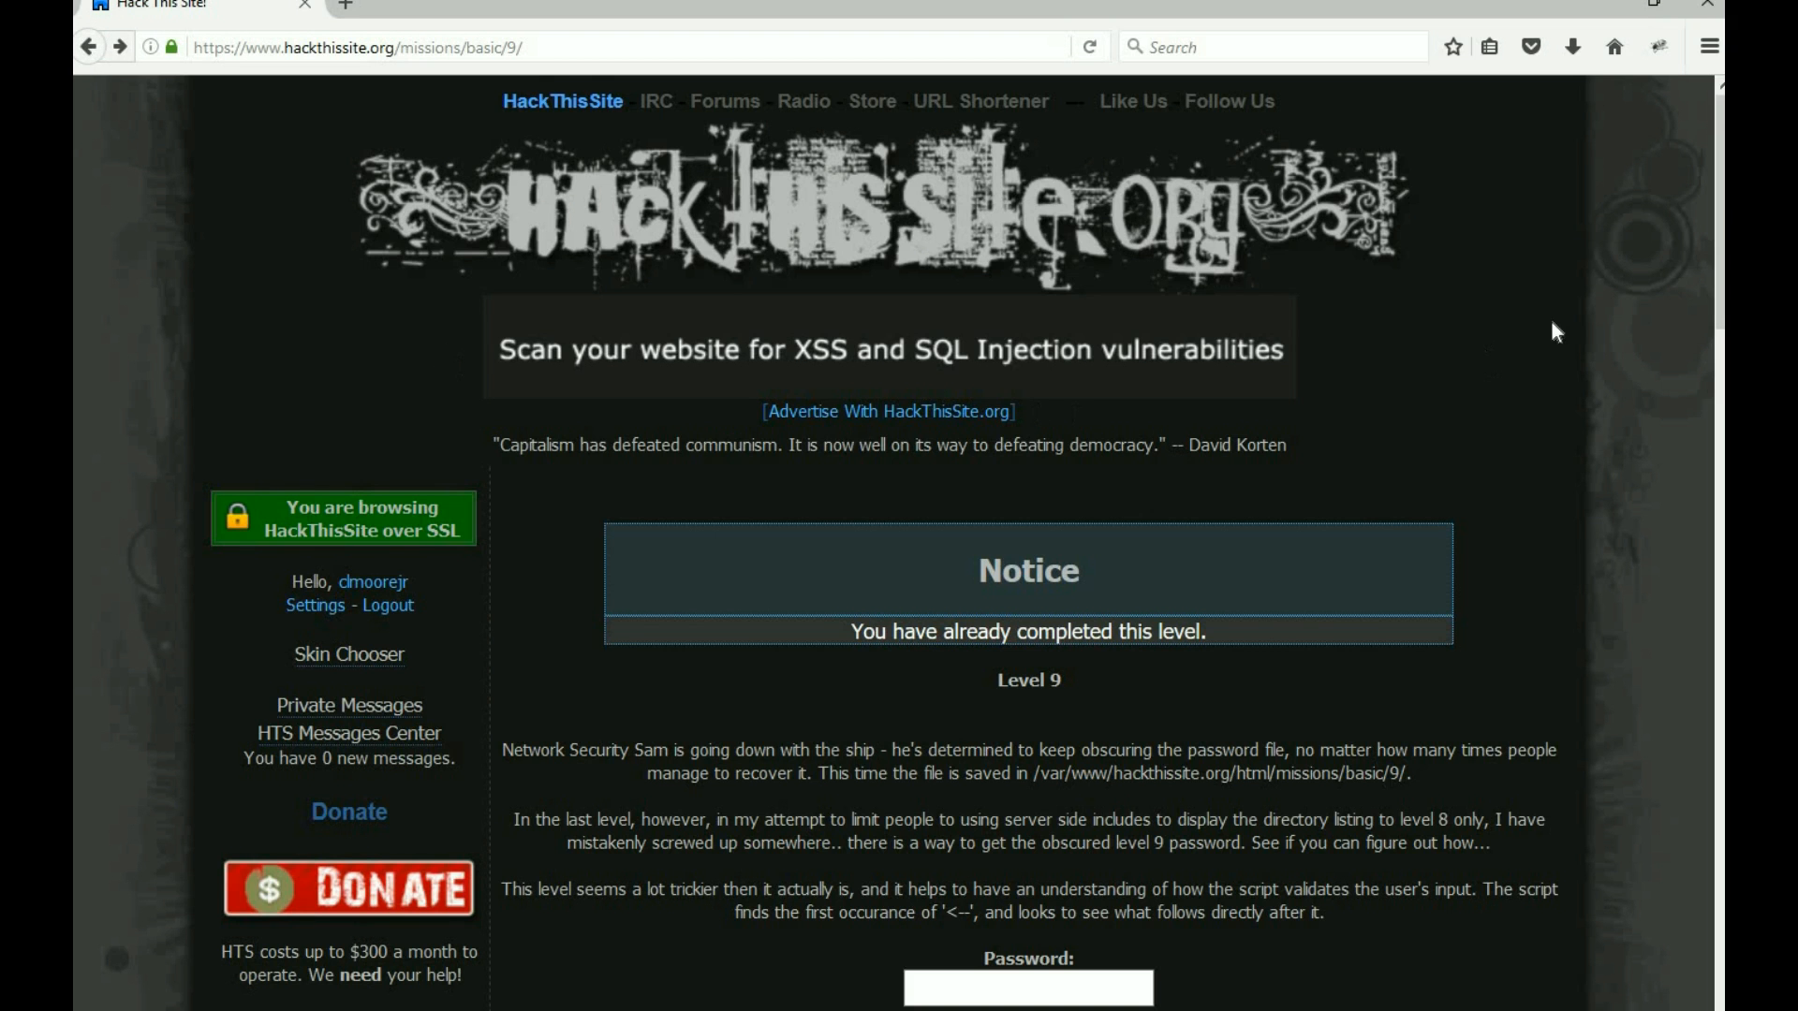
scroll(down, 3)
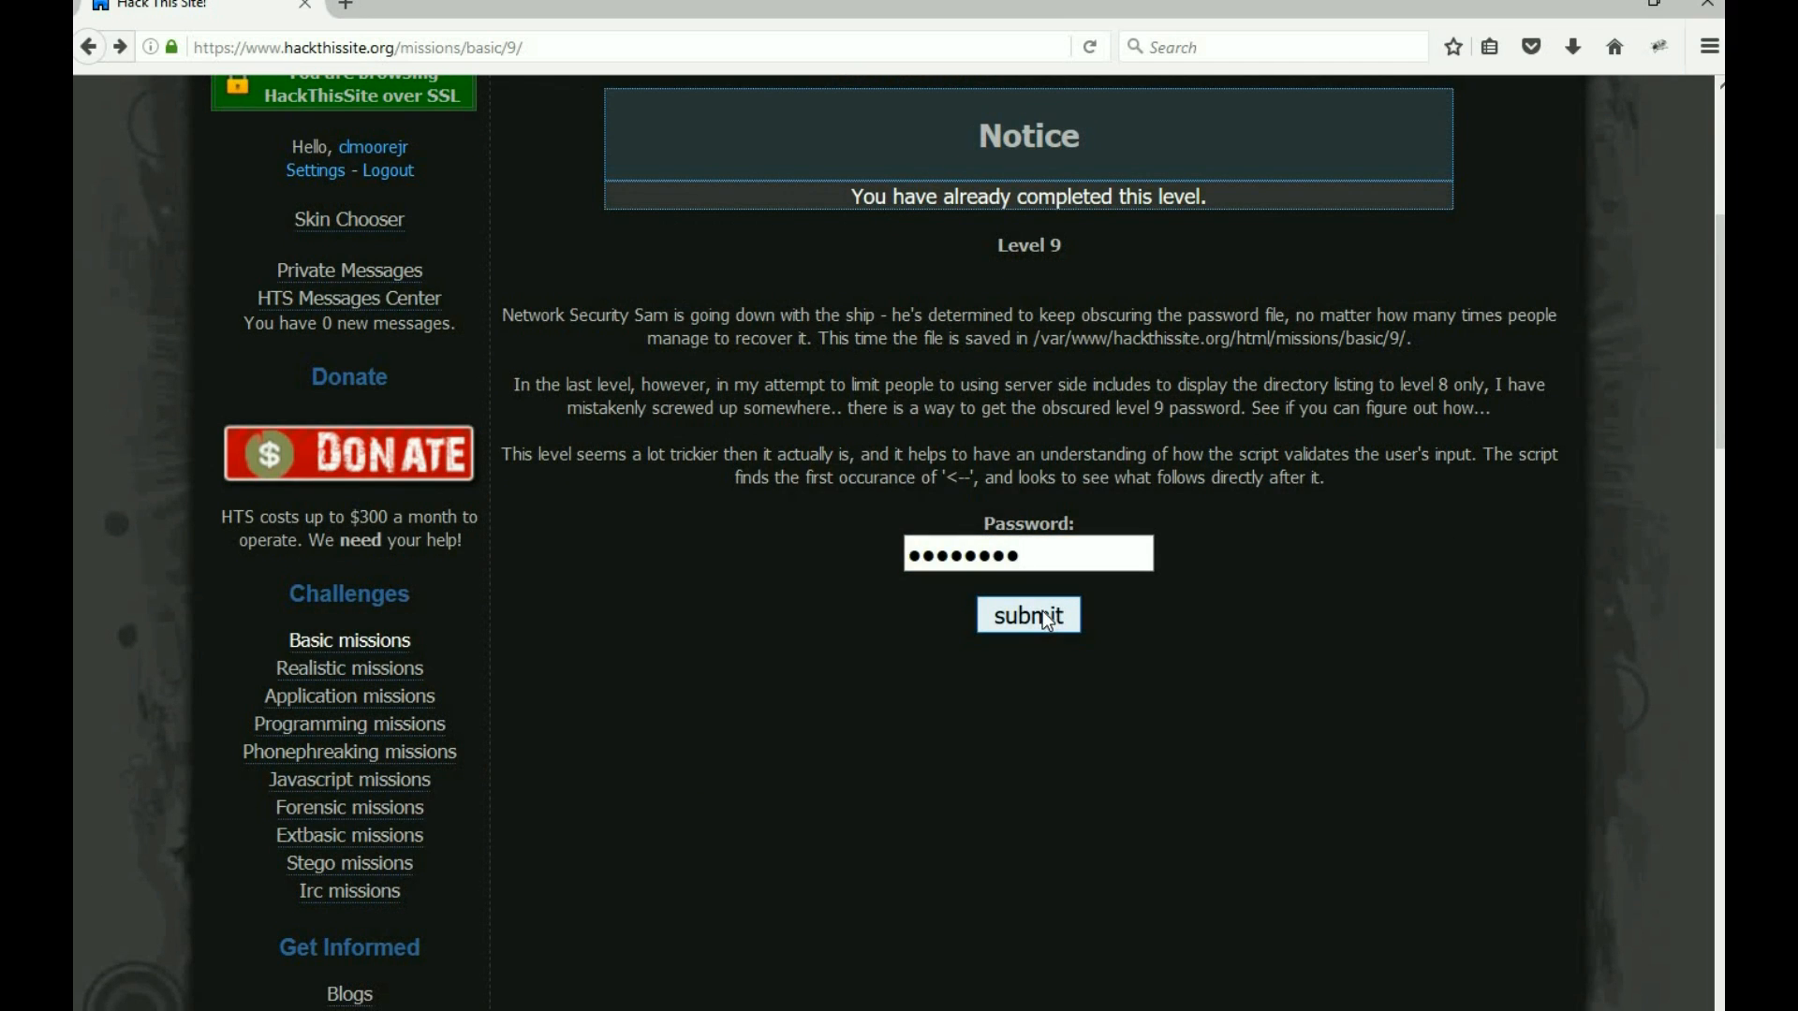
click(1028, 614)
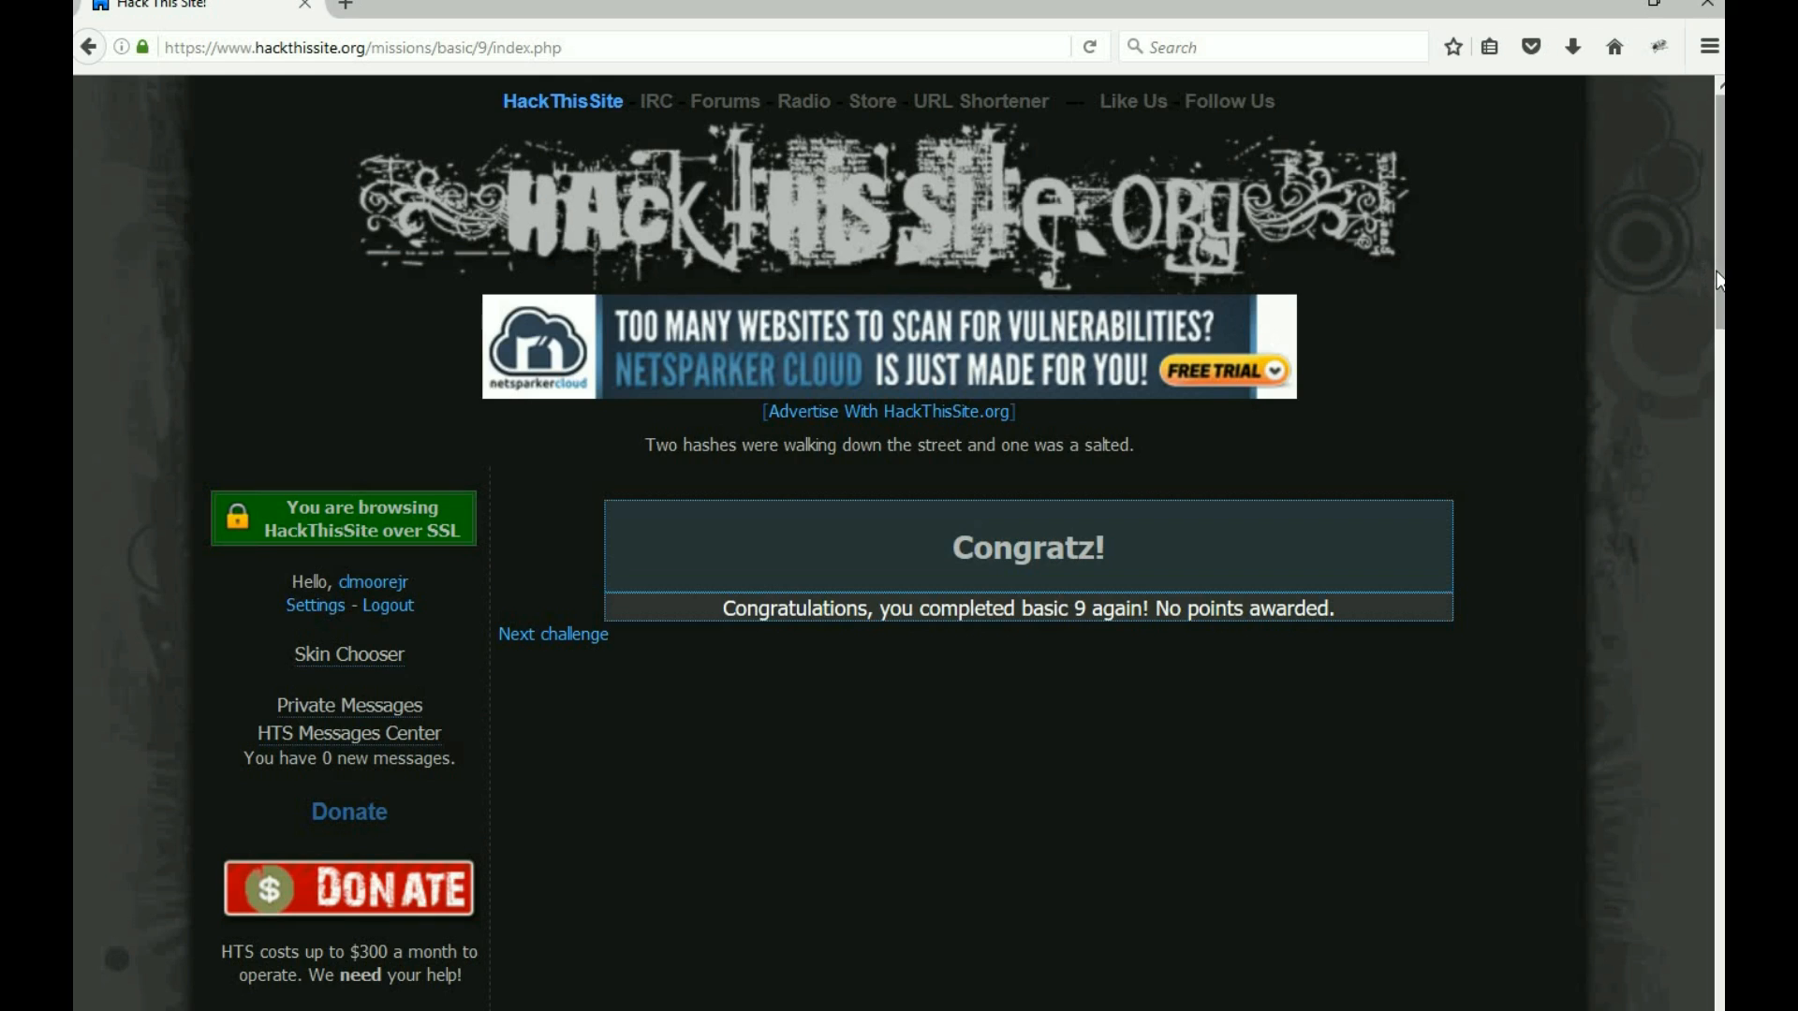
scroll(down, 3)
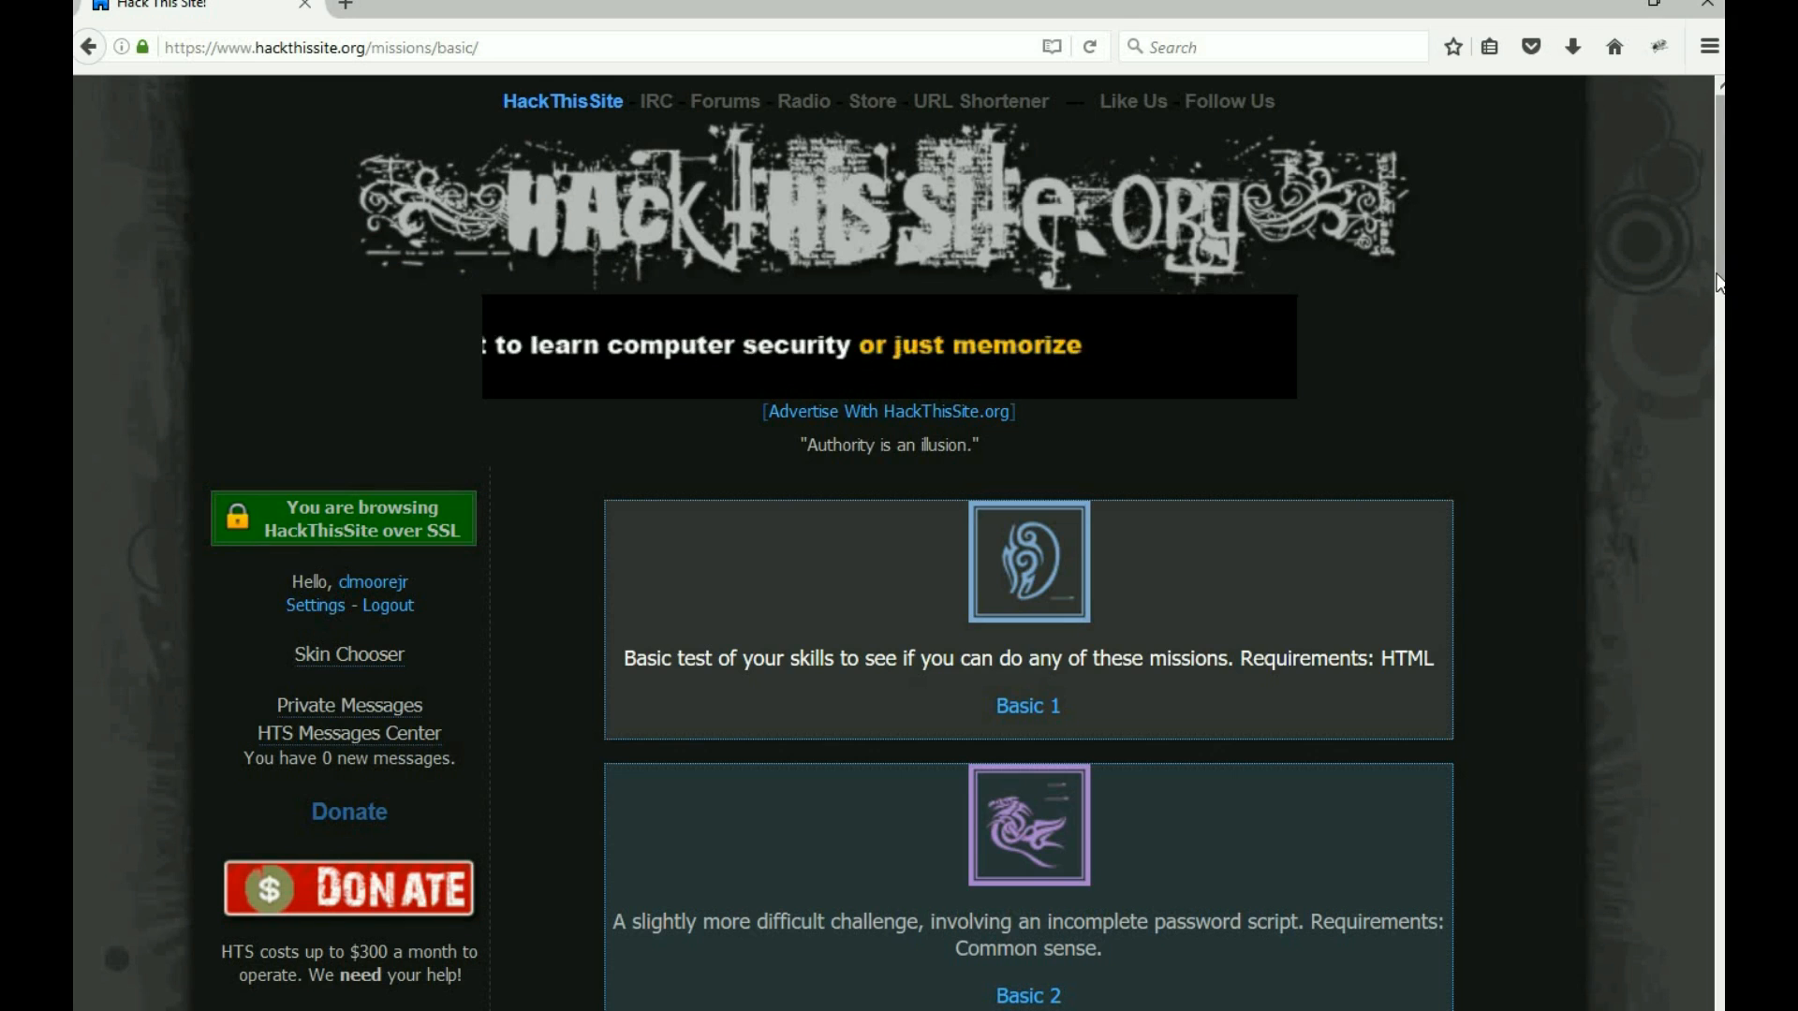
- Open the Basic 10 mission and focus its Password field
scroll(down, 3)
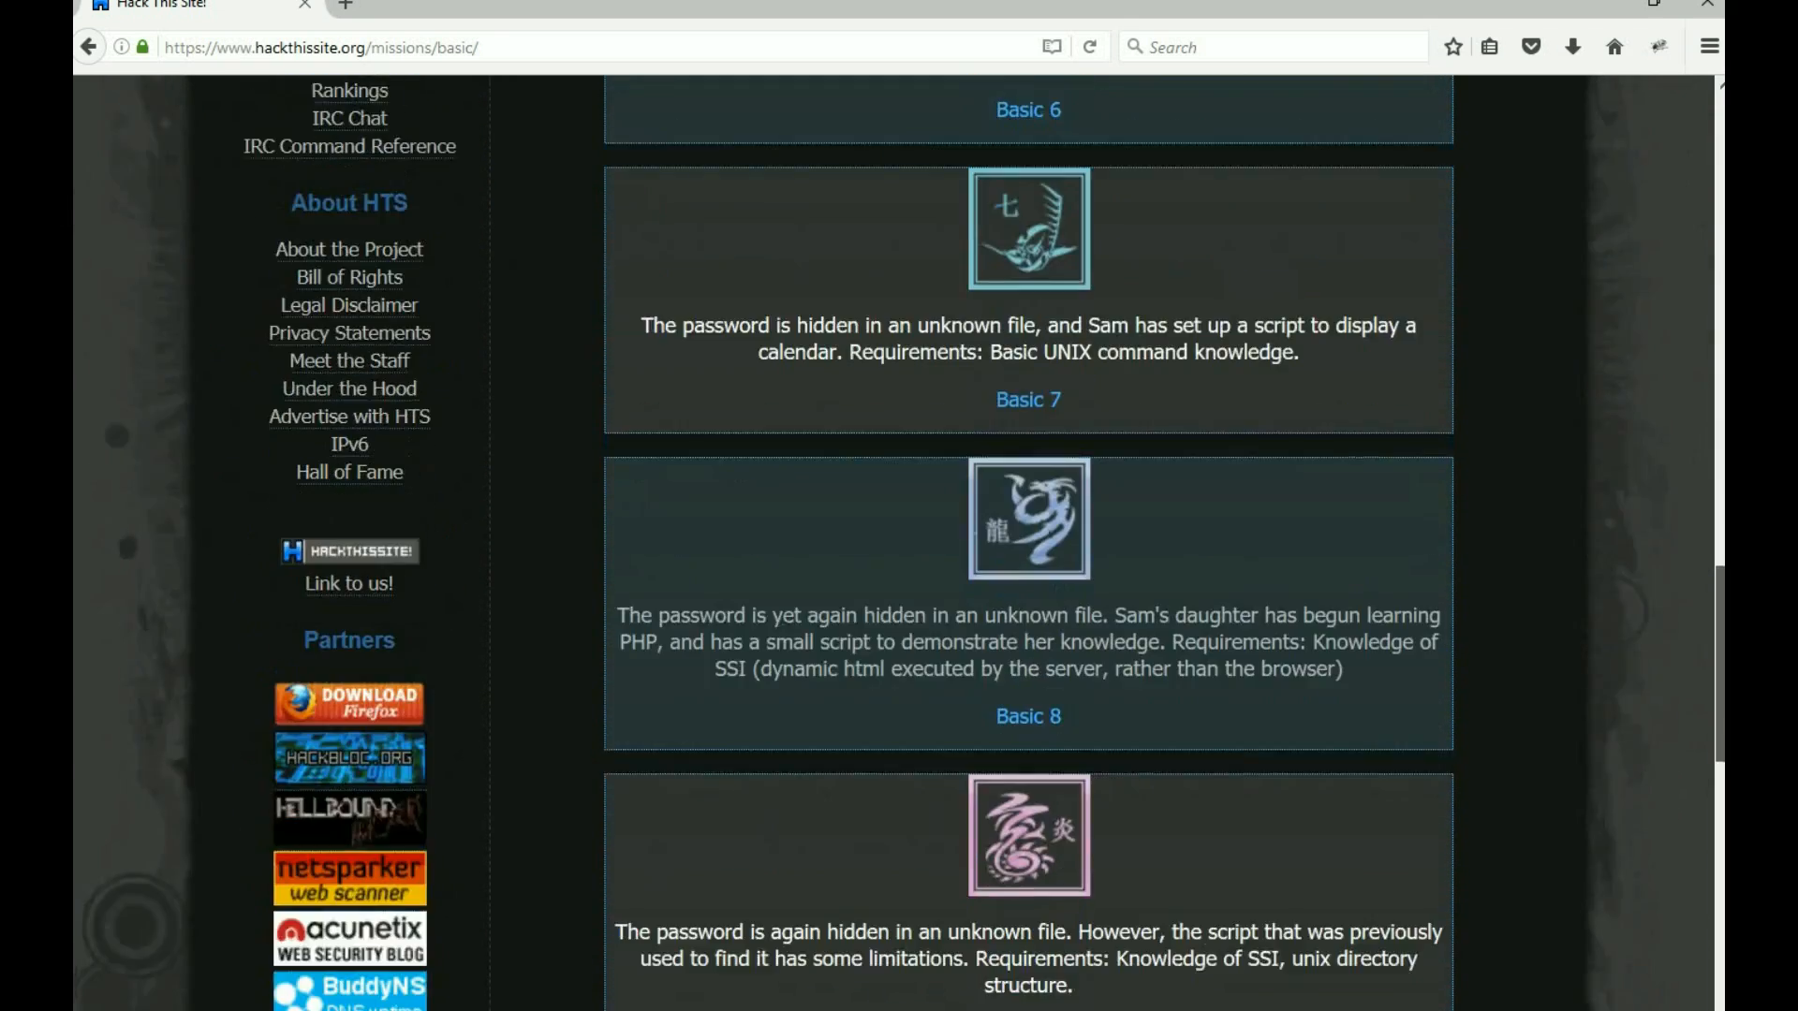
scroll(down, 3)
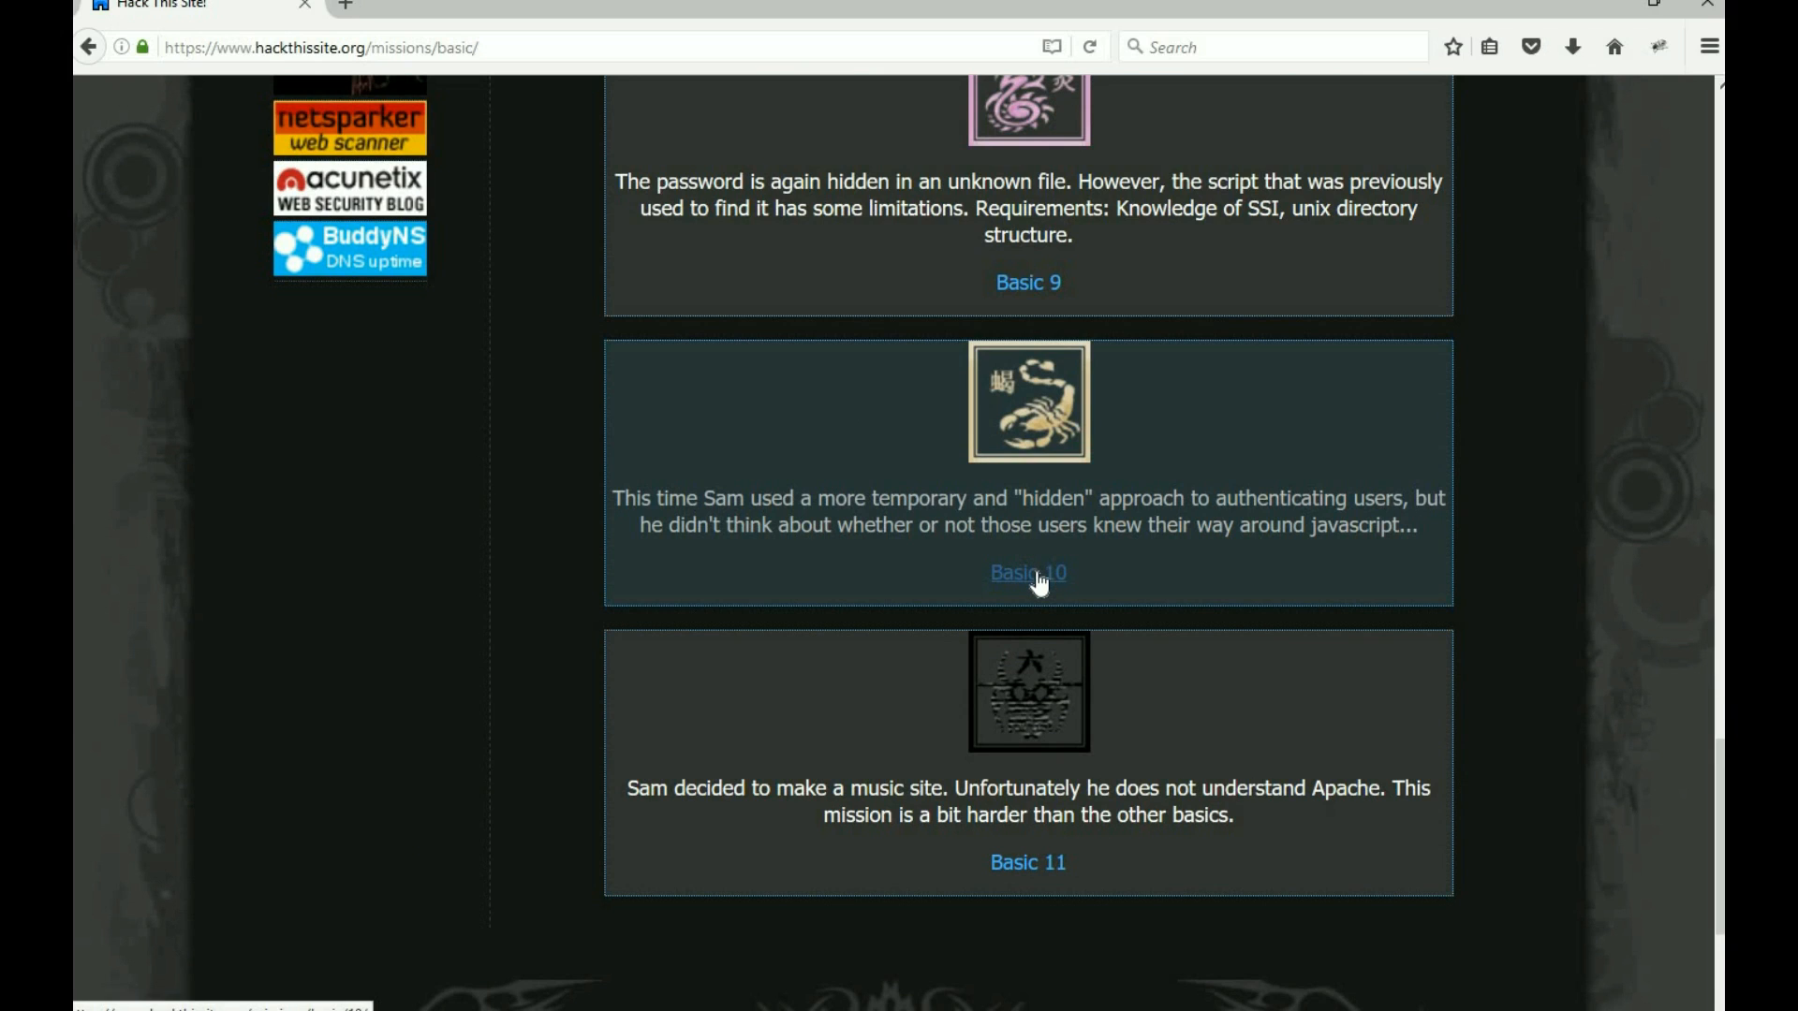
click(1028, 573)
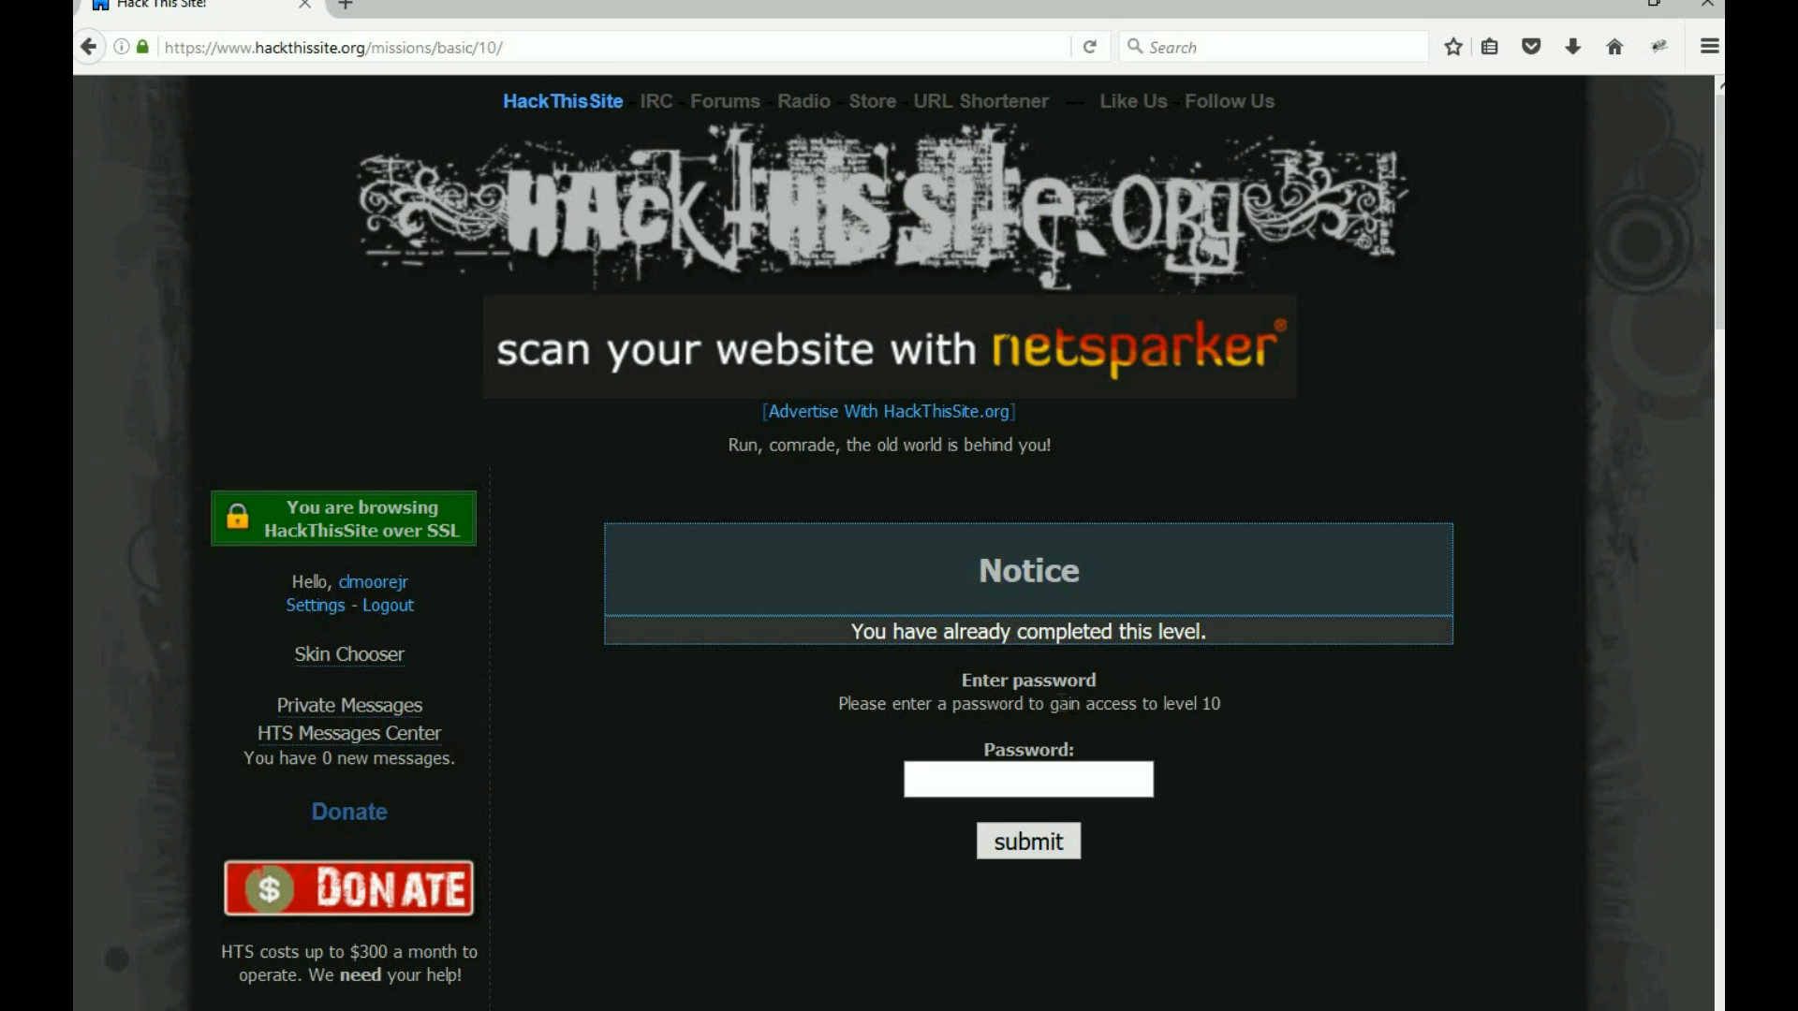
click(1028, 779)
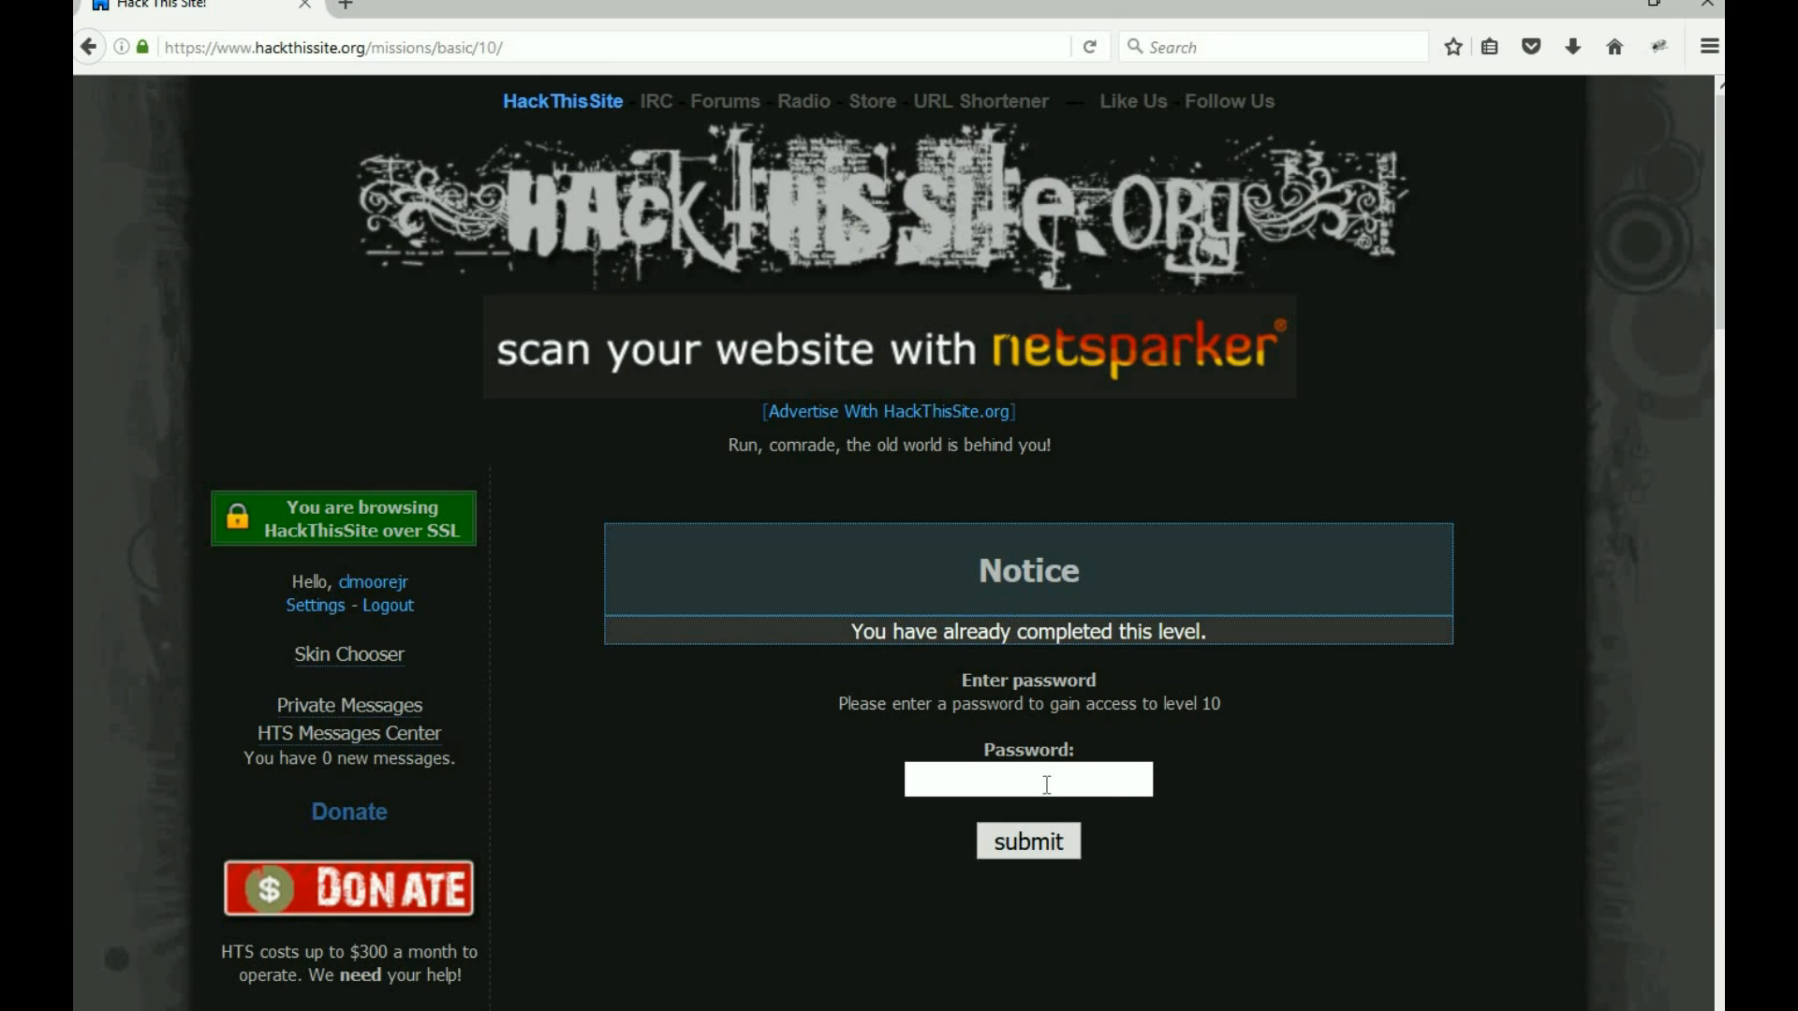